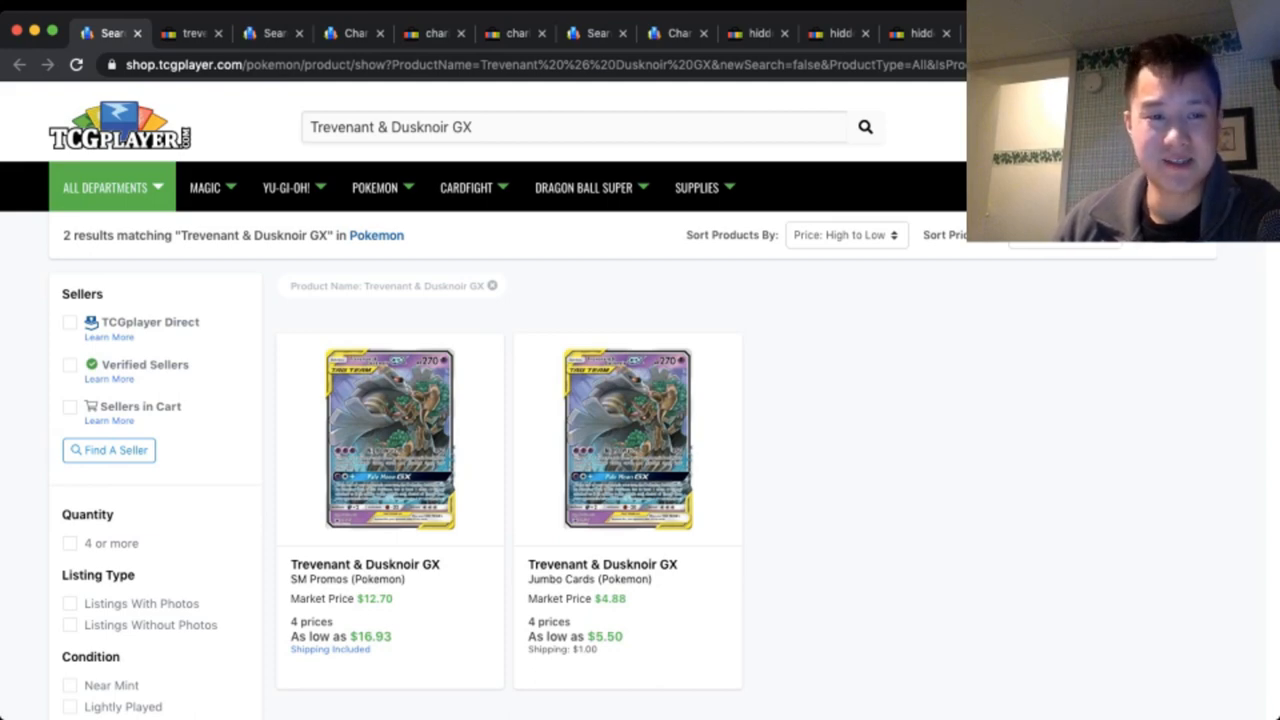
- View the SM Promos Trevenant & Dusknoir GX product page and its price details
click(389, 437)
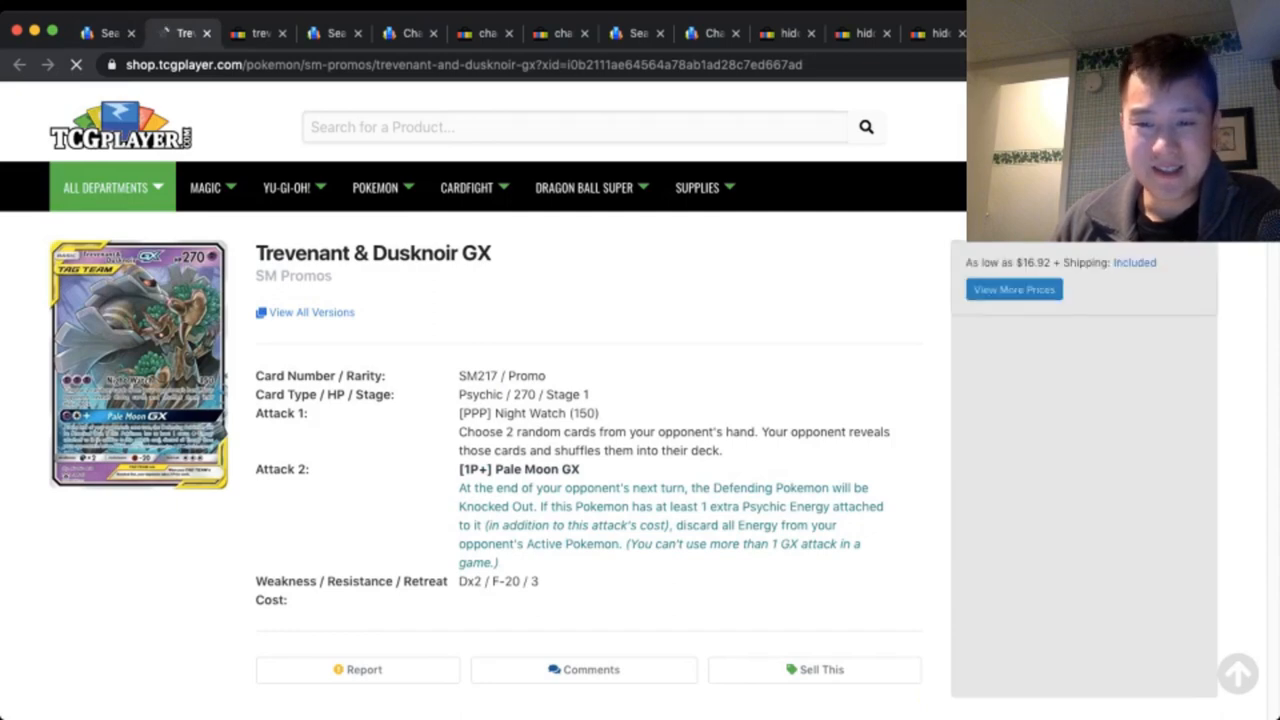
scroll(down, 3)
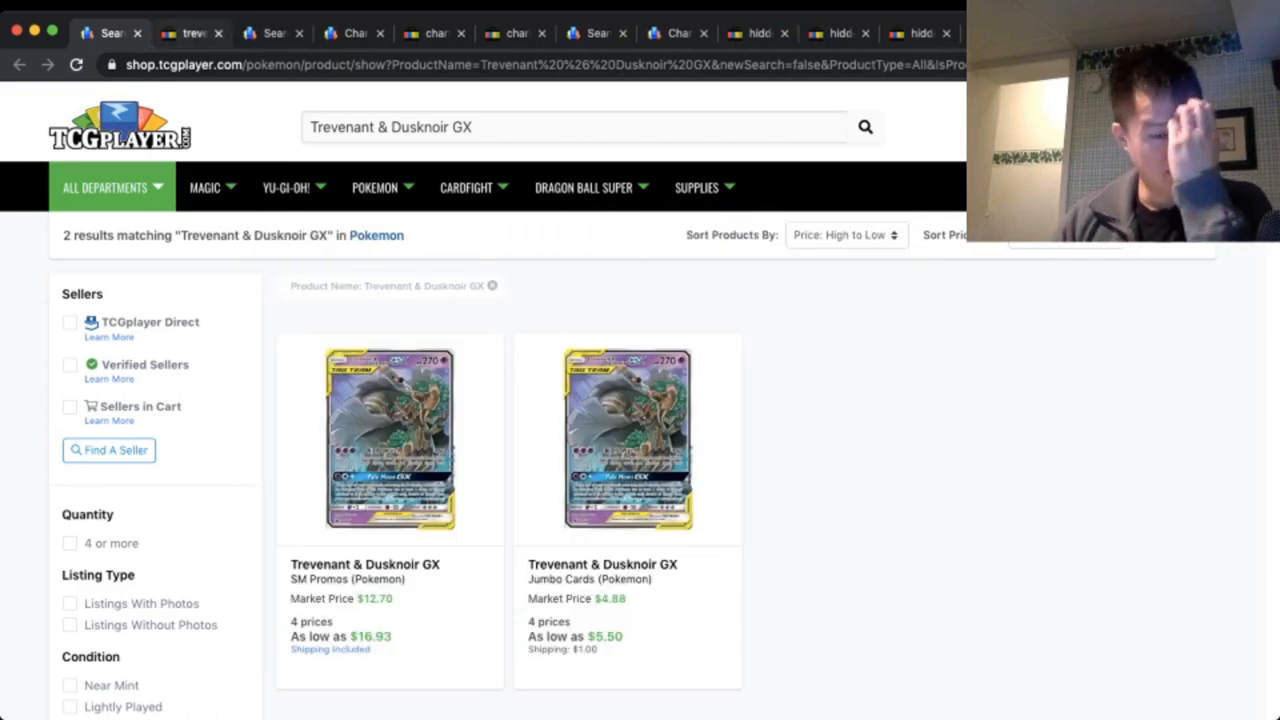
- Review eBay's sold Trevenant & Dusknoir GX listings, then go to TCGplayer's Cosmic Eclipse card list
click(190, 33)
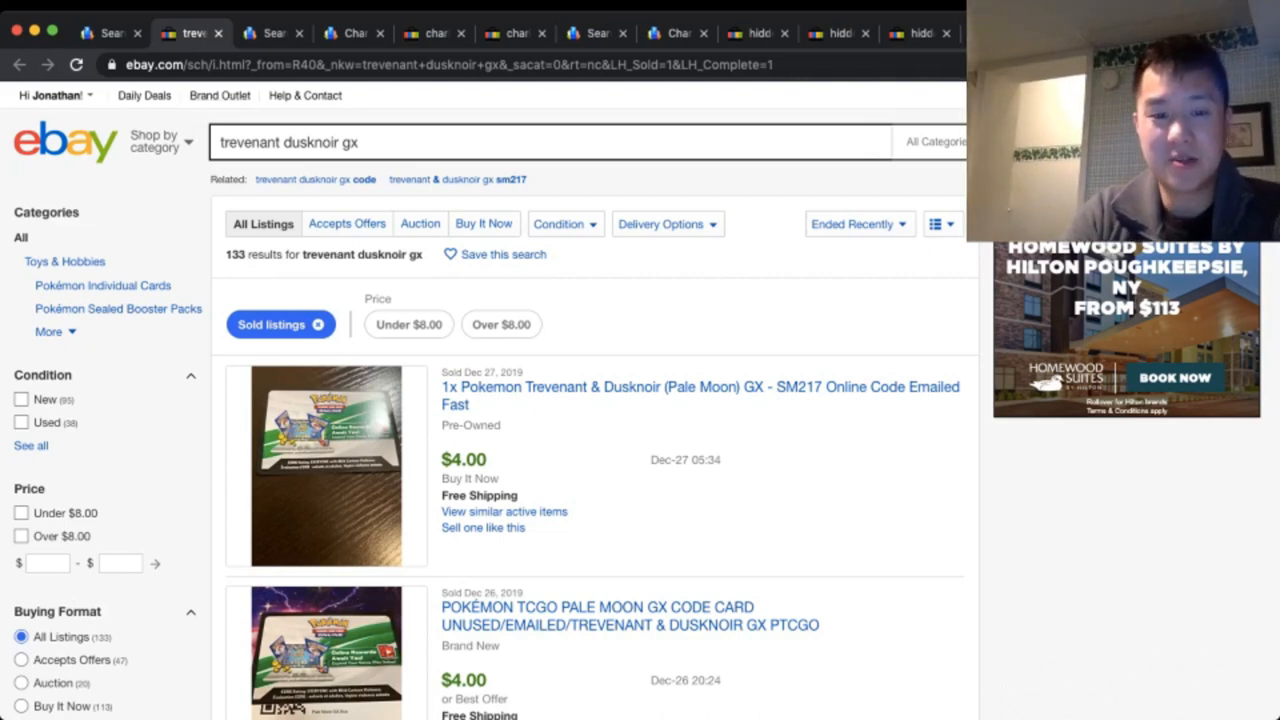
scroll(down, 3)
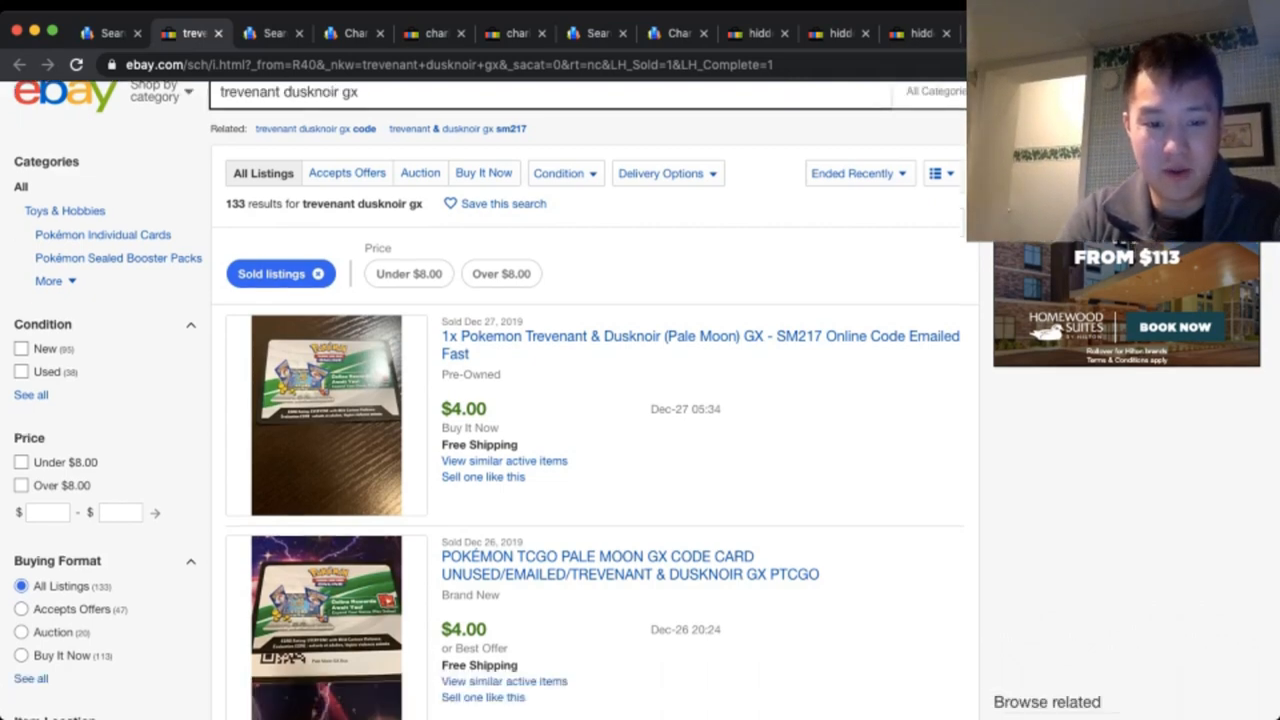
scroll(down, 3)
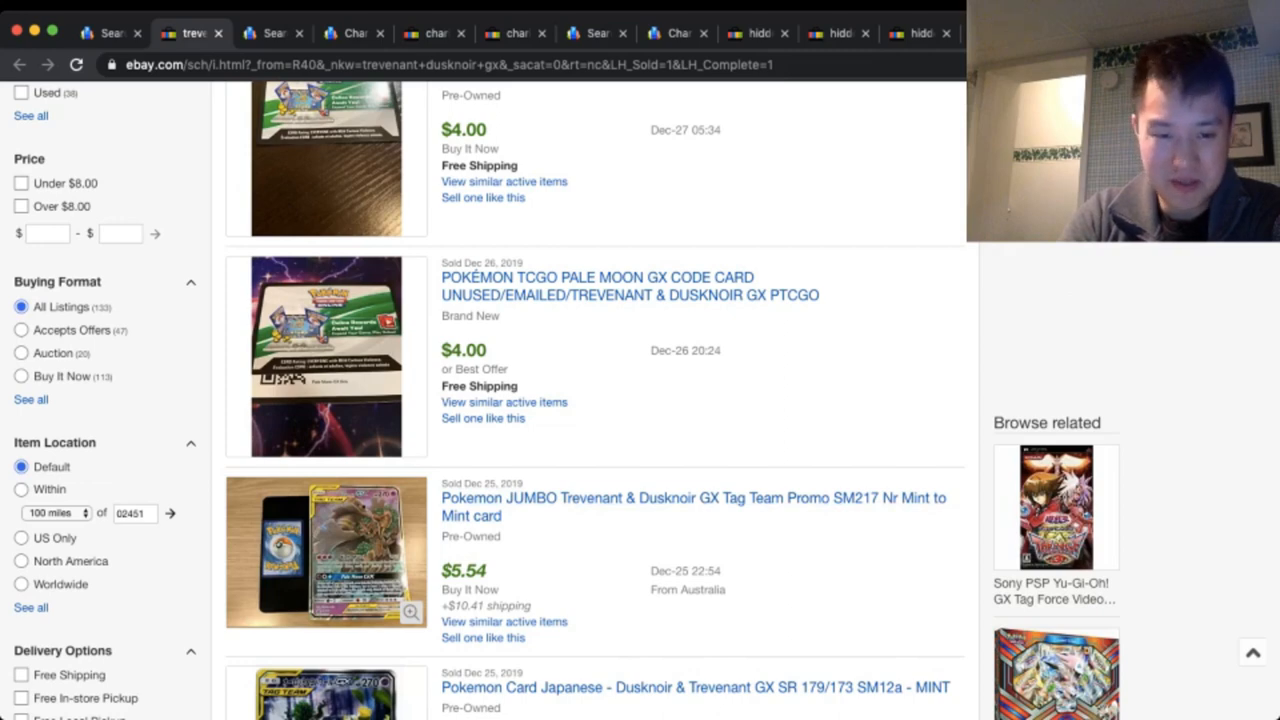
scroll(down, 3)
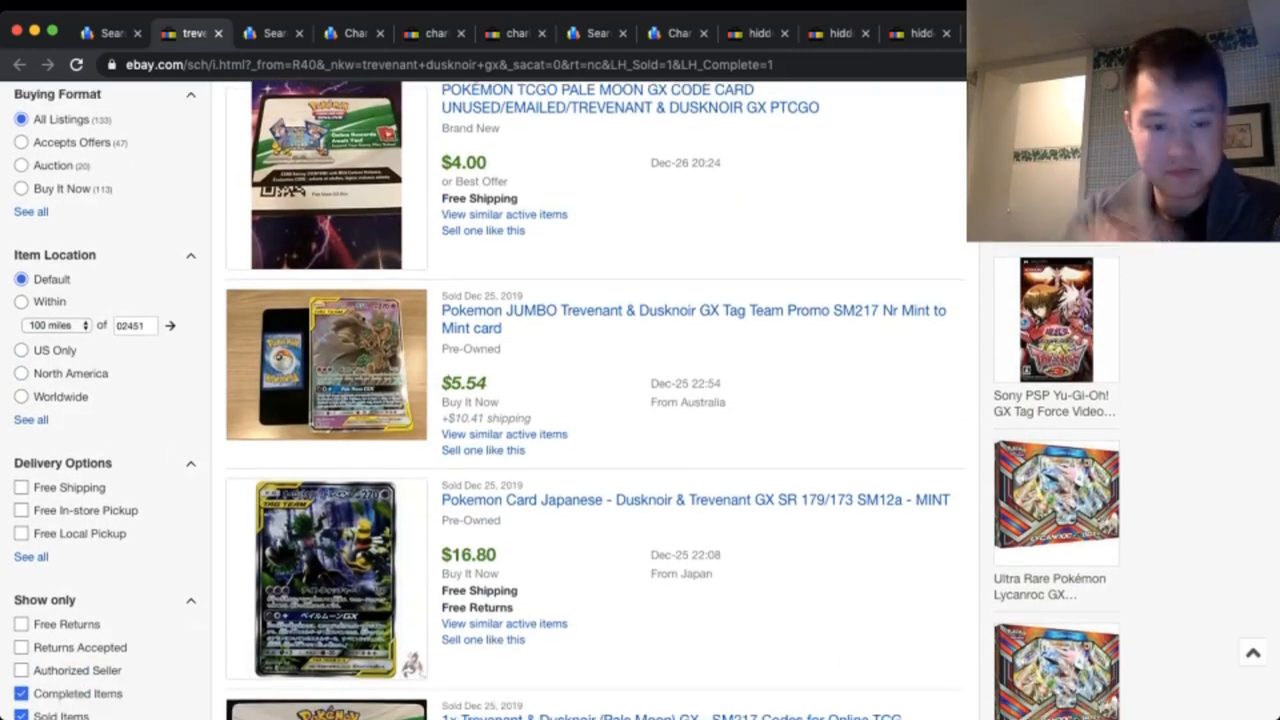
scroll(down, 3)
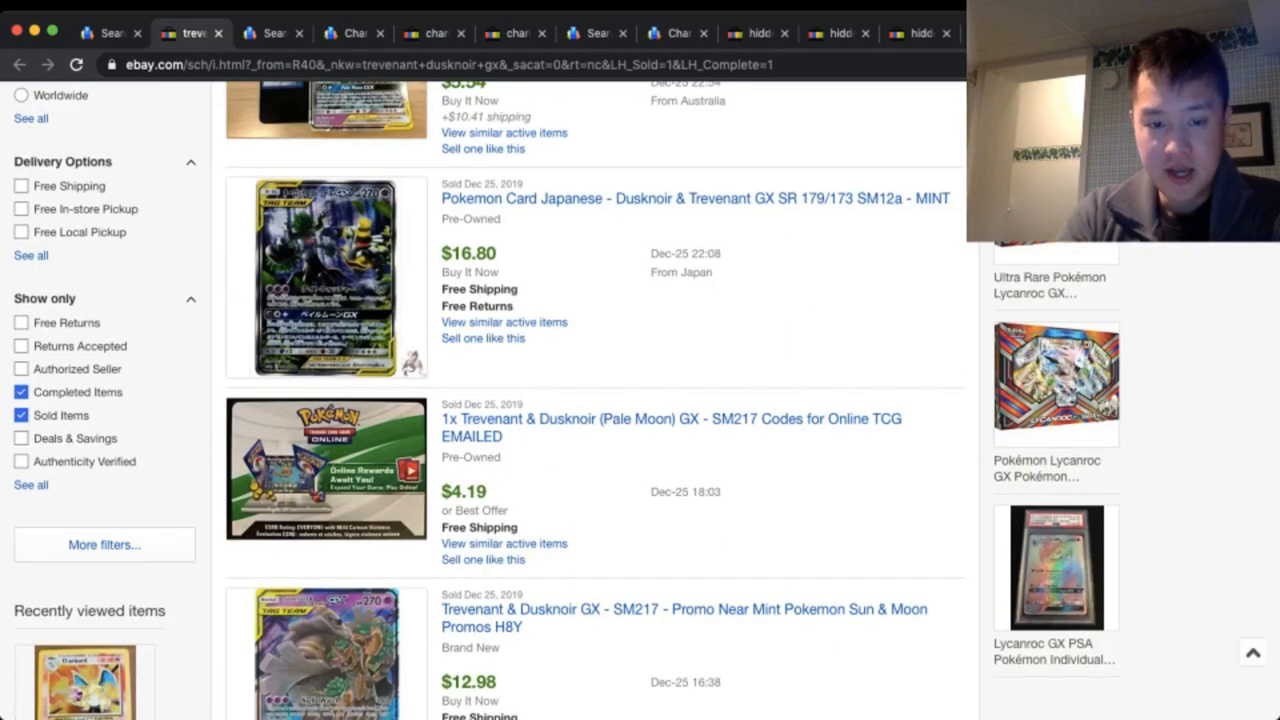
scroll(down, 3)
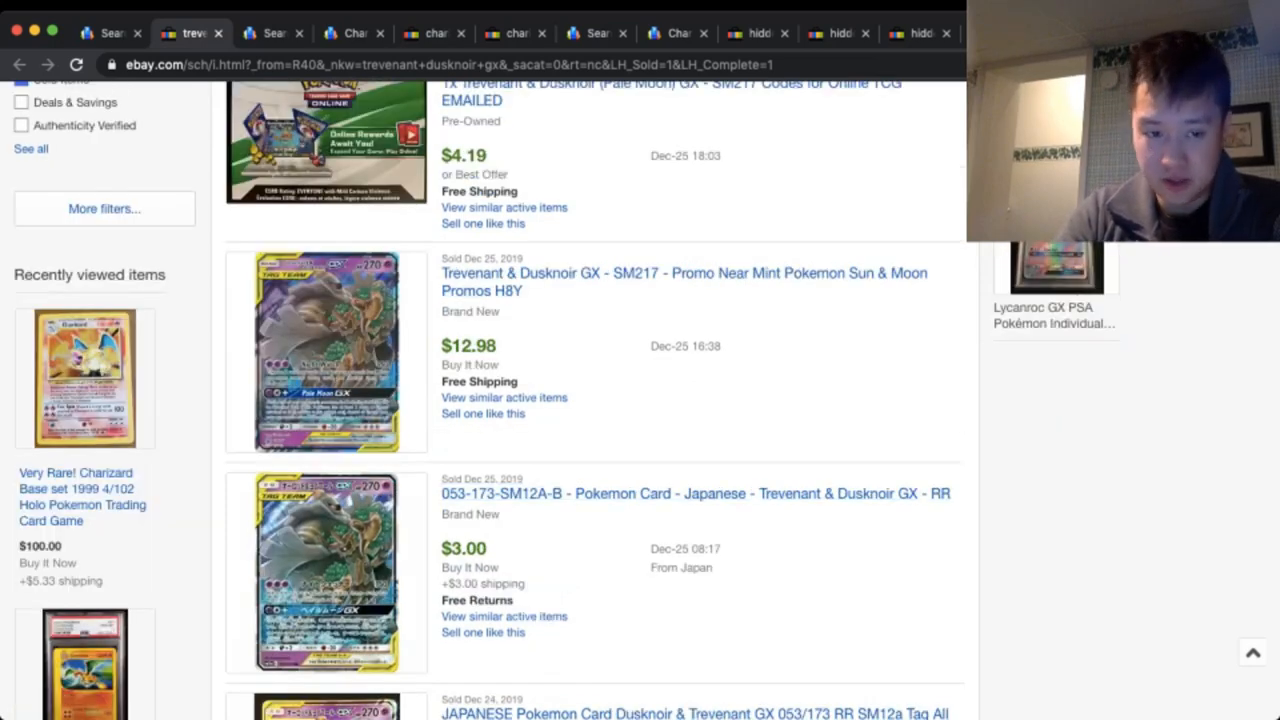
scroll(down, 3)
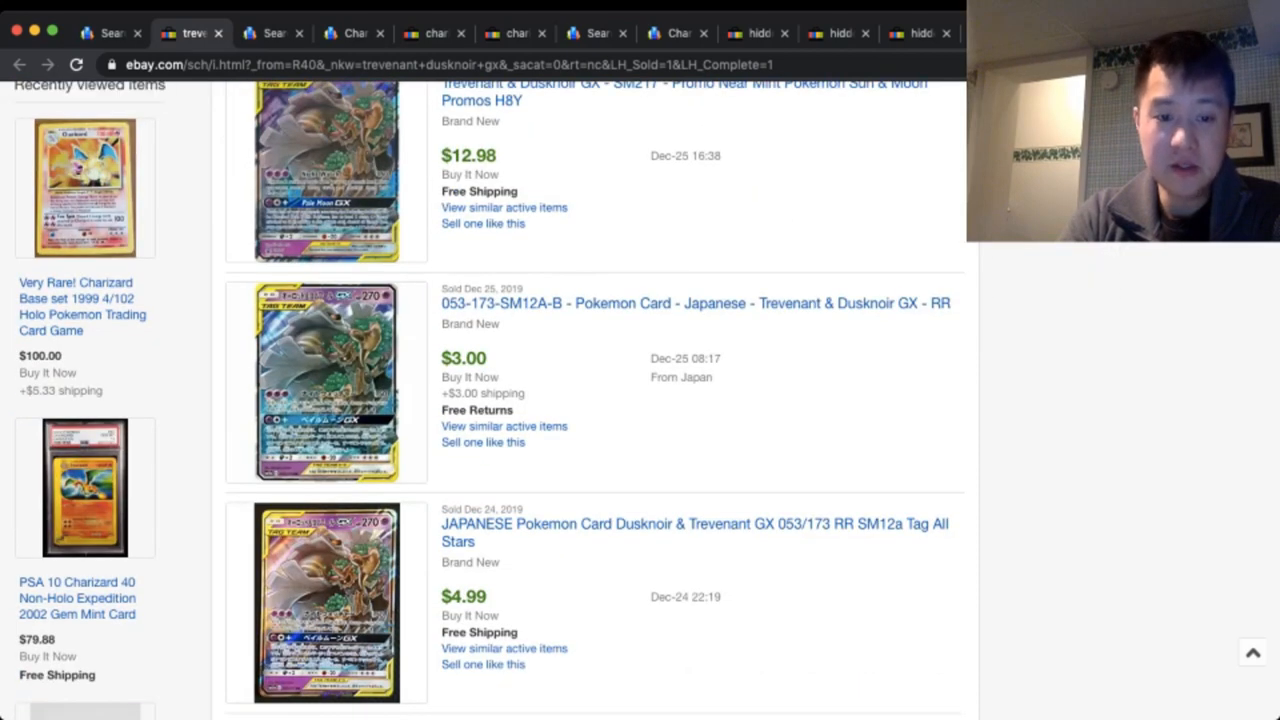
scroll(down, 3)
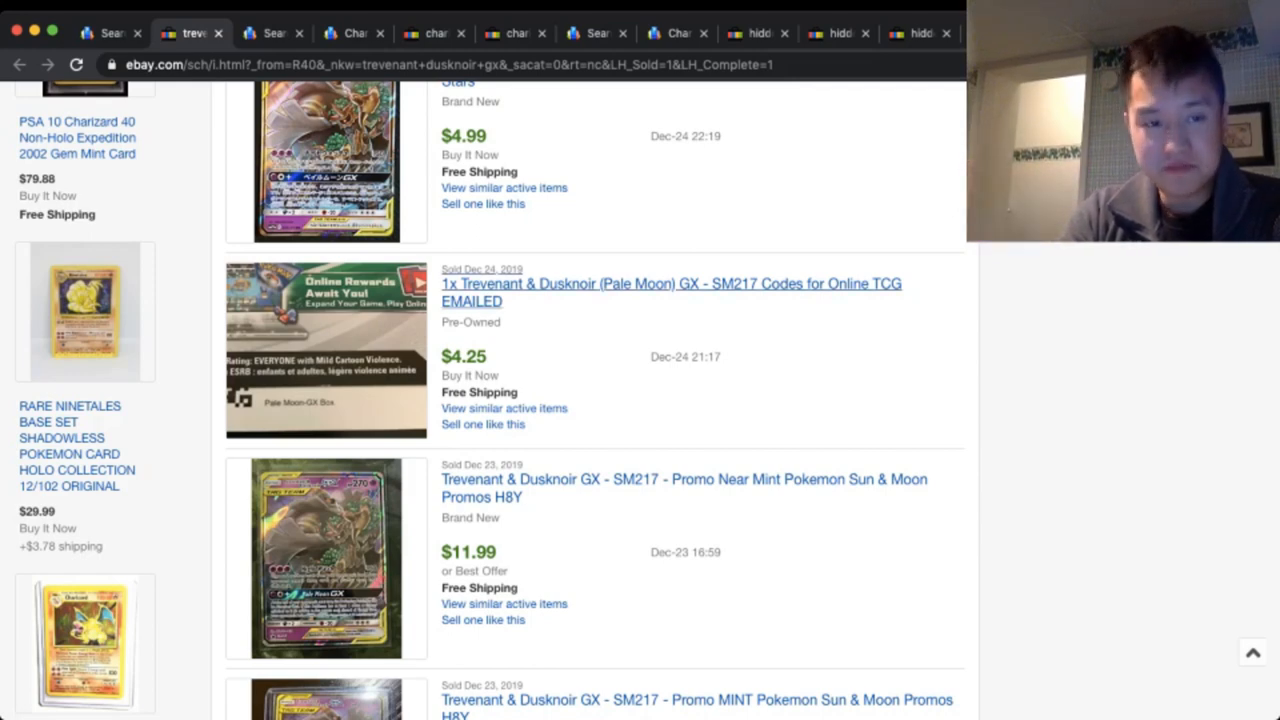
click(270, 33)
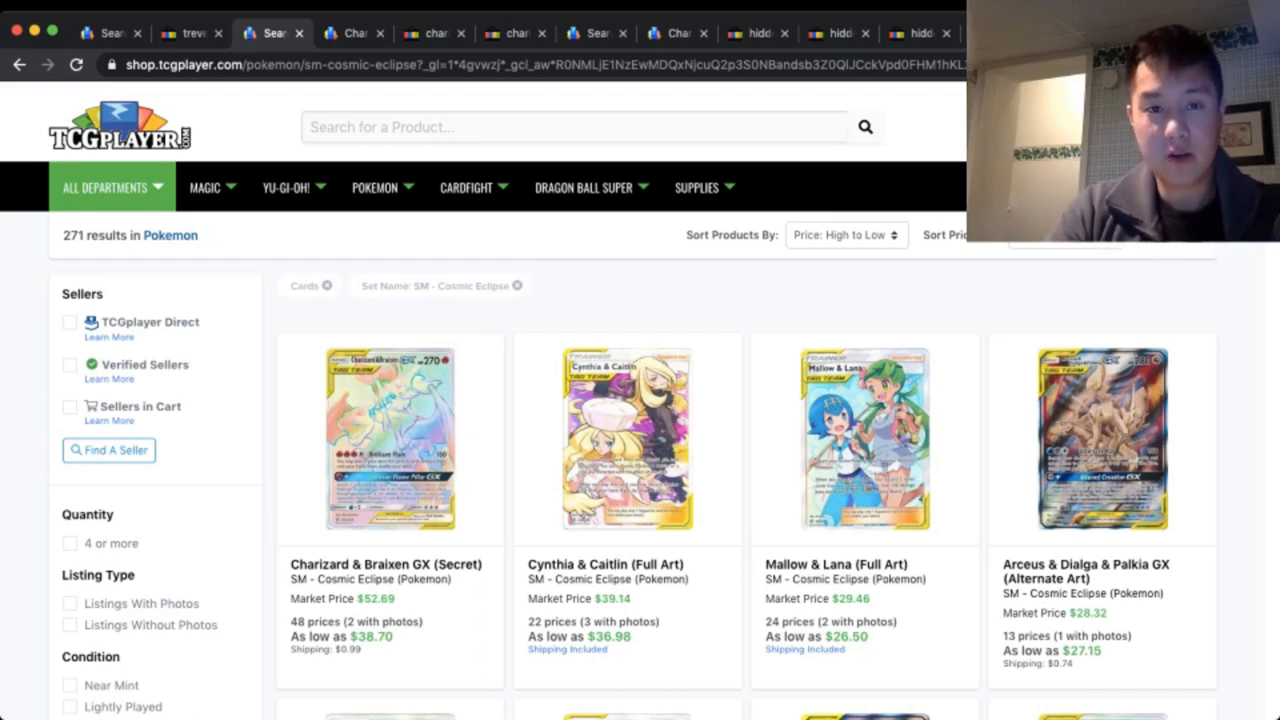
- View the Charizard & Braixen GX (Secret) product page down to its $52.05 market price guide
click(389, 437)
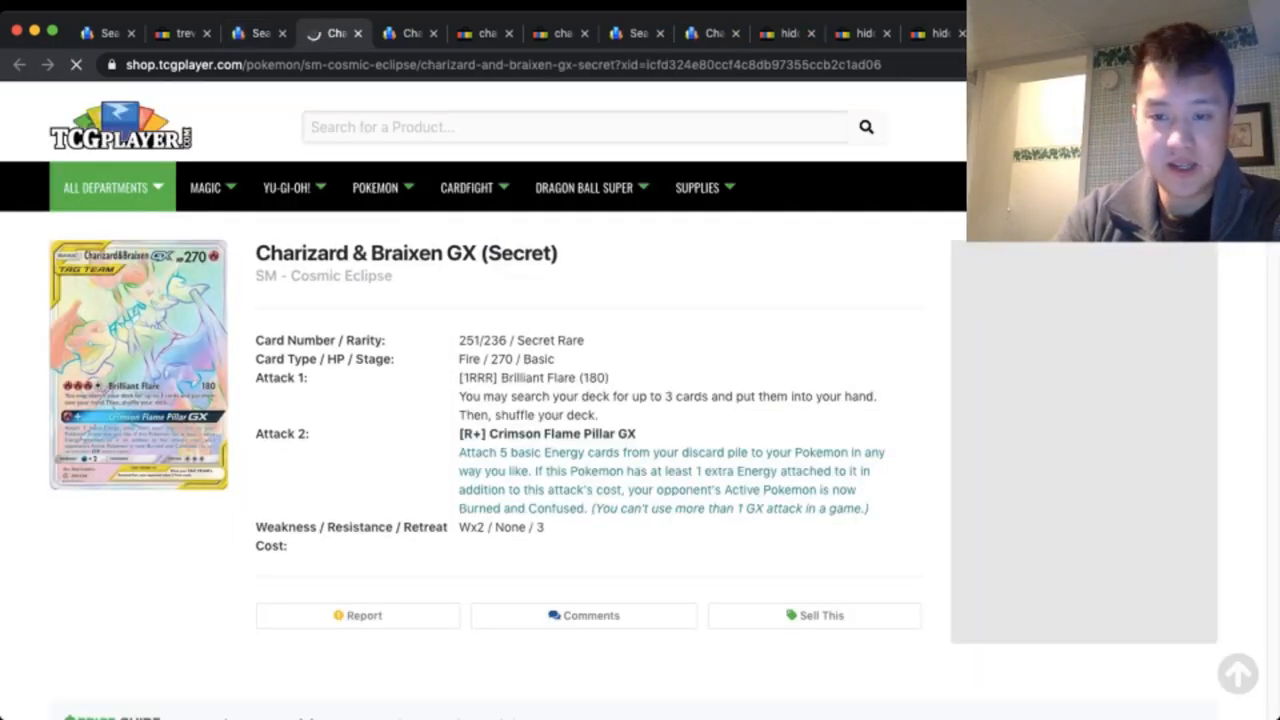
scroll(down, 3)
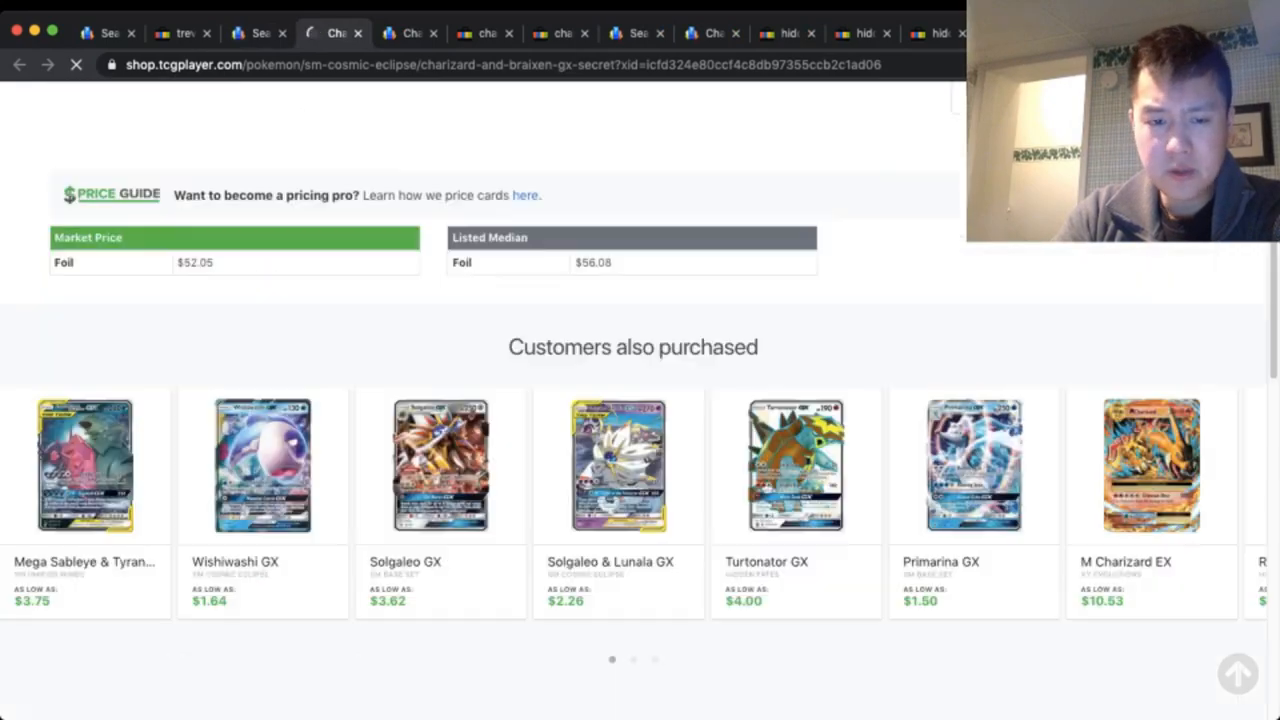
scroll(down, 3)
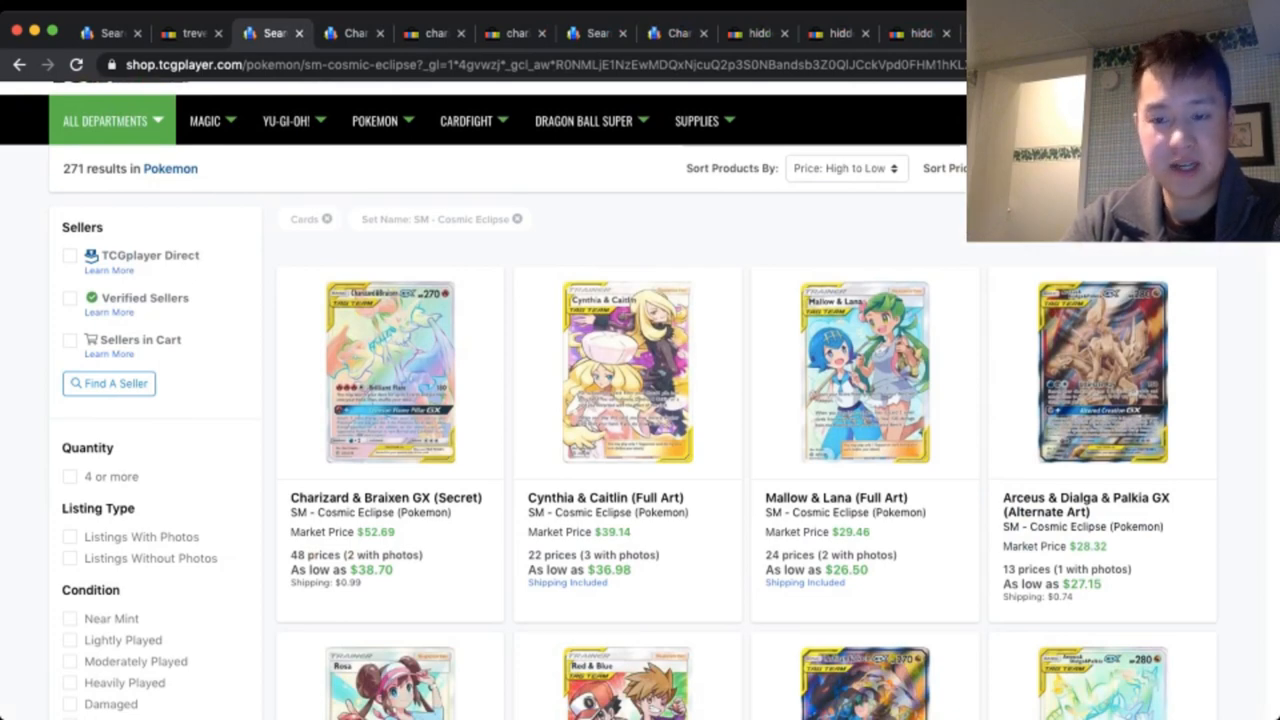
scroll(down, 3)
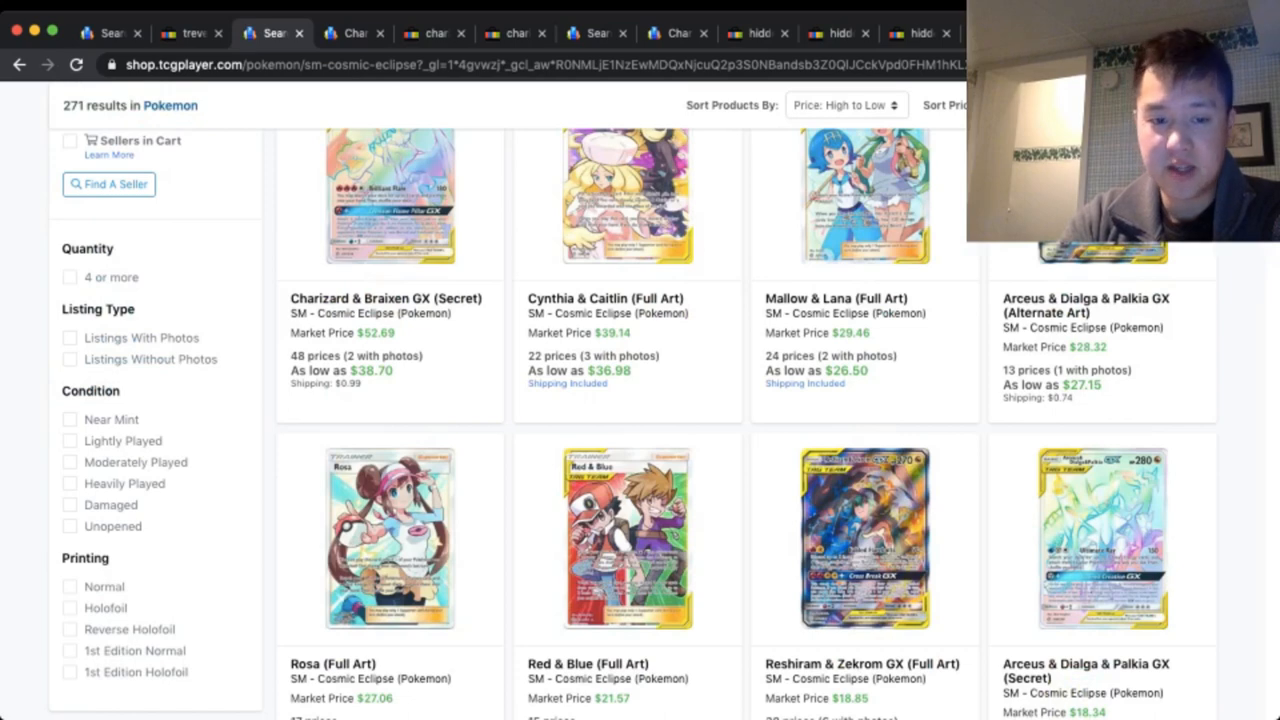
scroll(down, 3)
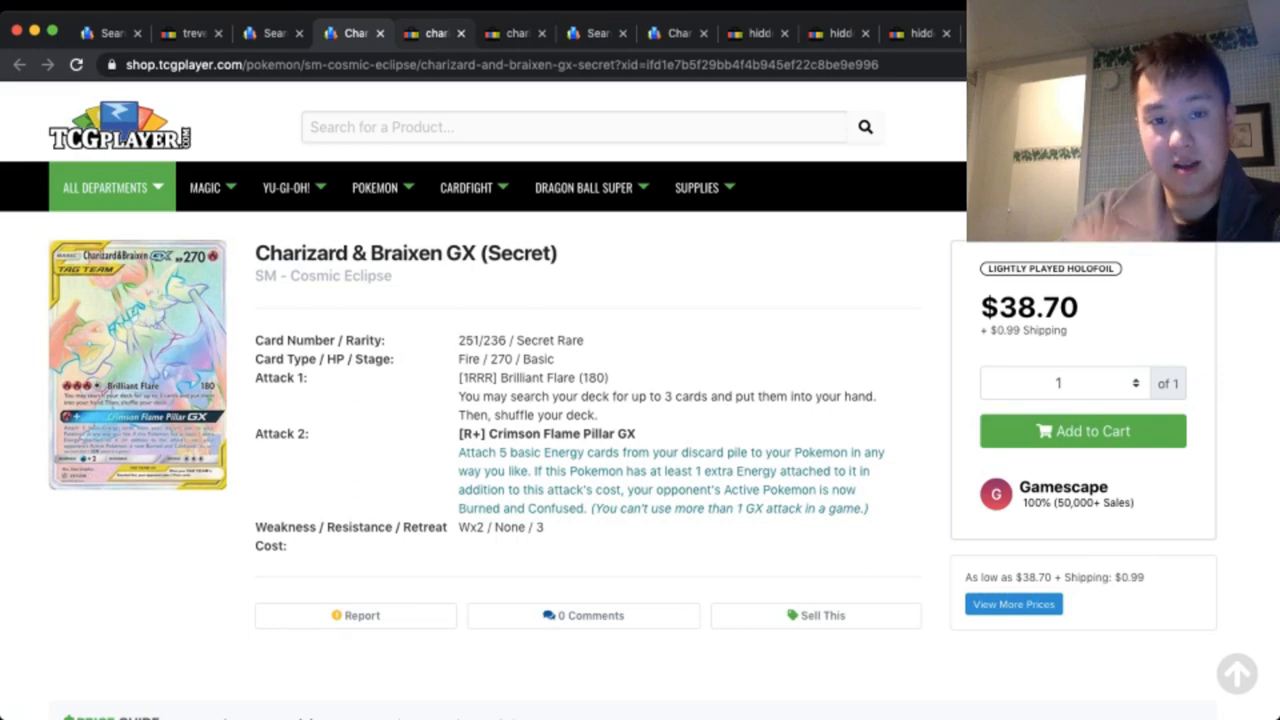
click(434, 33)
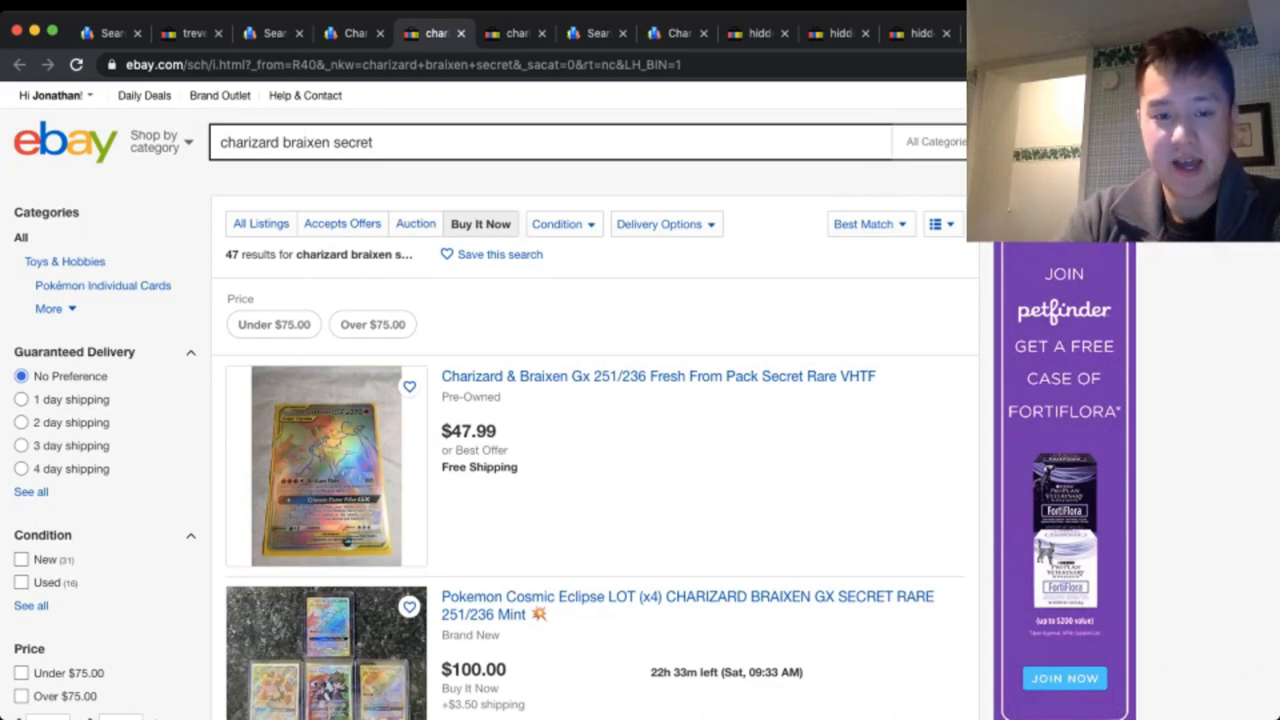
- Look through eBay's Buy It Now charizard braixen secret listings before the sold-listings view
scroll(down, 3)
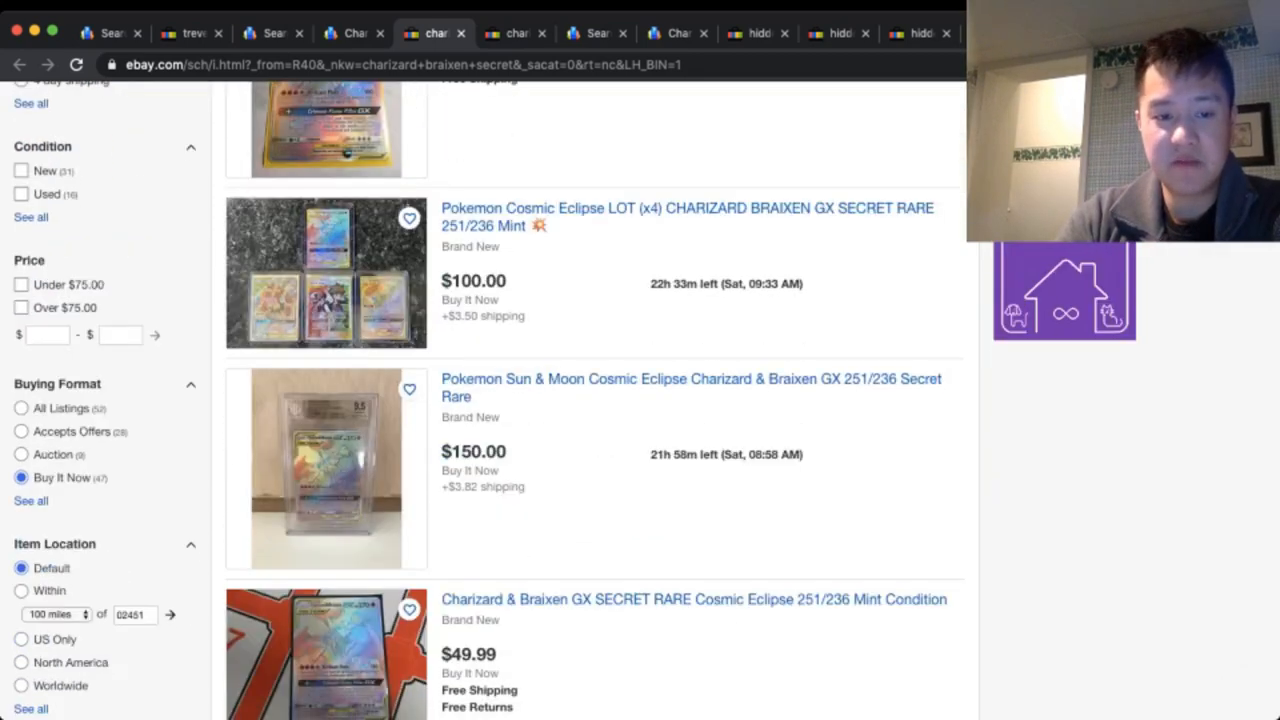
scroll(down, 3)
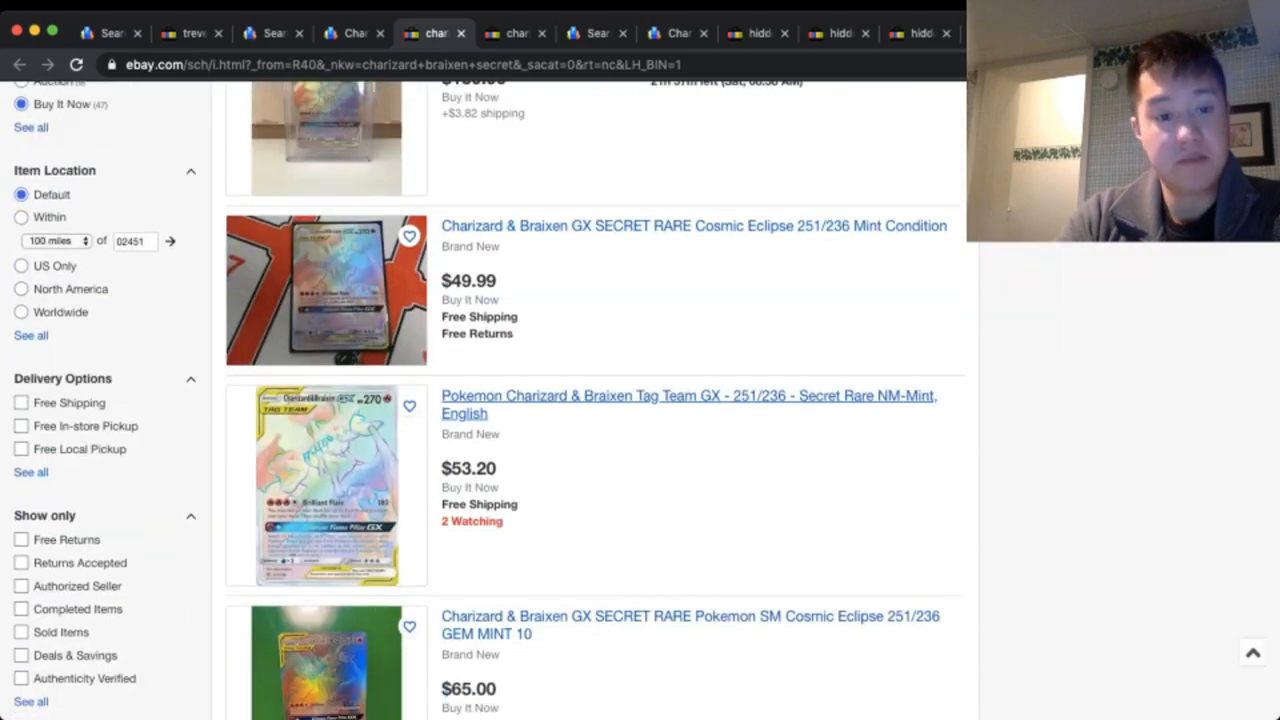
scroll(down, 3)
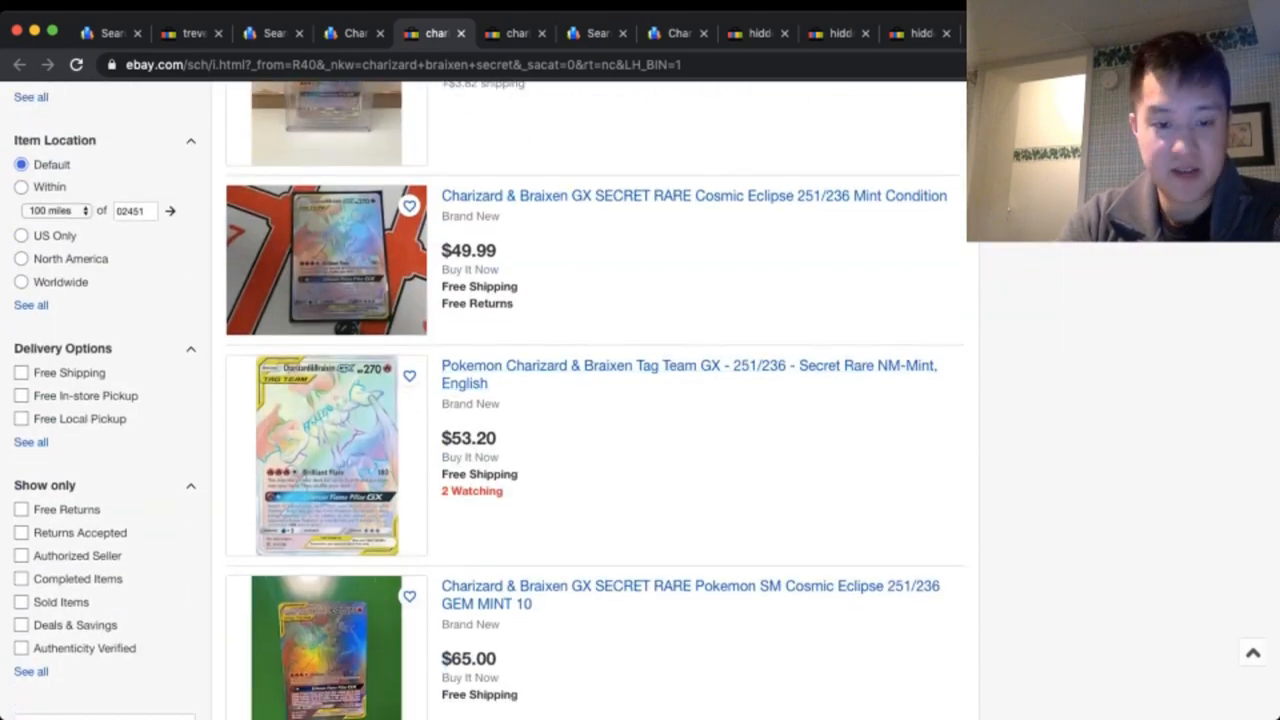
scroll(down, 3)
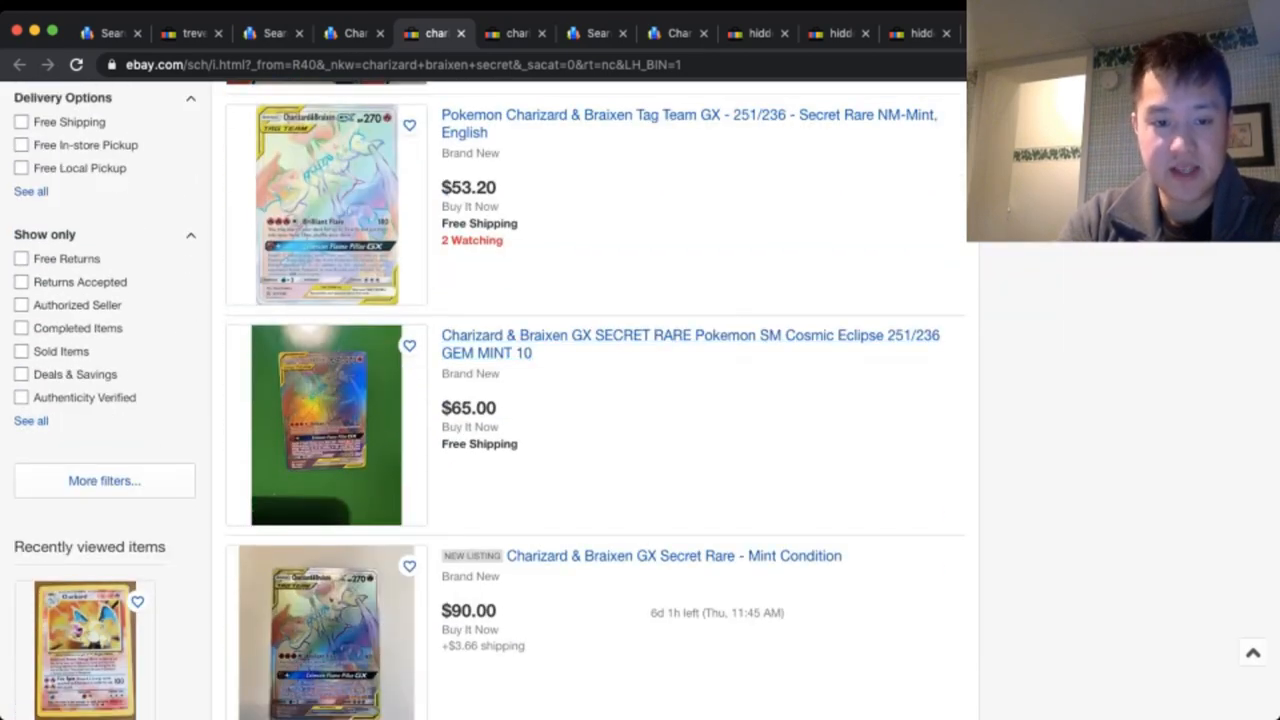
scroll(up, 3)
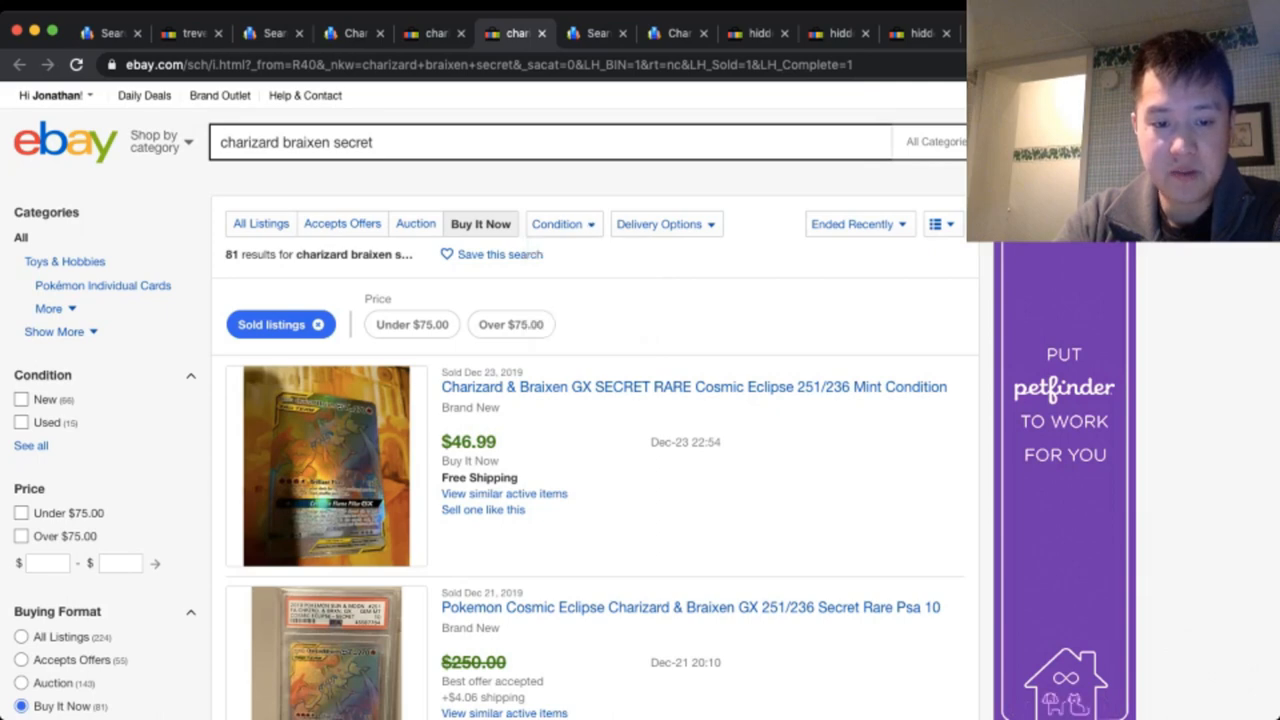
- Review the sold charizard braixen secret listings, then go to TCGplayer's Hidden Fates results
scroll(down, 3)
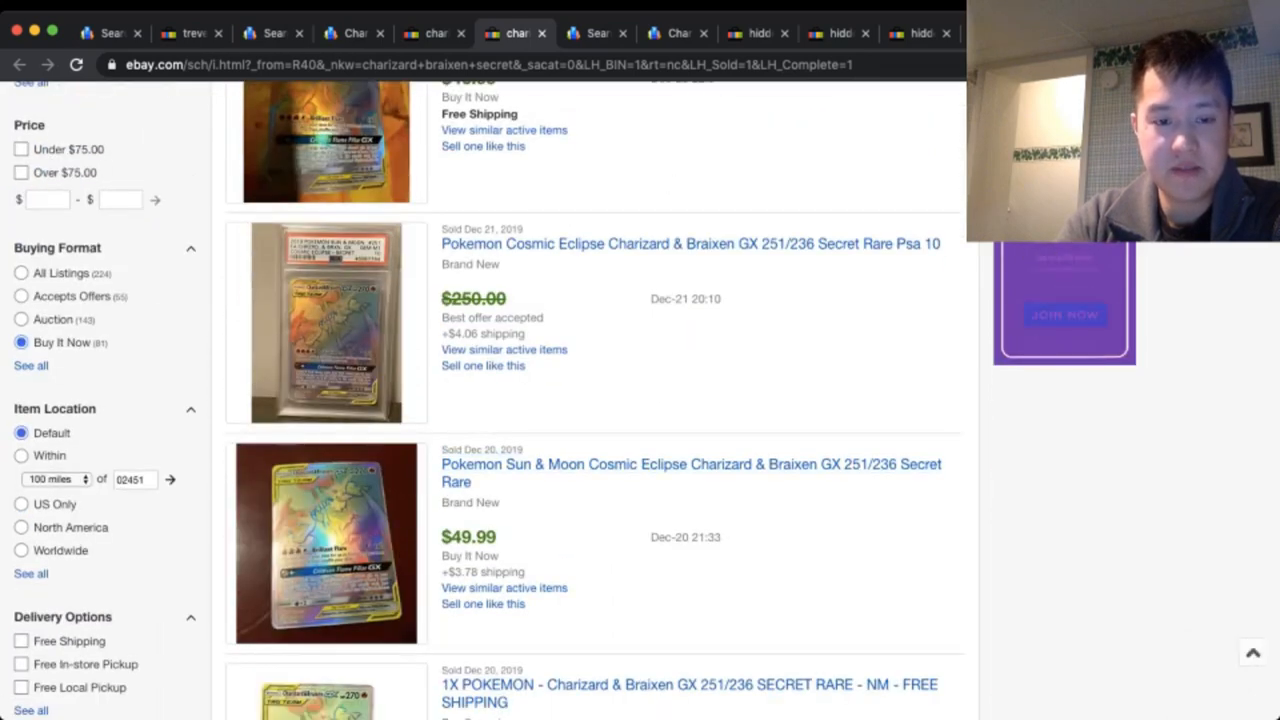
scroll(down, 3)
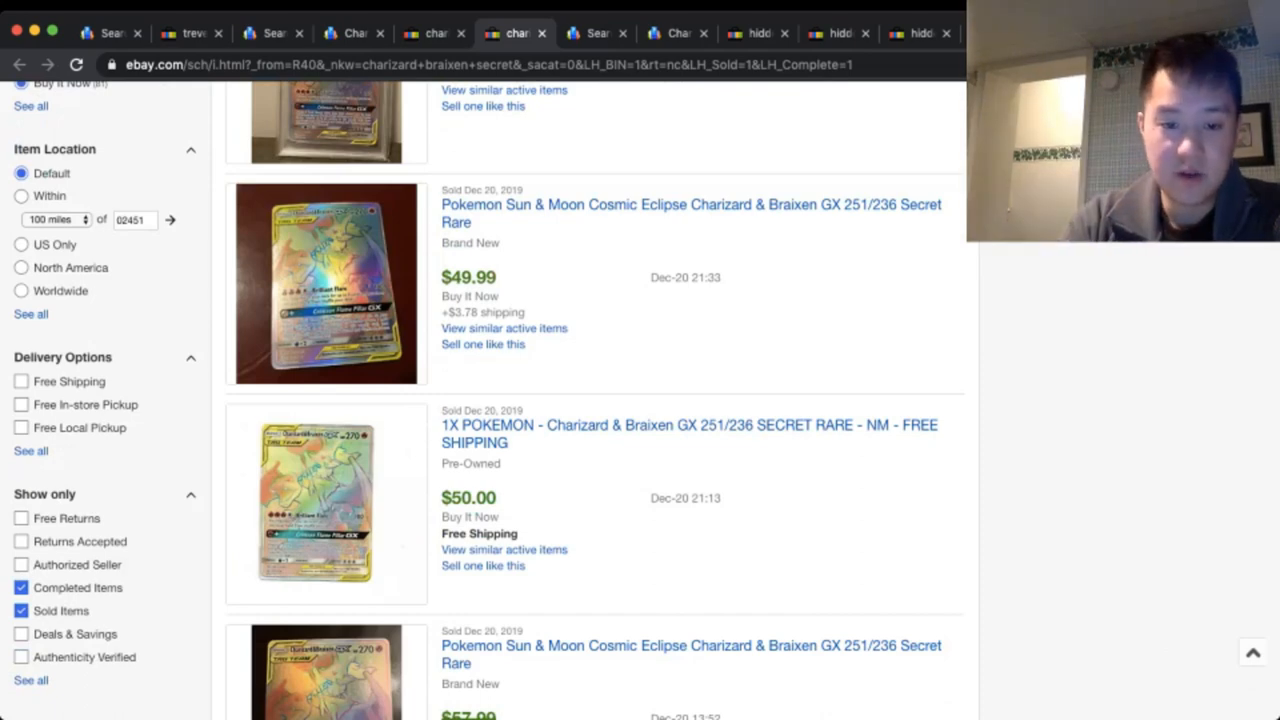
scroll(down, 3)
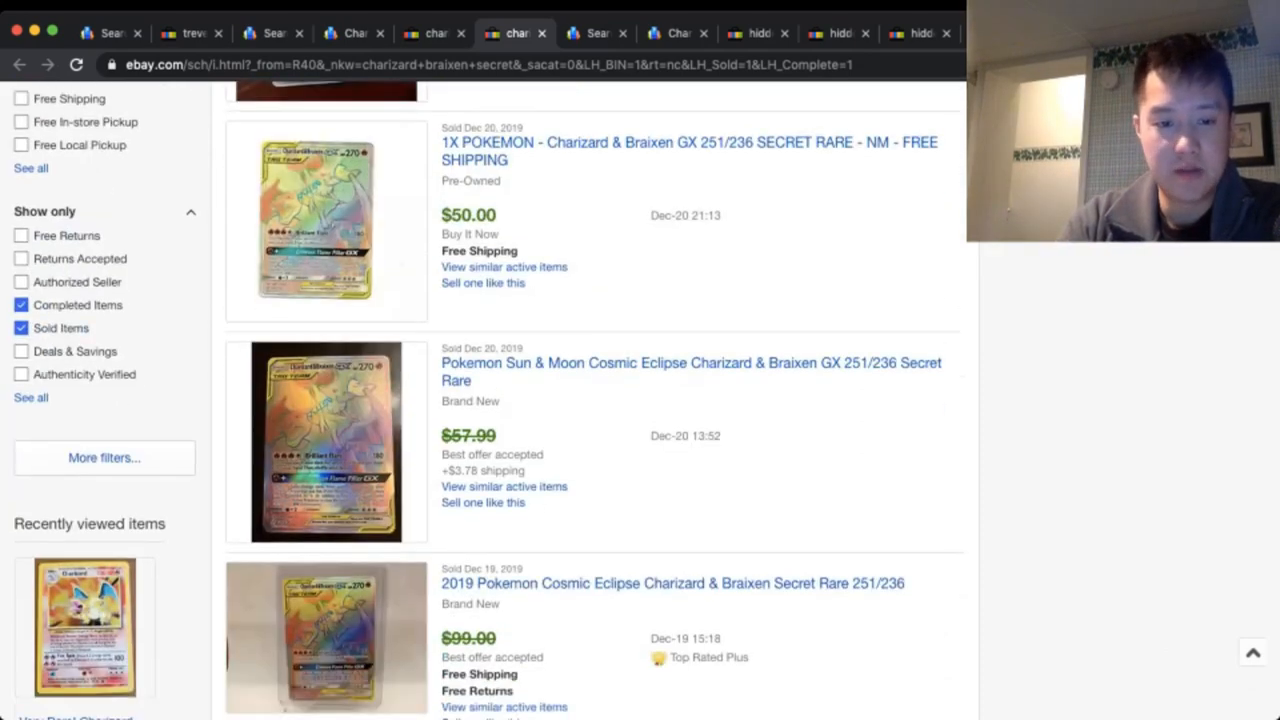
scroll(down, 3)
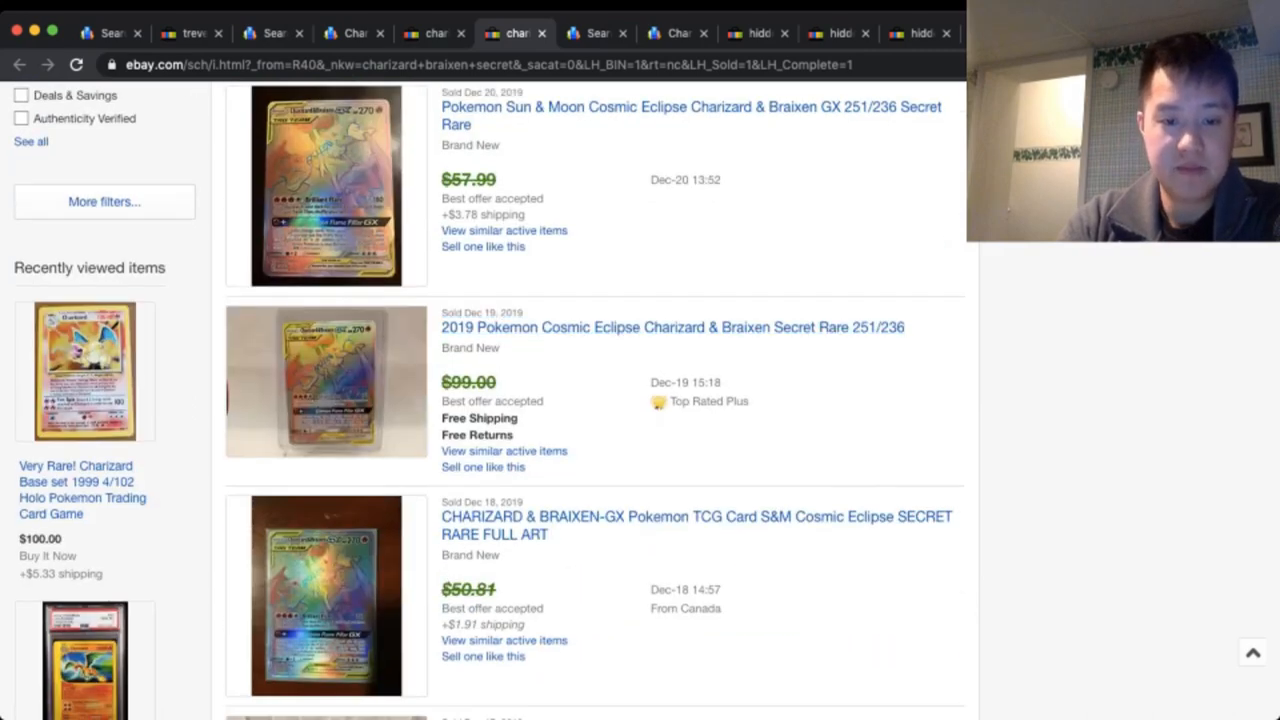
scroll(down, 3)
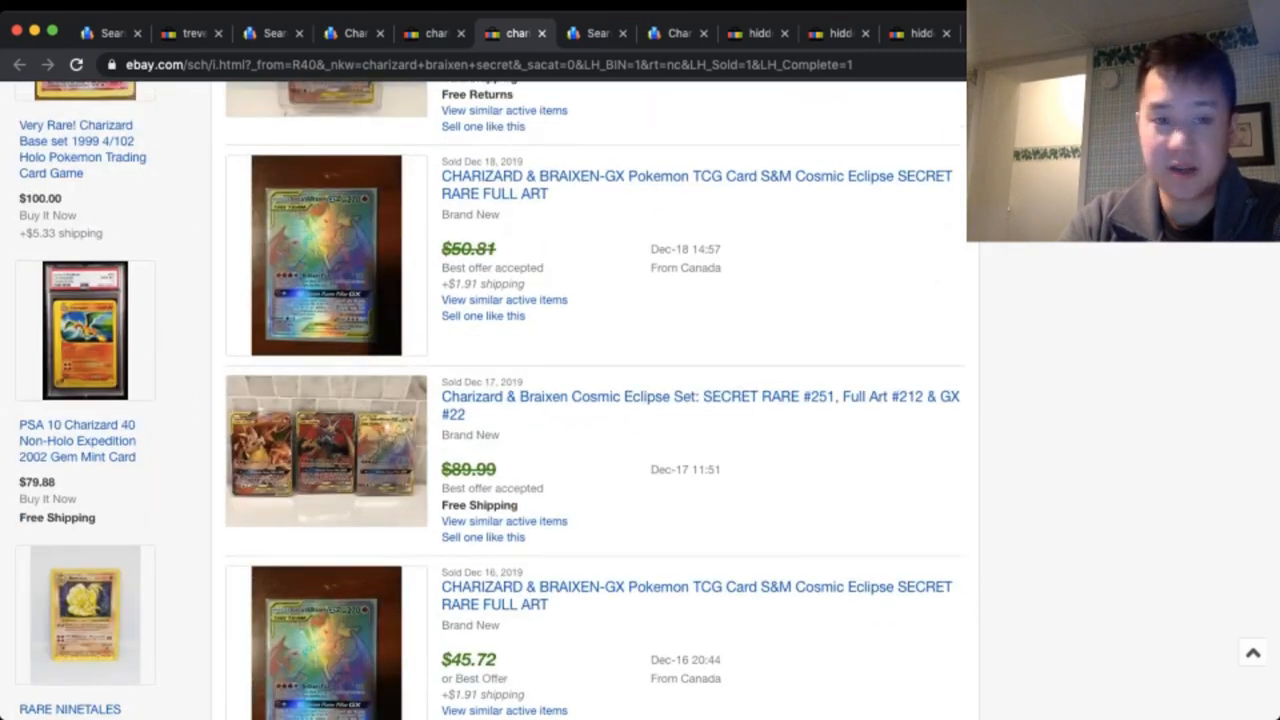
scroll(down, 3)
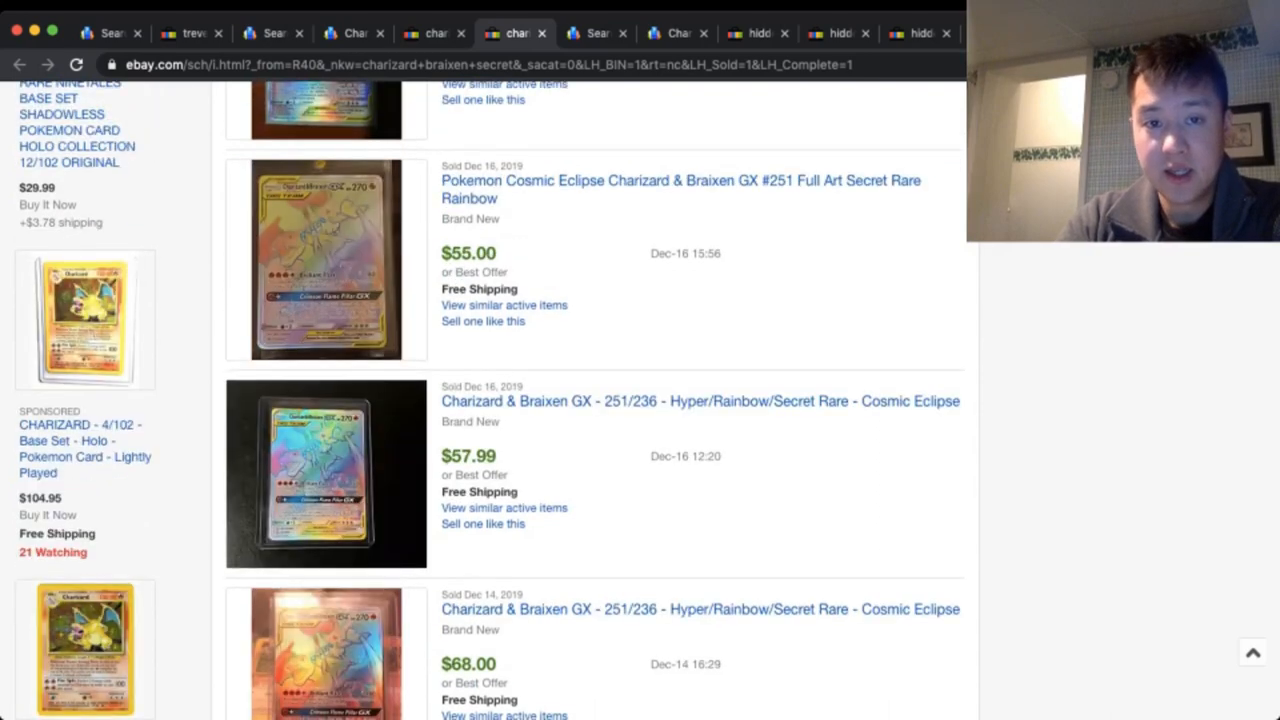
click(595, 33)
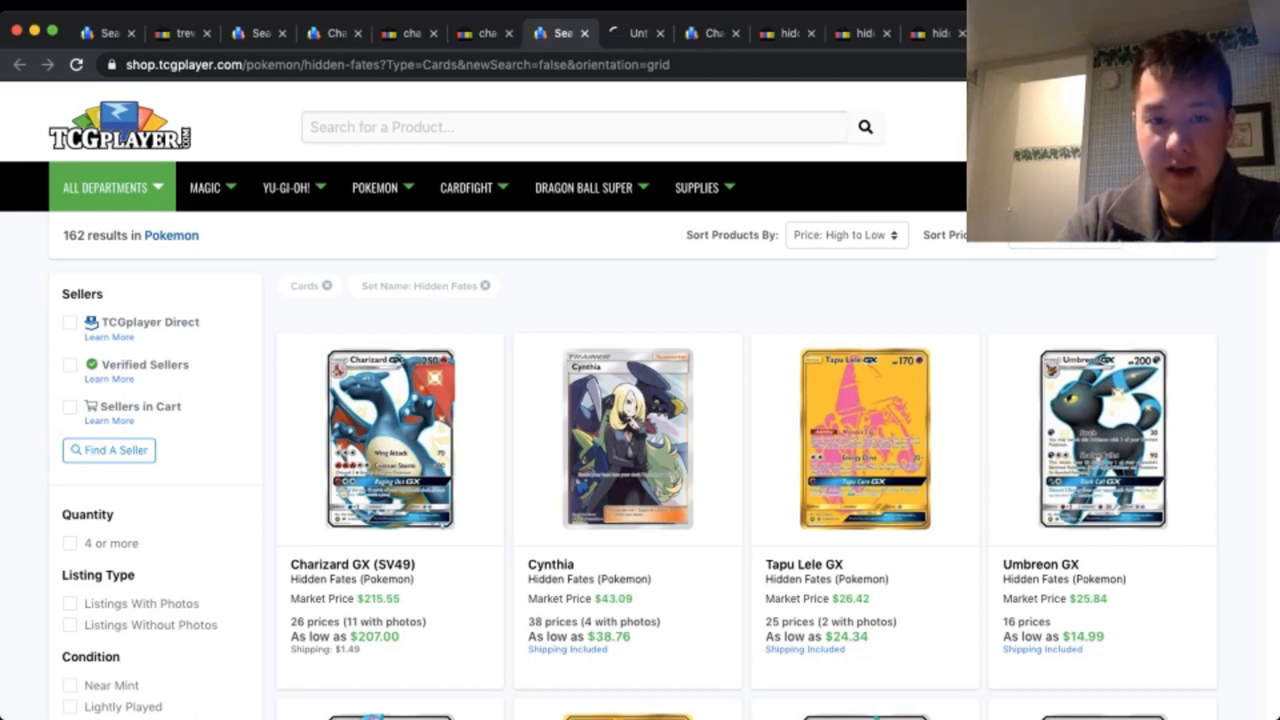
- View the Charizard GX (SV49) seller listings, 36 offers with the lowest at $198.99
click(390, 440)
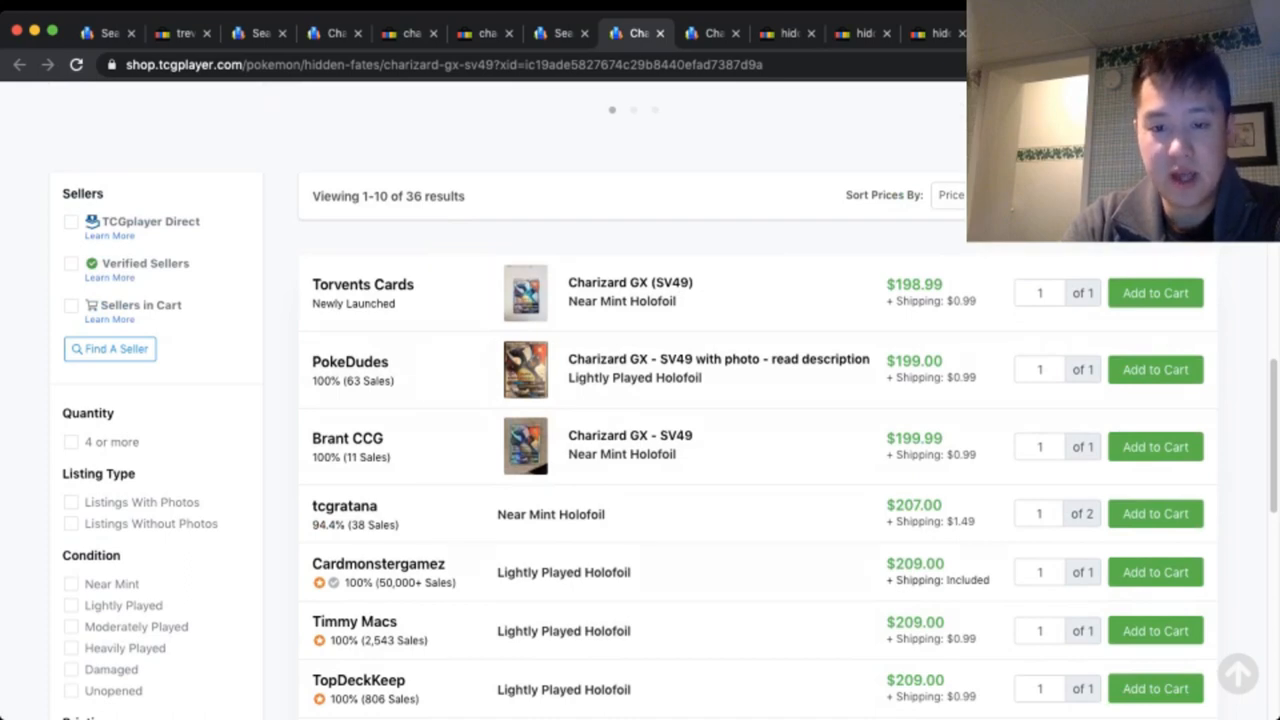
- Review Charizard GX (SV49) seller prices and return to the Hidden Fates card results
scroll(down, 3)
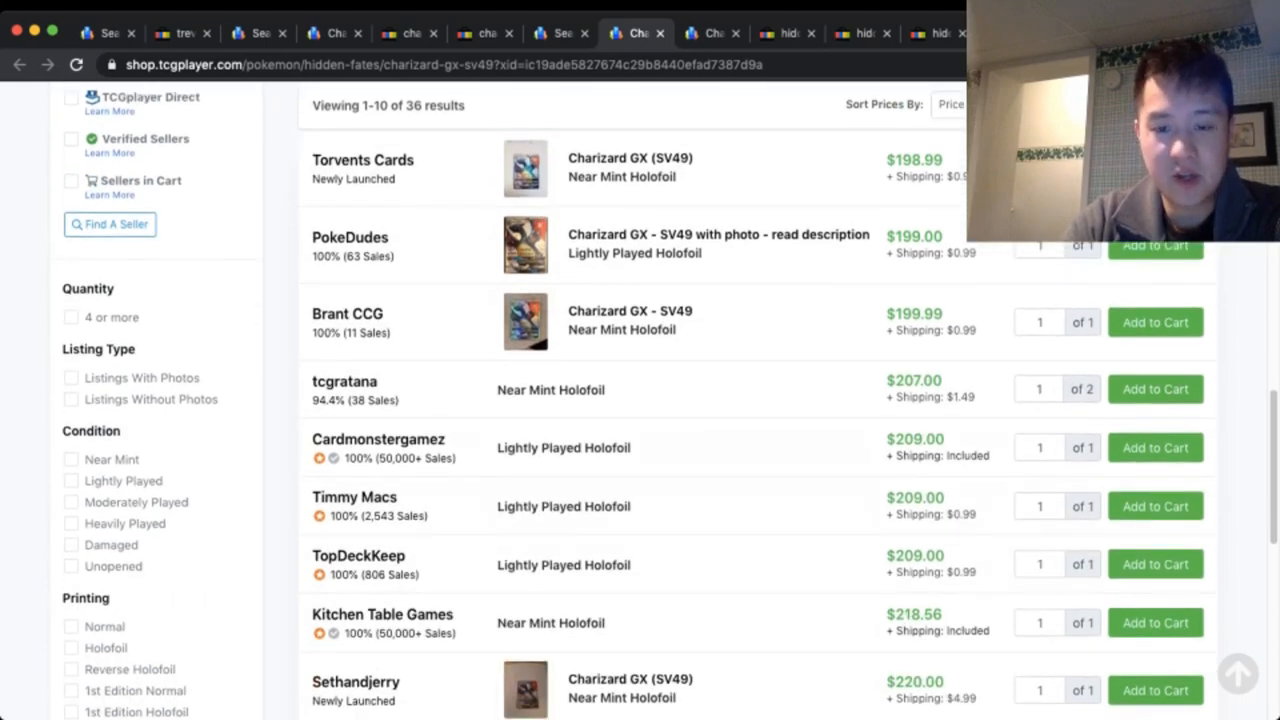
scroll(down, 3)
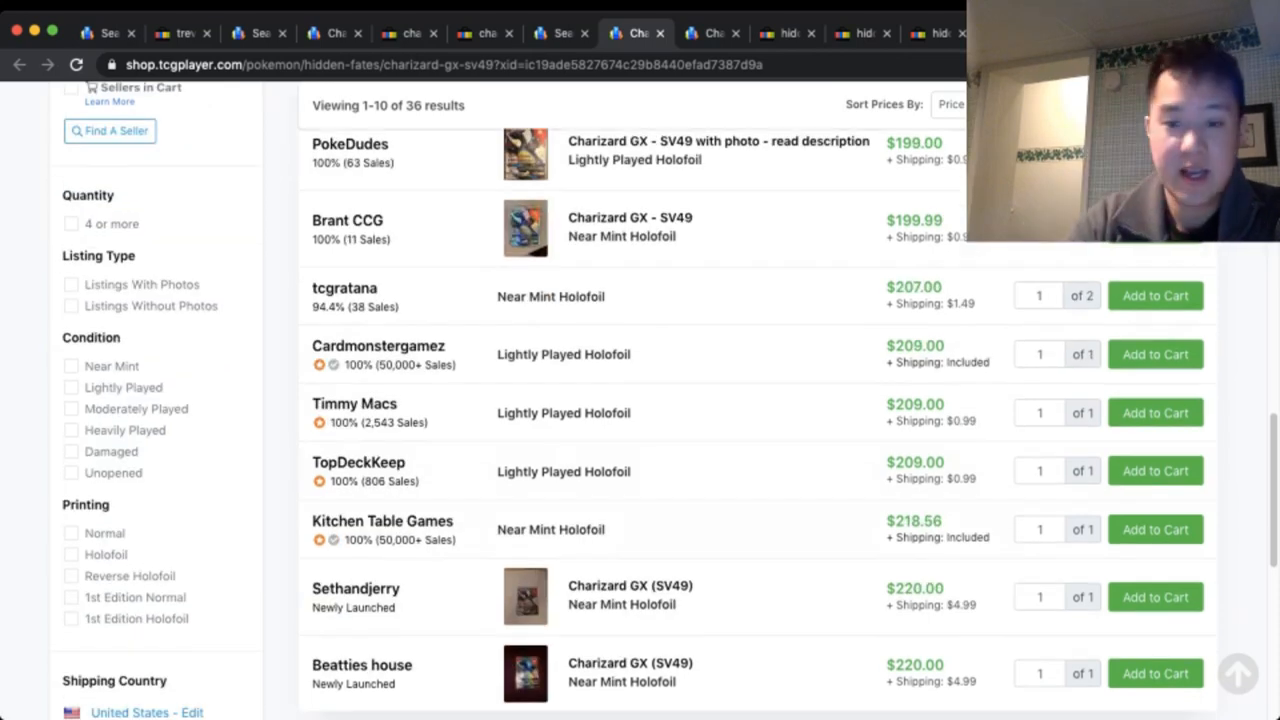
scroll(down, 3)
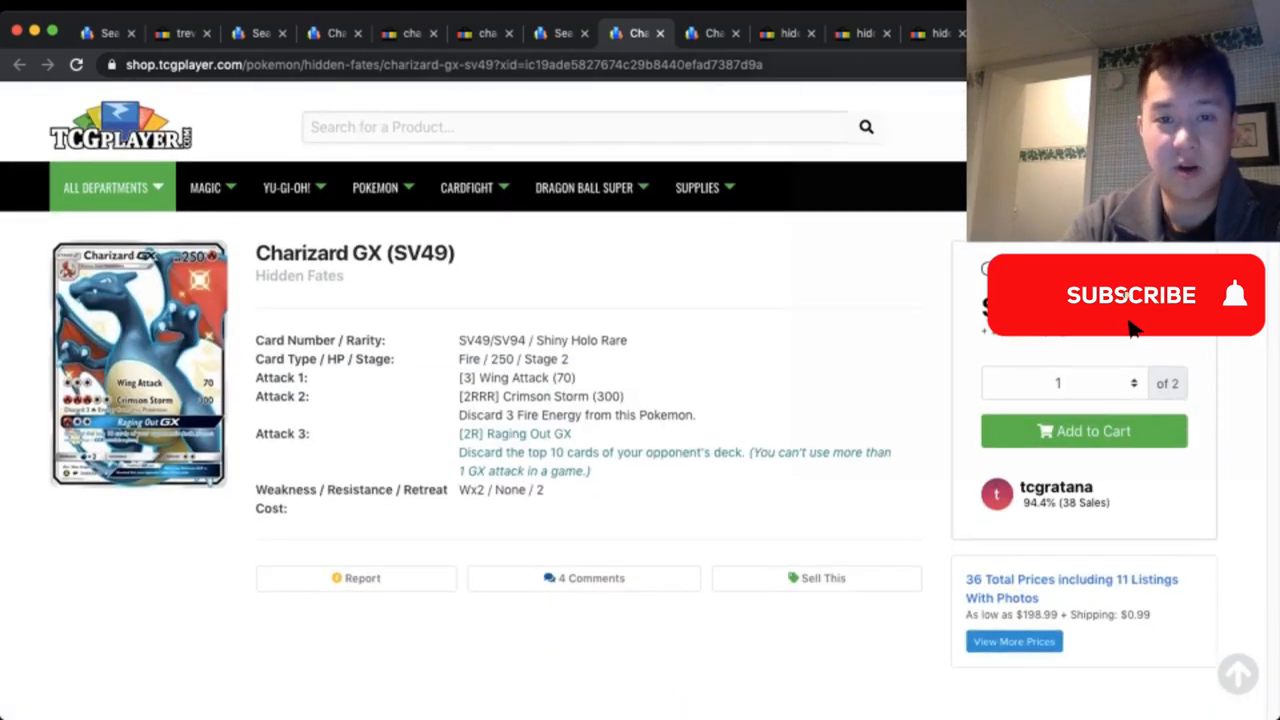
click(1125, 294)
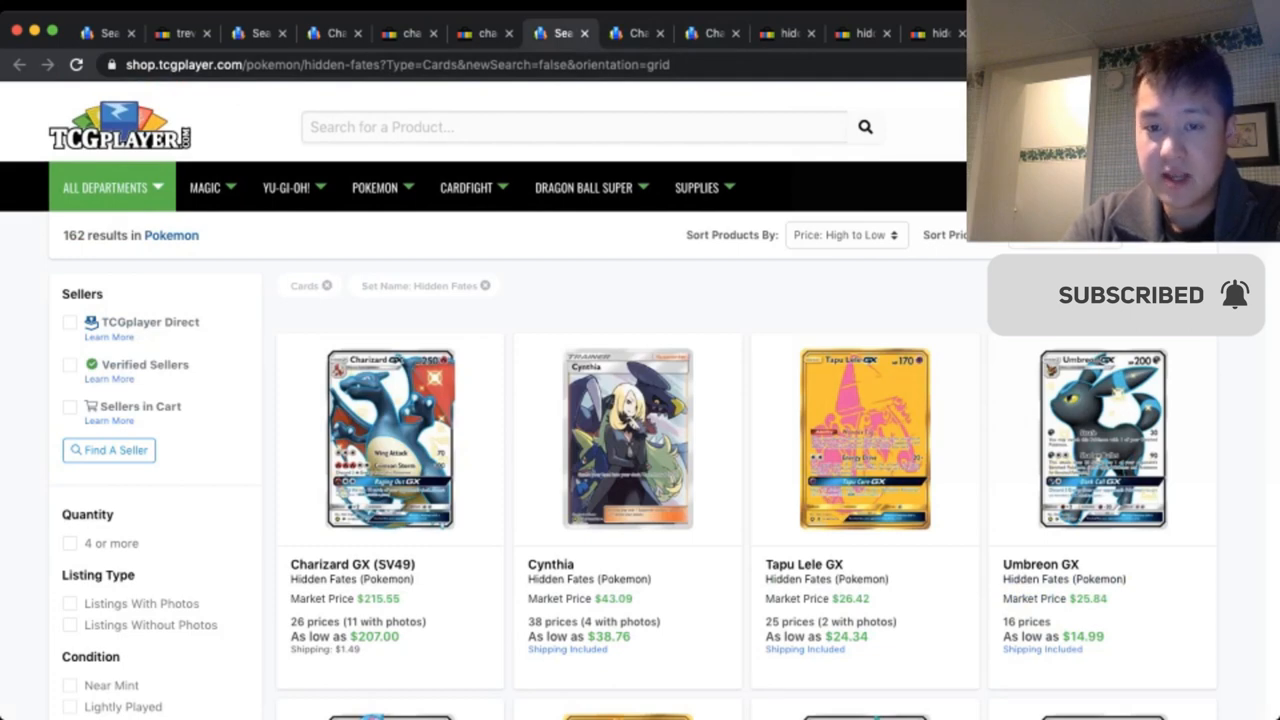
- Look over other Hidden Fates card prices, then go to eBay's Buy It Now shiny Charizard results
scroll(down, 3)
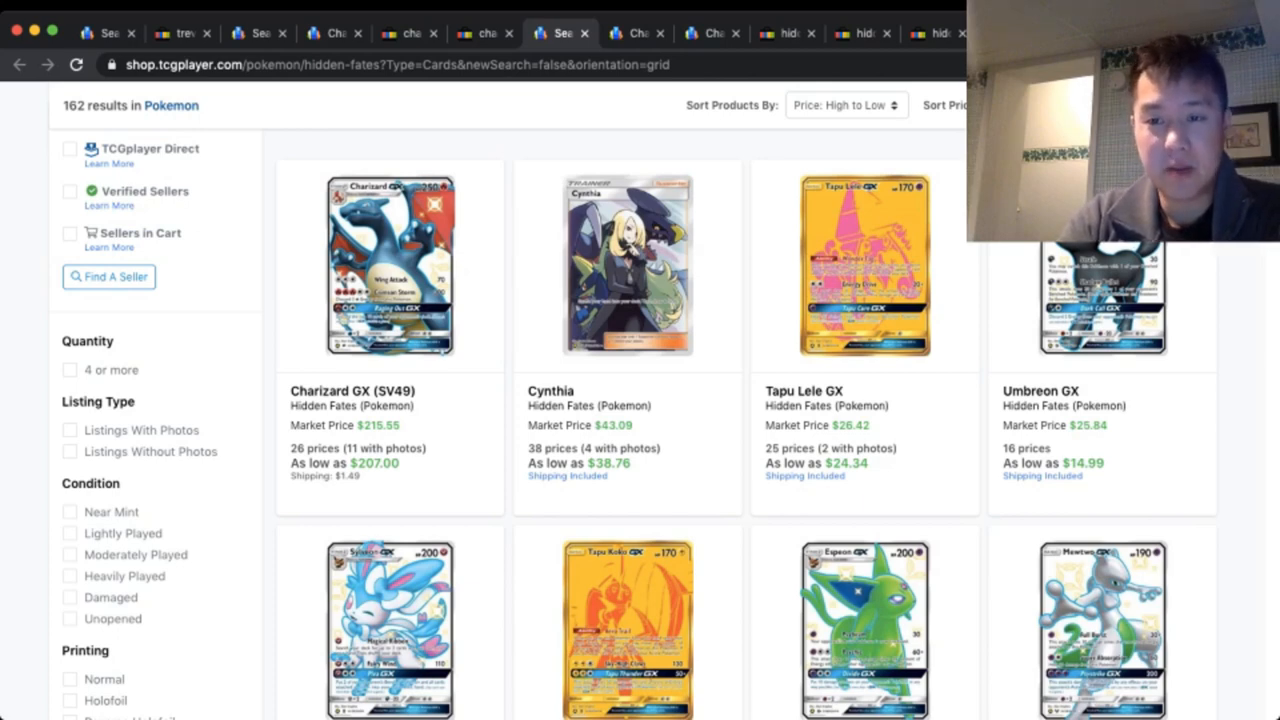
scroll(down, 3)
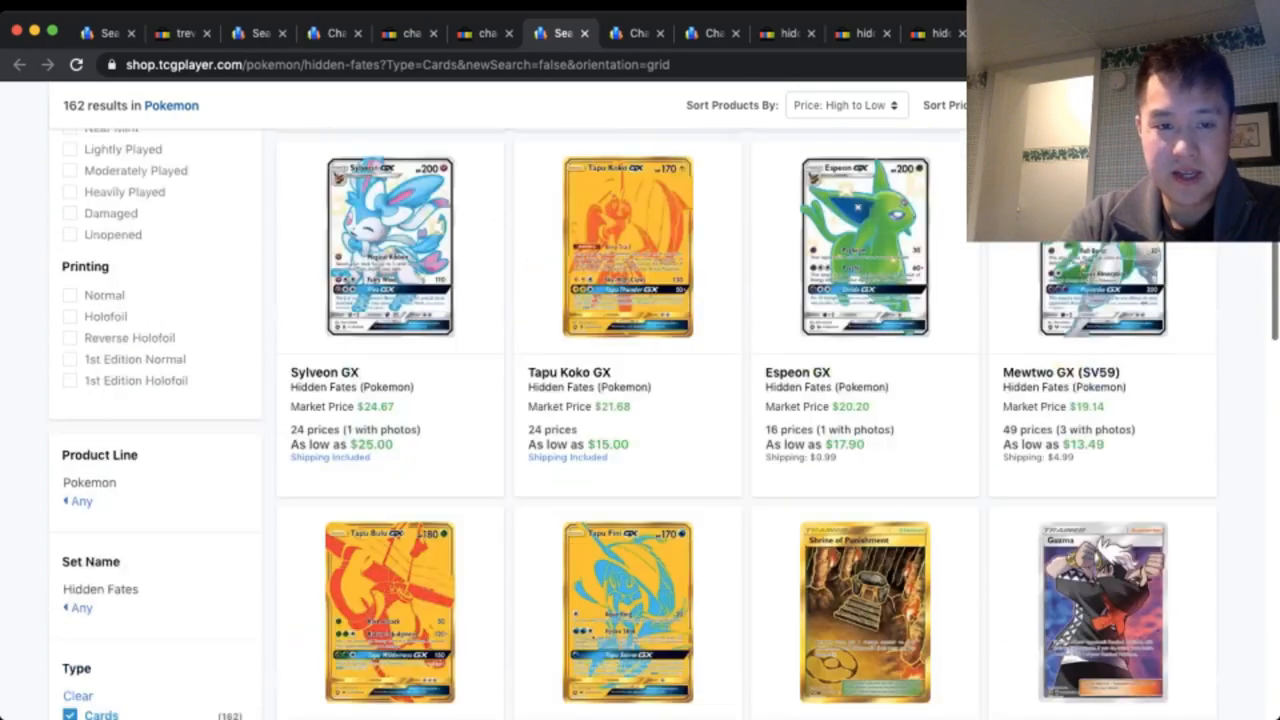
scroll(down, 3)
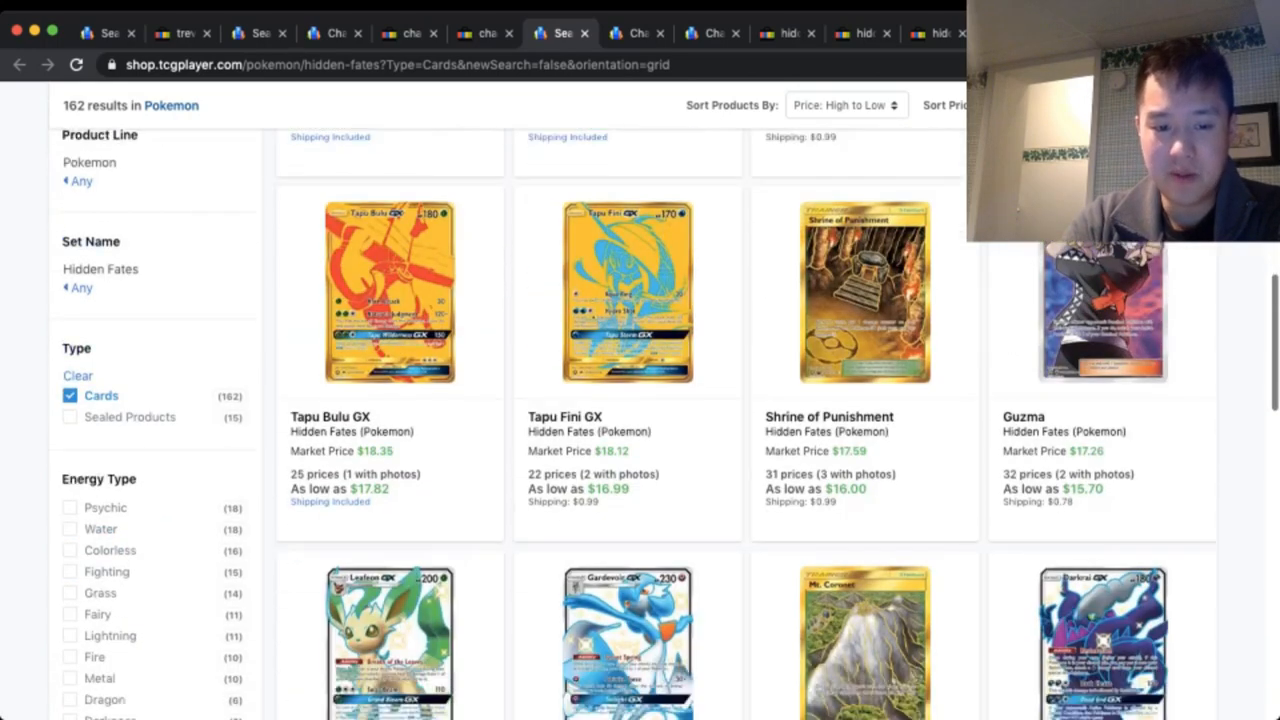
scroll(down, 3)
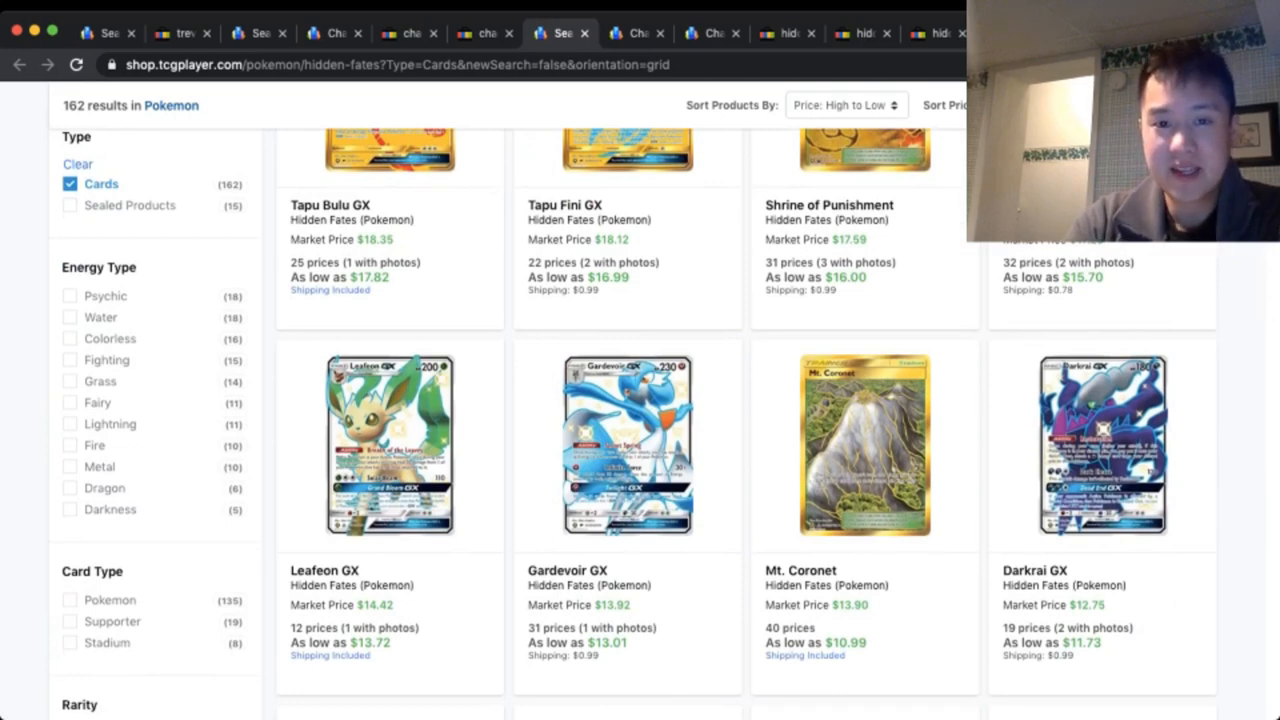
click(390, 444)
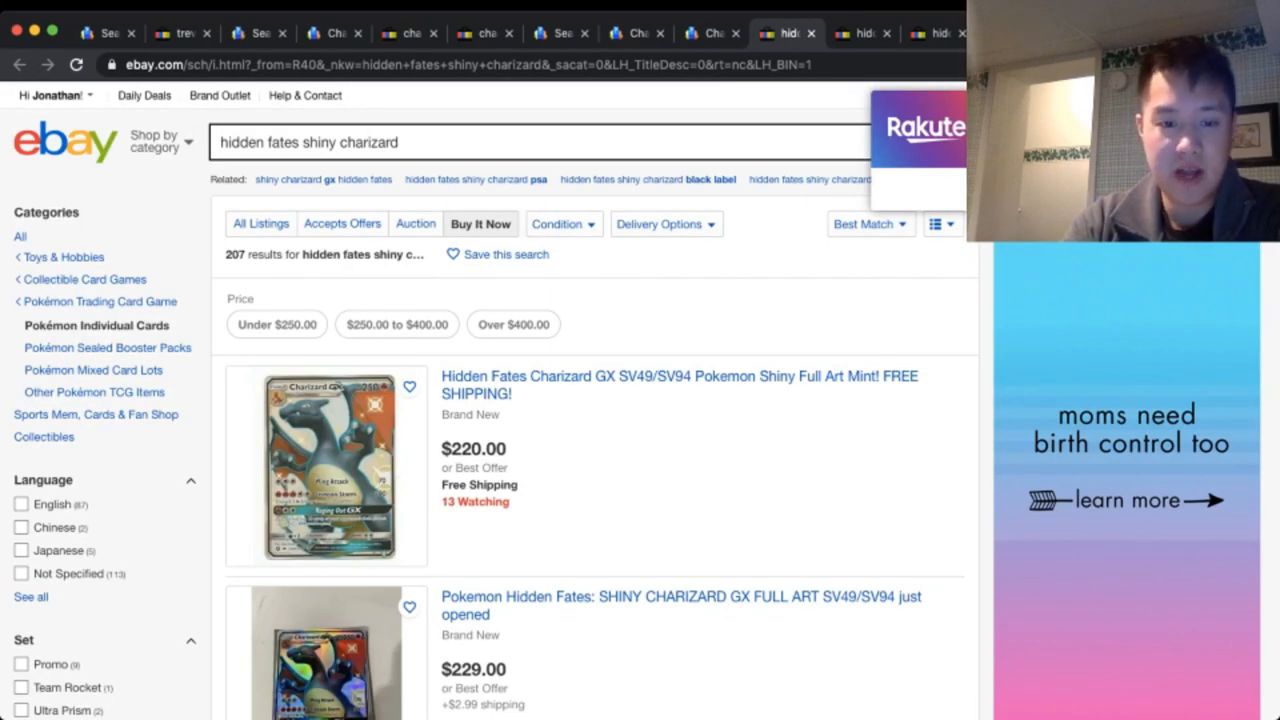
scroll(down, 3)
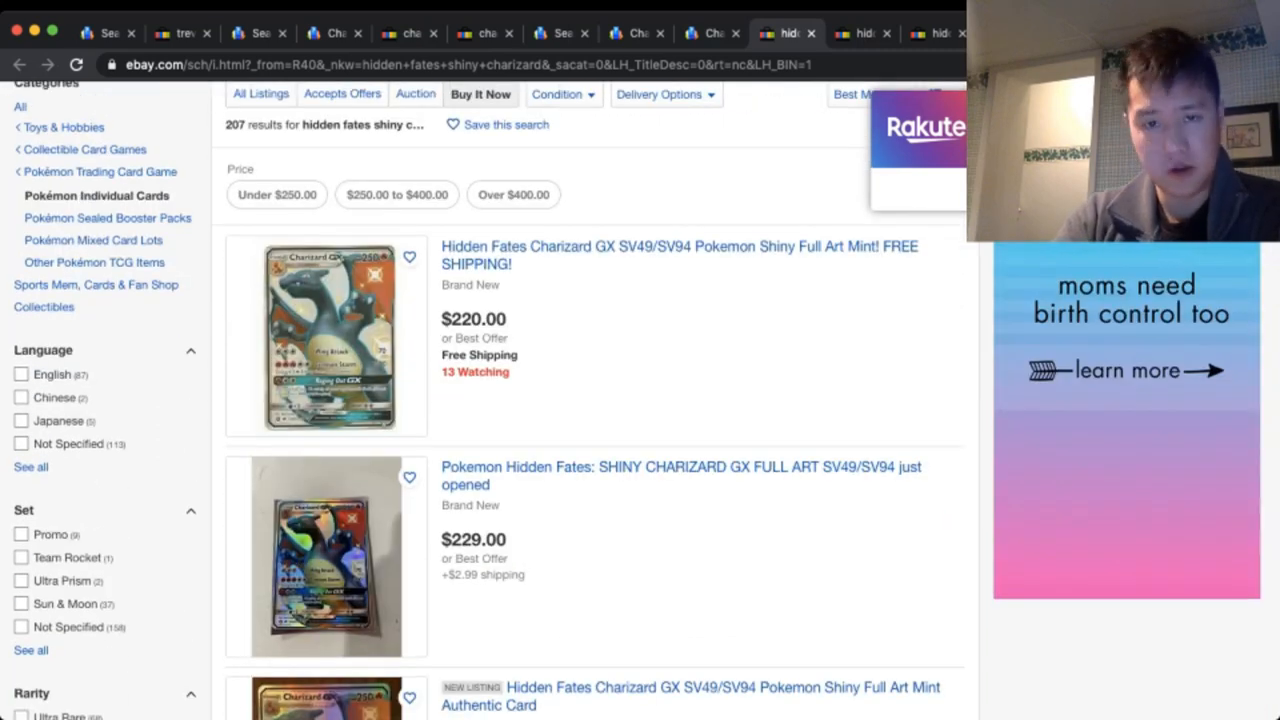
scroll(down, 3)
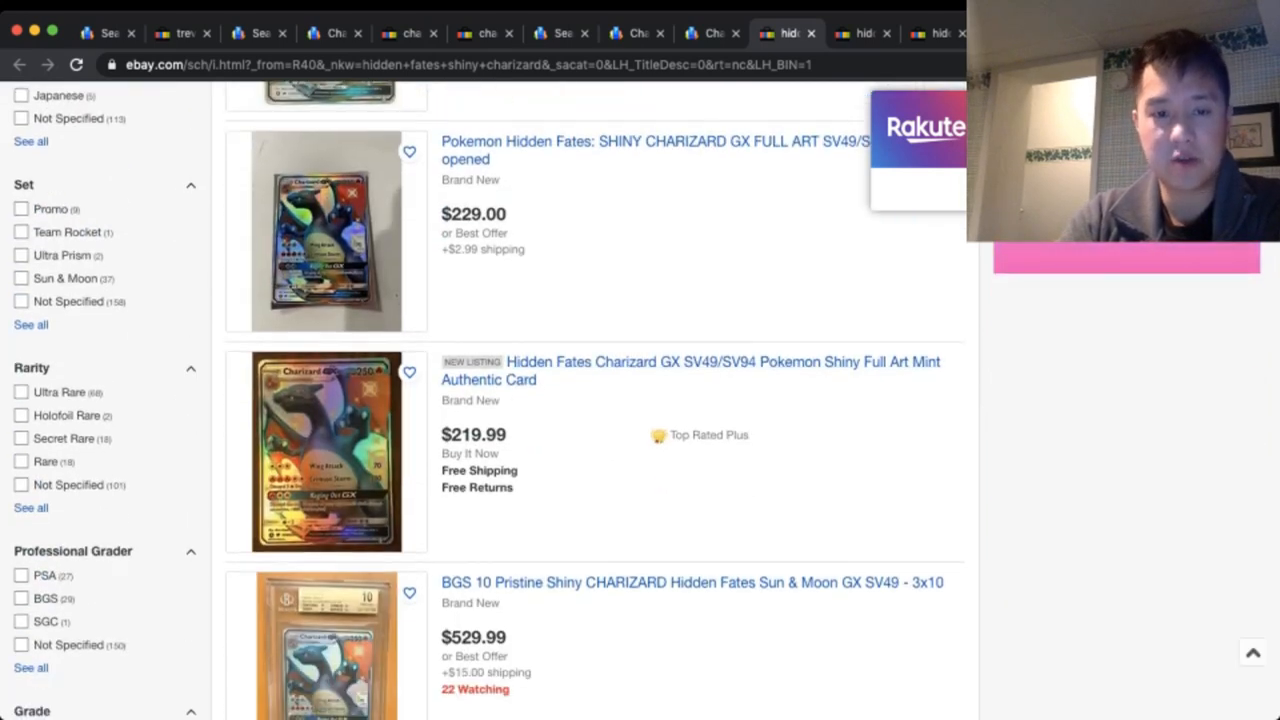
scroll(down, 3)
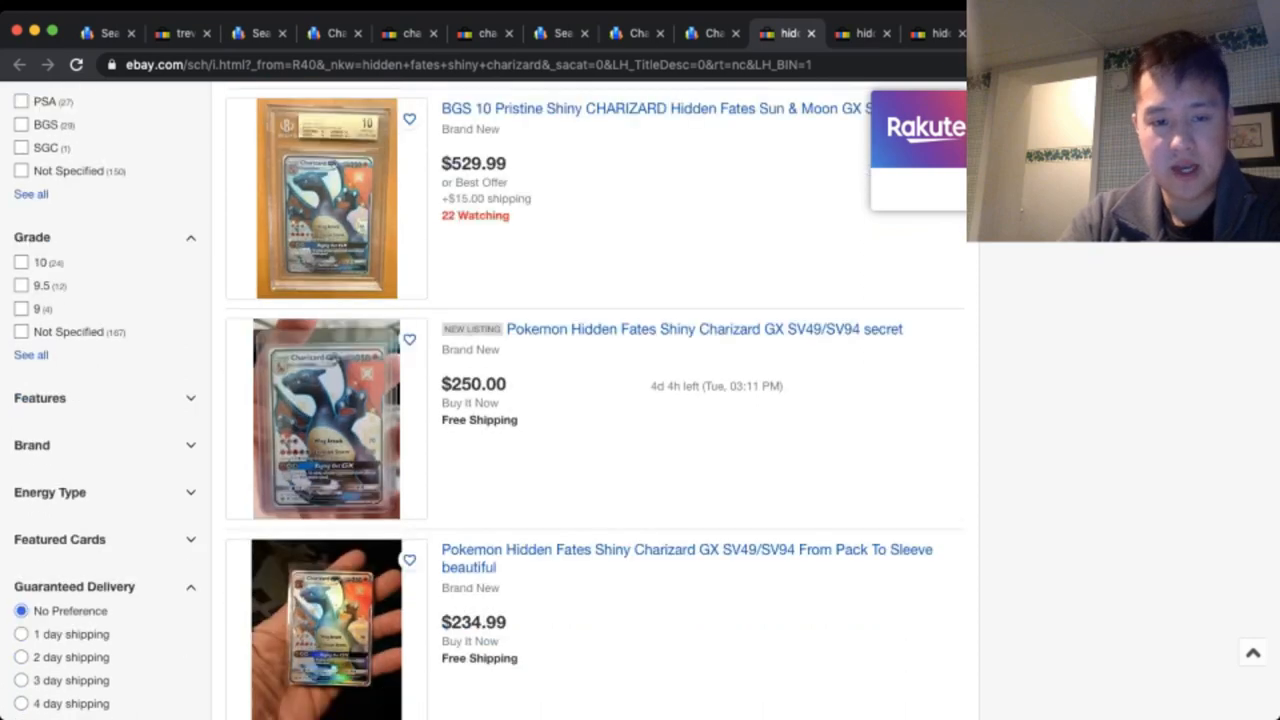
scroll(down, 3)
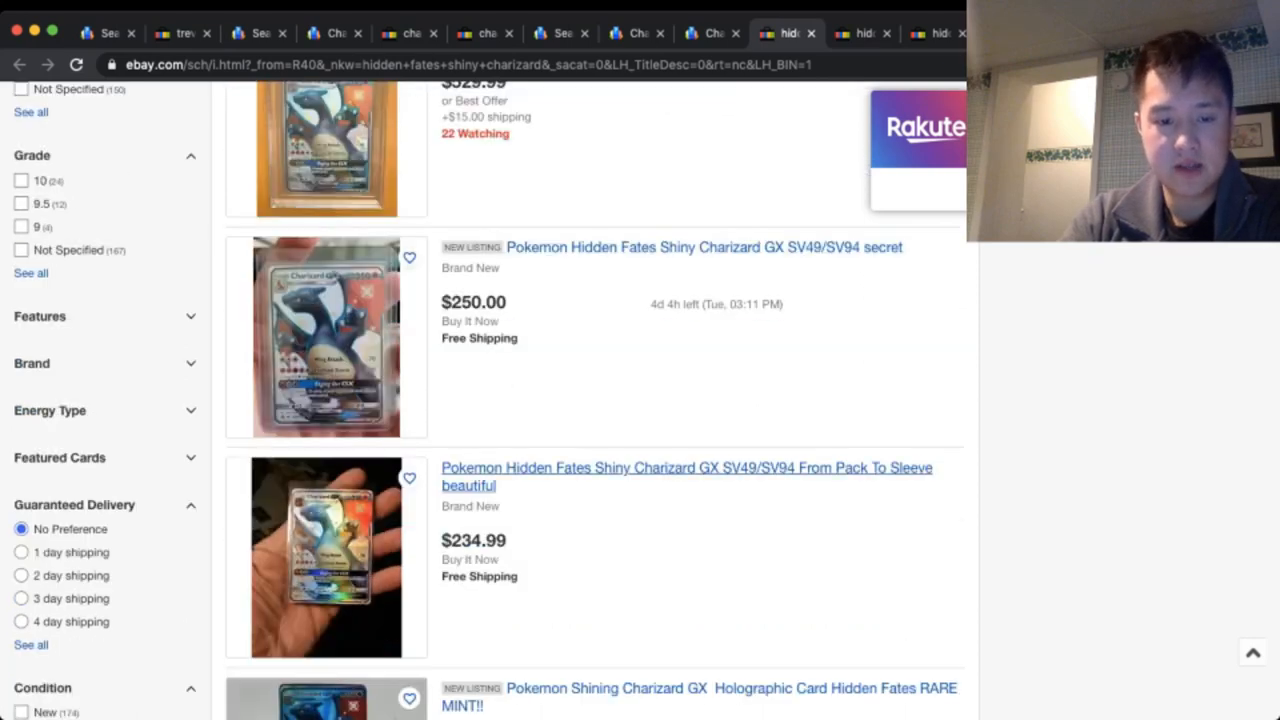
scroll(down, 3)
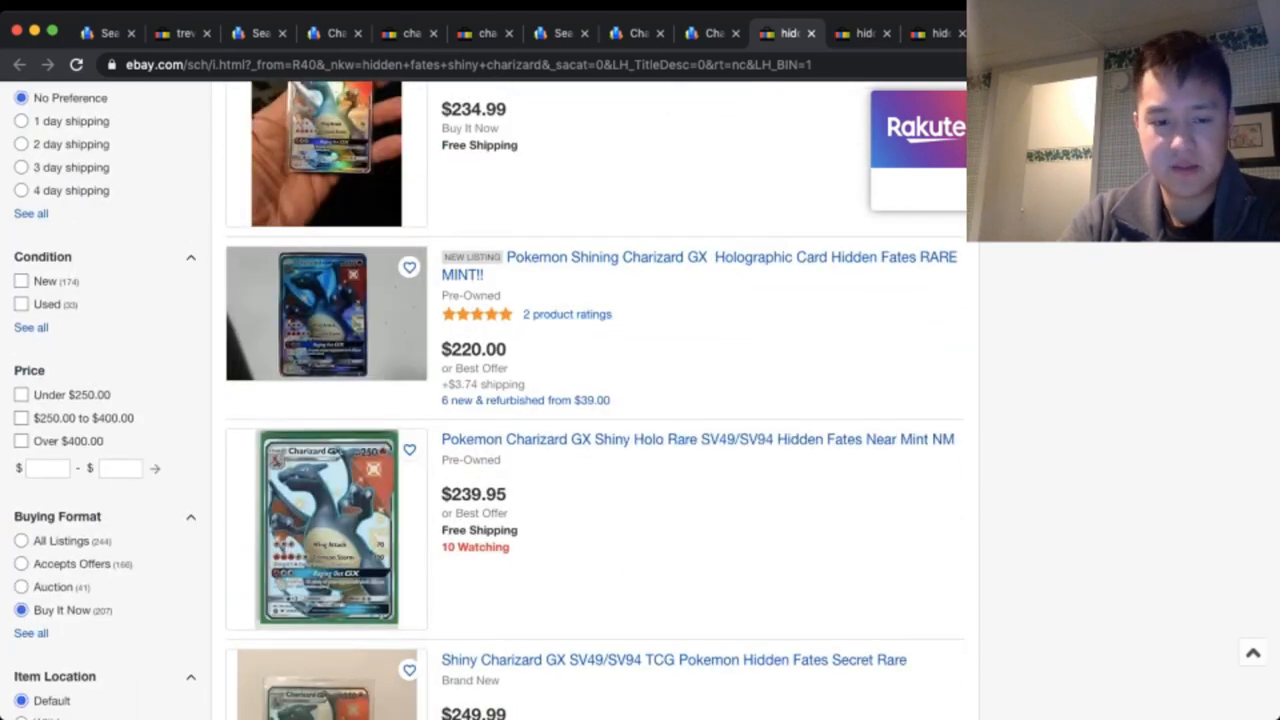
scroll(down, 3)
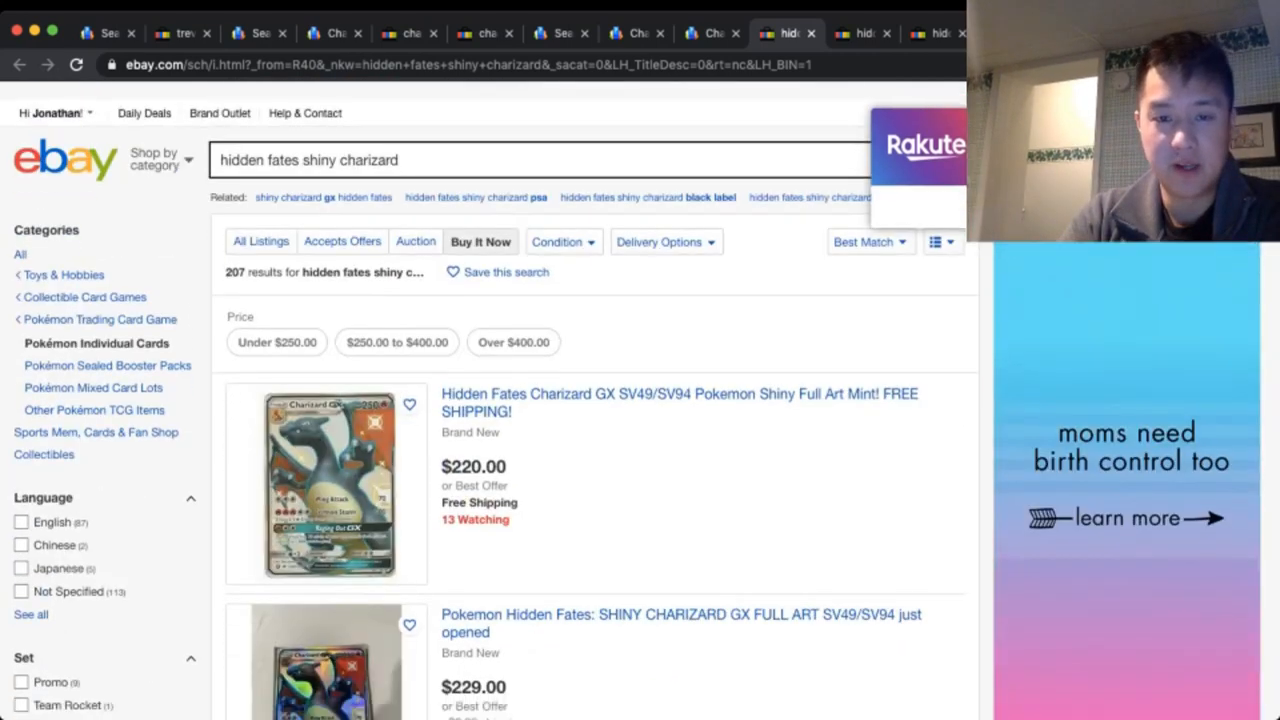
scroll(down, 3)
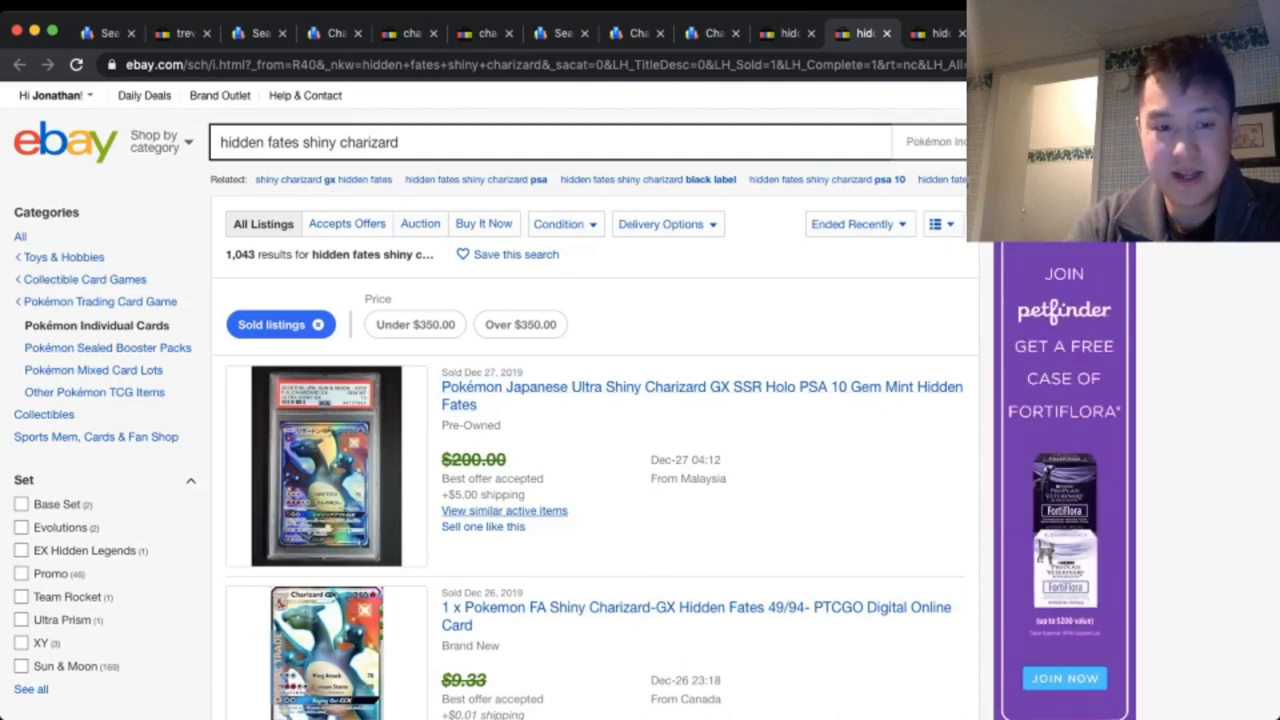
- Open the sold $245.00 SHINY CHARIZARD GX FULL ART listing from the eBay results
scroll(down, 3)
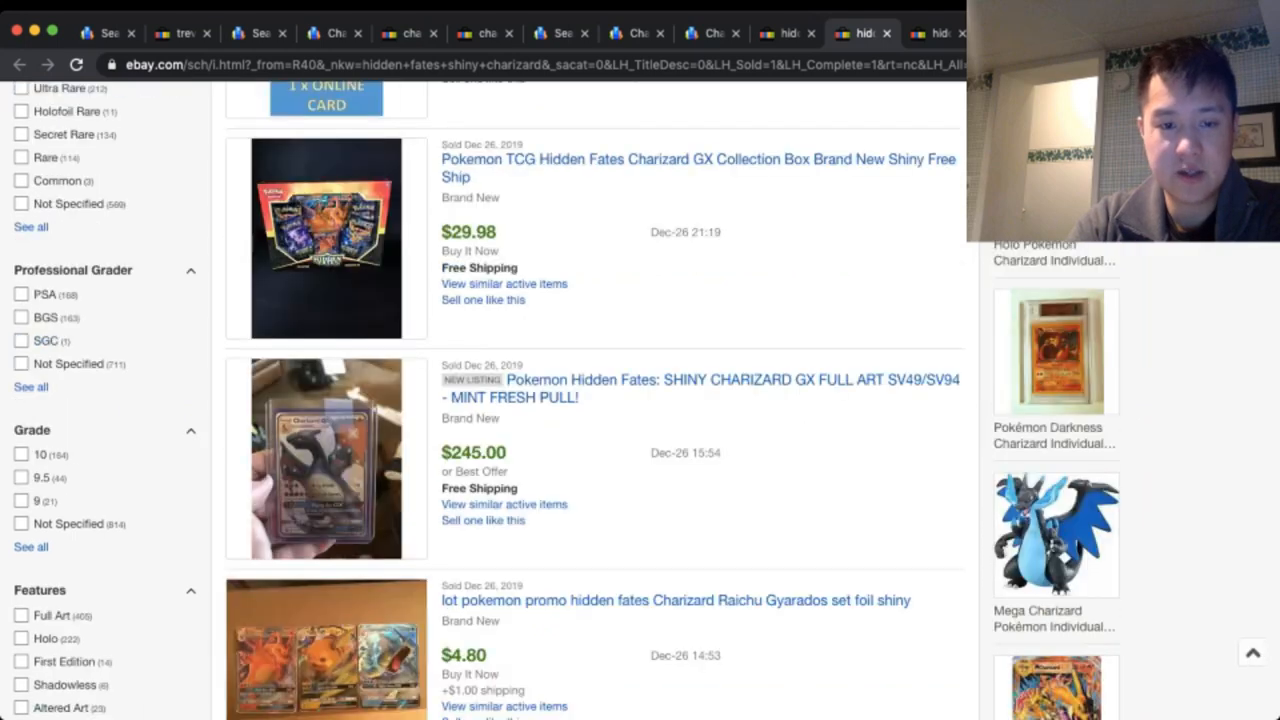
scroll(down, 3)
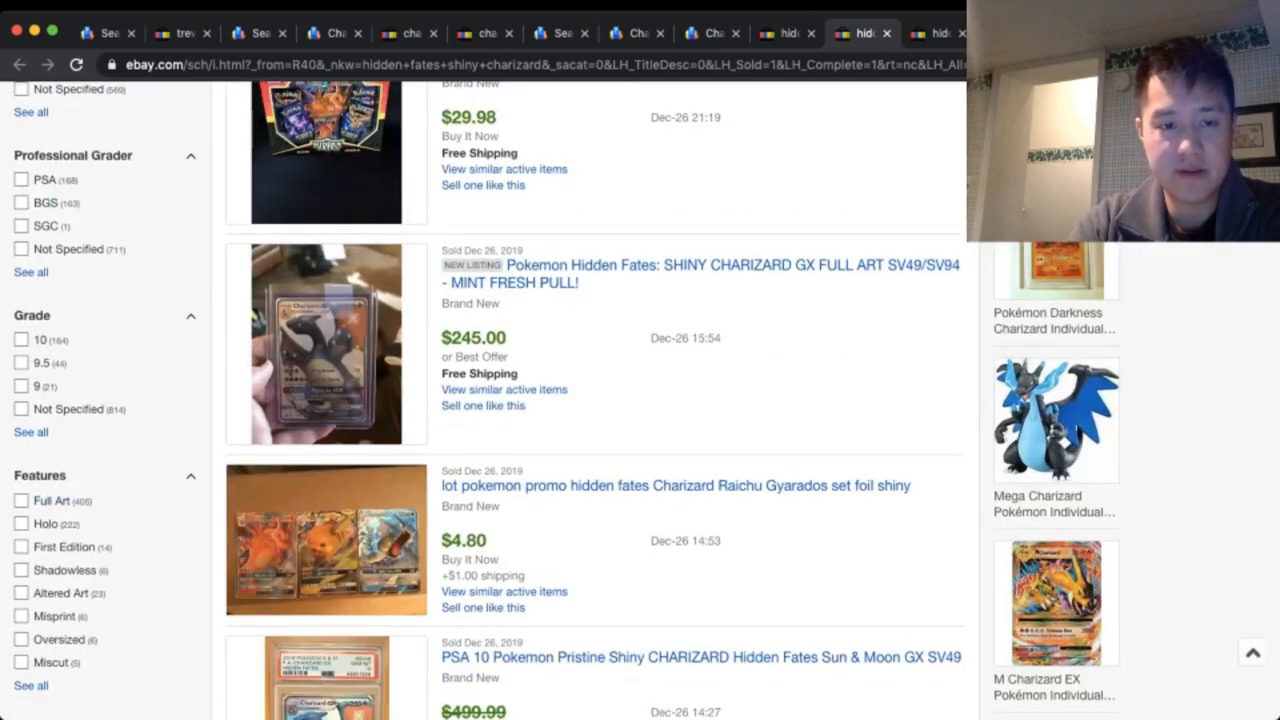
click(326, 343)
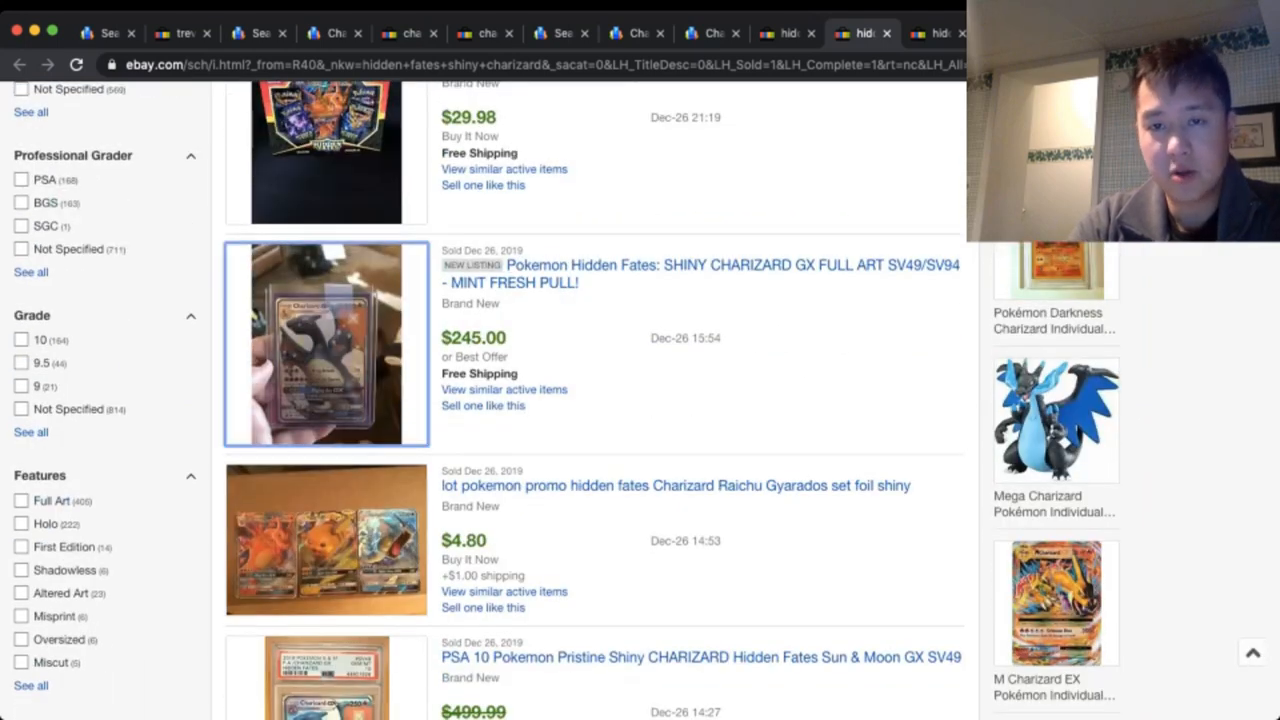
click(700, 273)
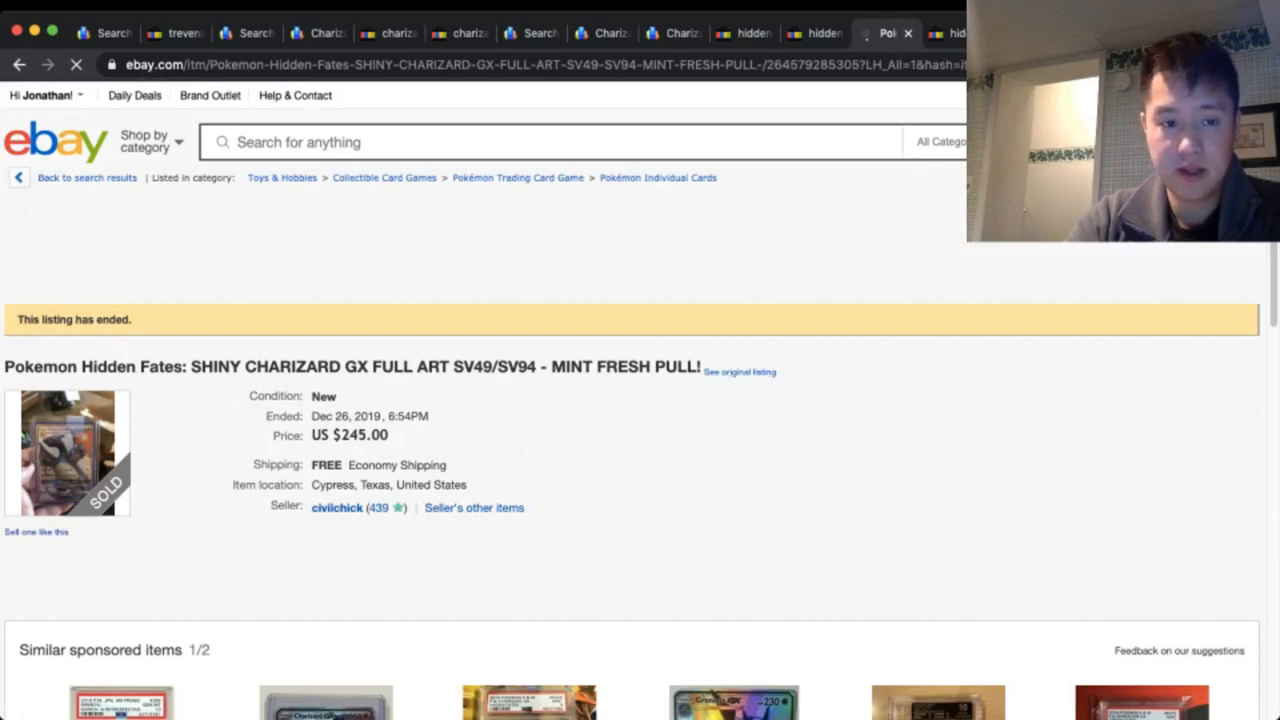
- Enlarge the $245 Charizard listing's card photo, then return to the sold search results and look through them
scroll(down, 3)
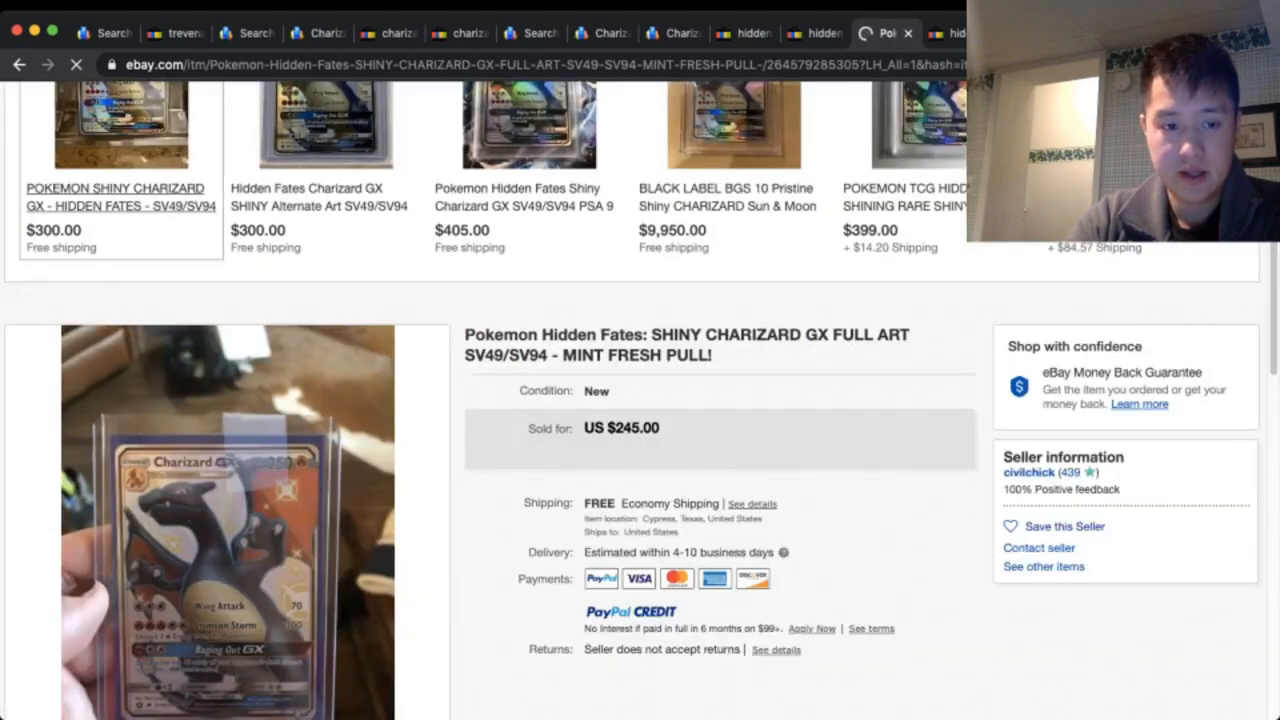
scroll(down, 3)
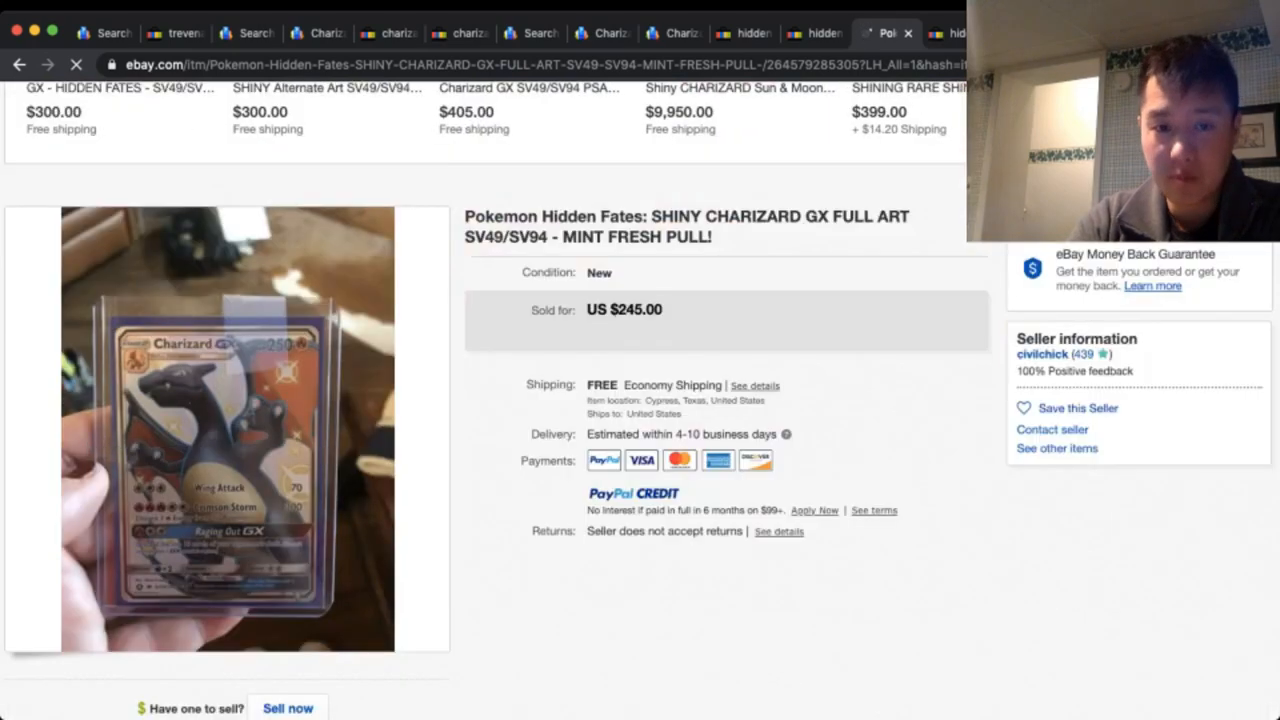
click(227, 430)
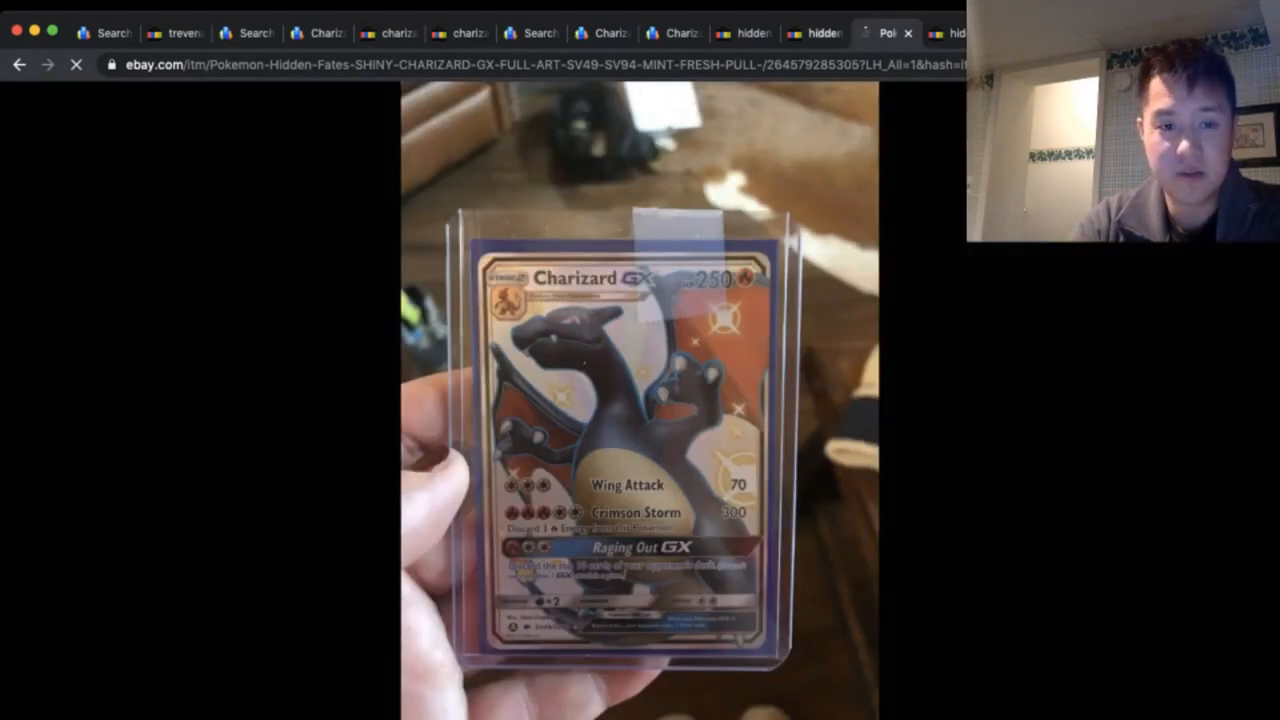
click(18, 64)
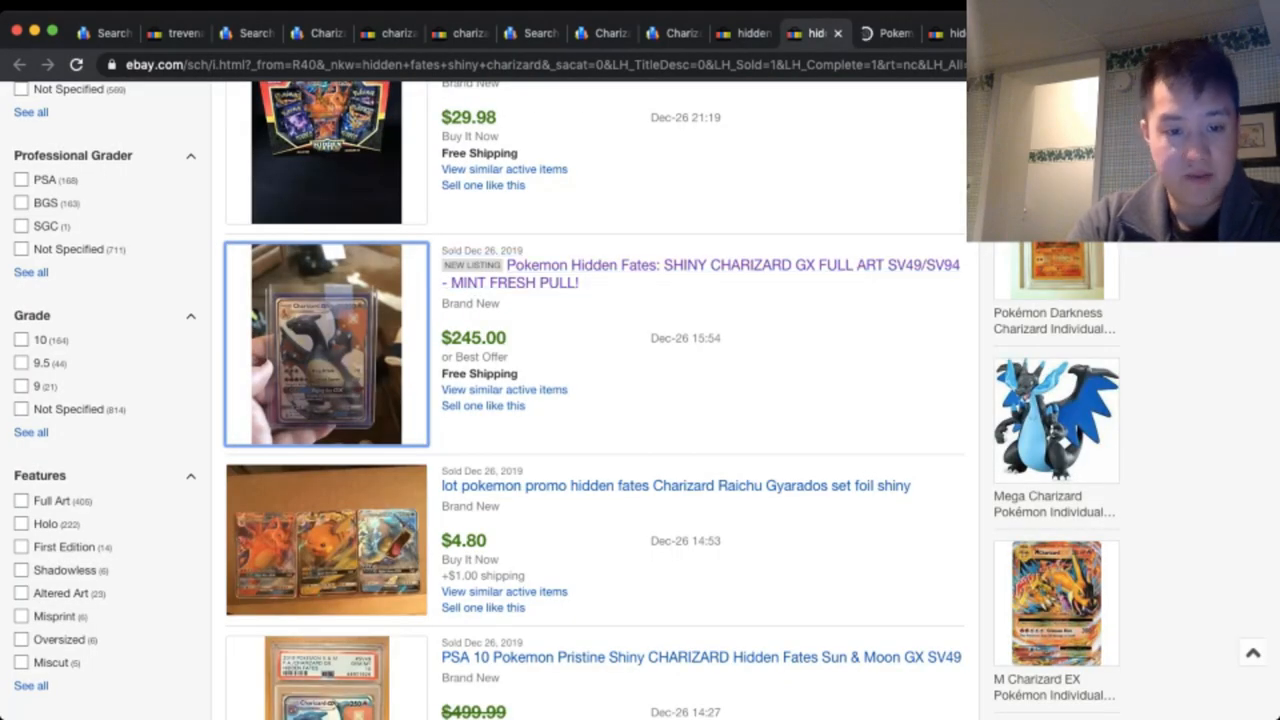
scroll(down, 3)
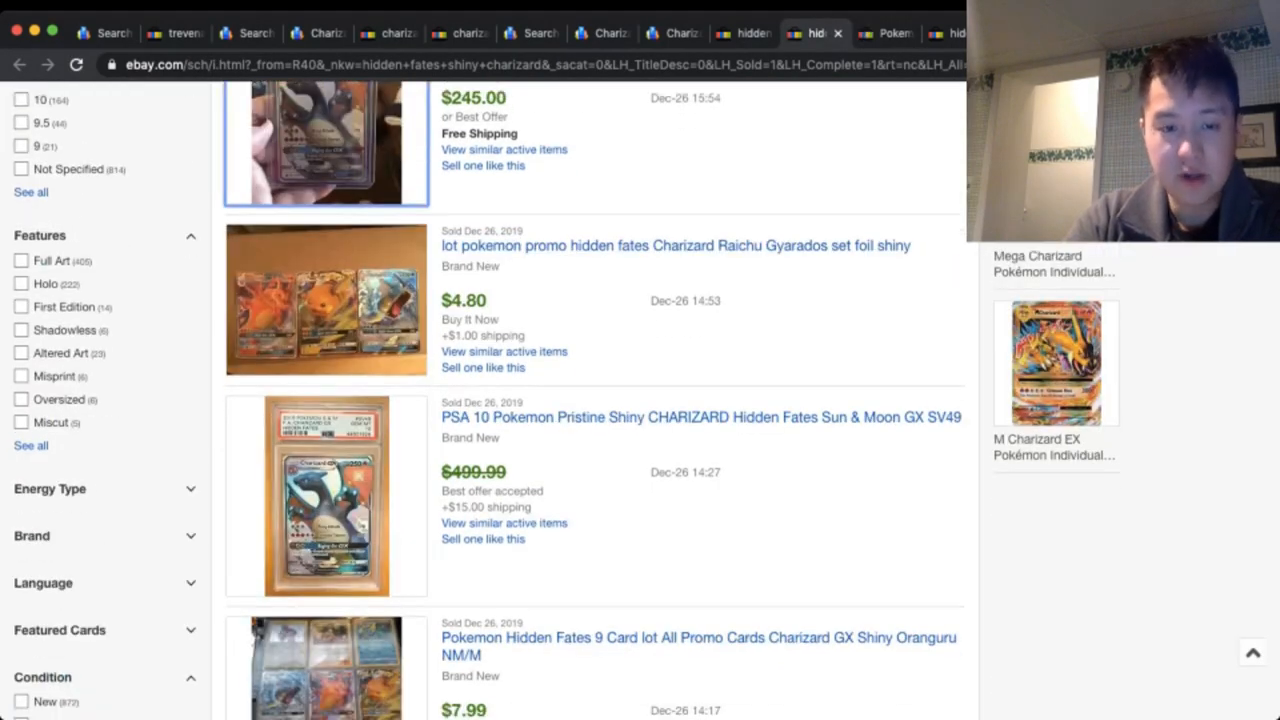
scroll(down, 3)
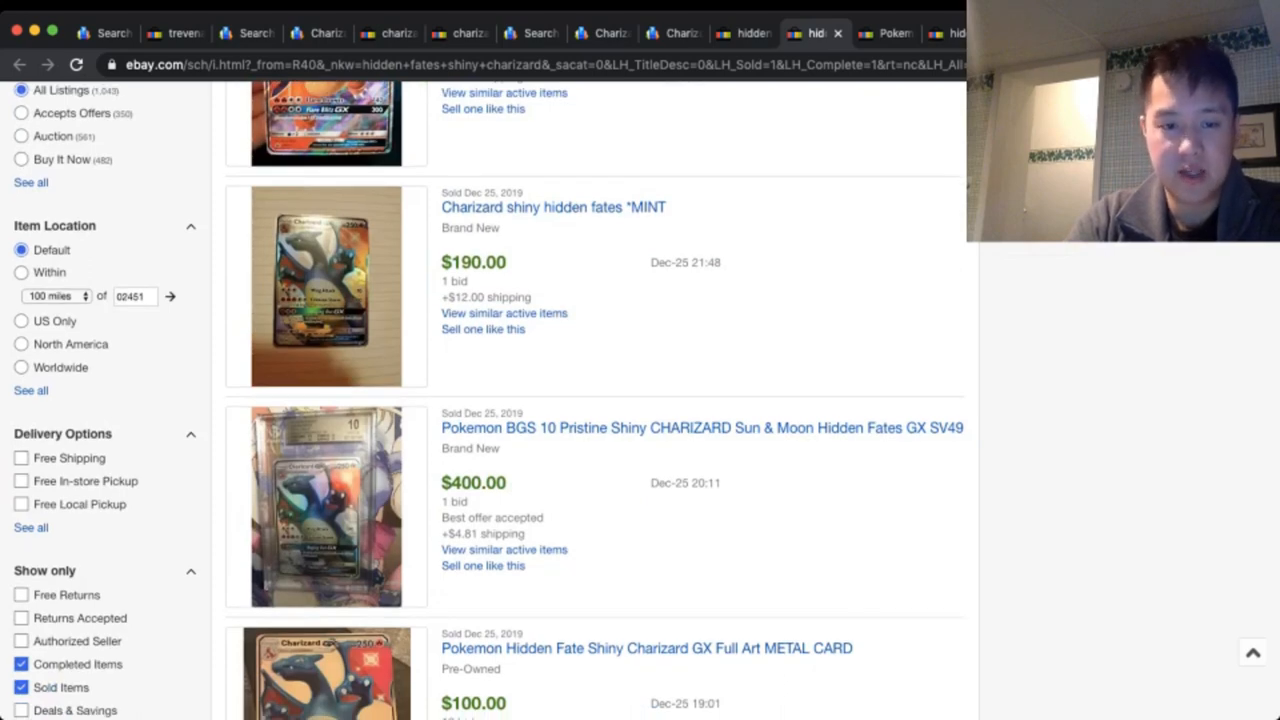
scroll(down, 3)
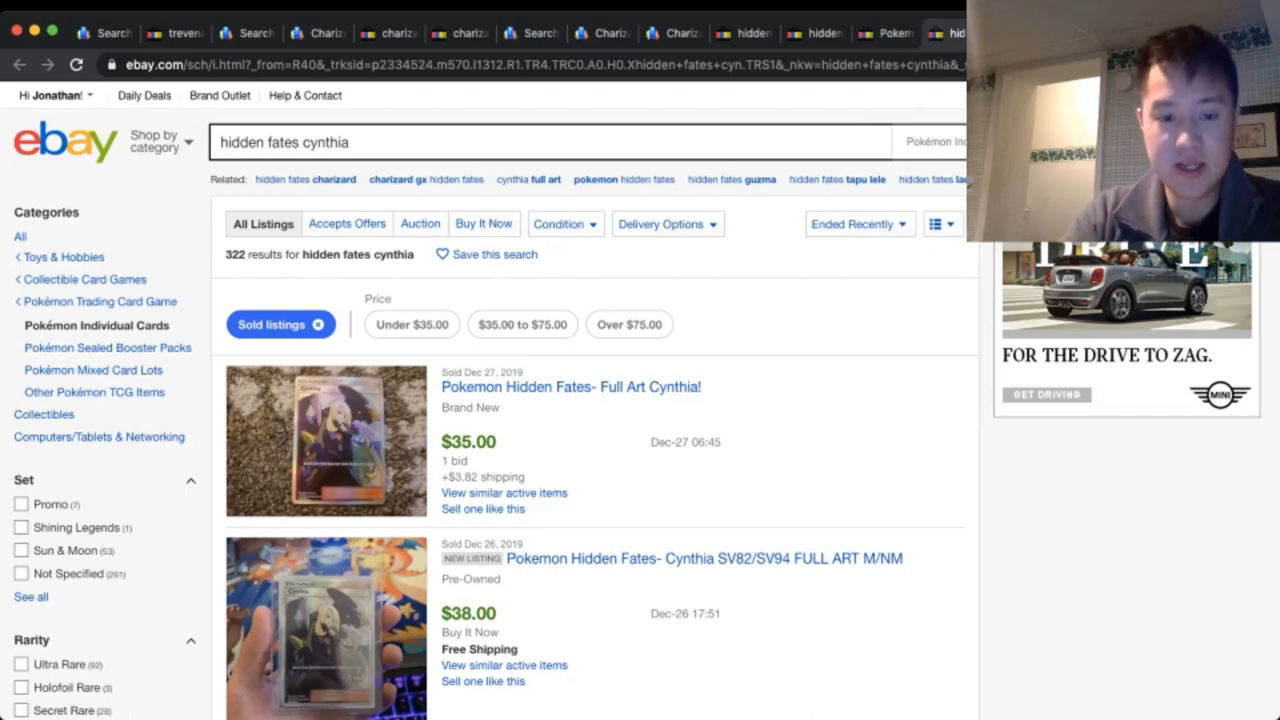
- Look through eBay's 322 sold hidden fates cynthia listings with prices like $35.00 and $74.00
scroll(down, 3)
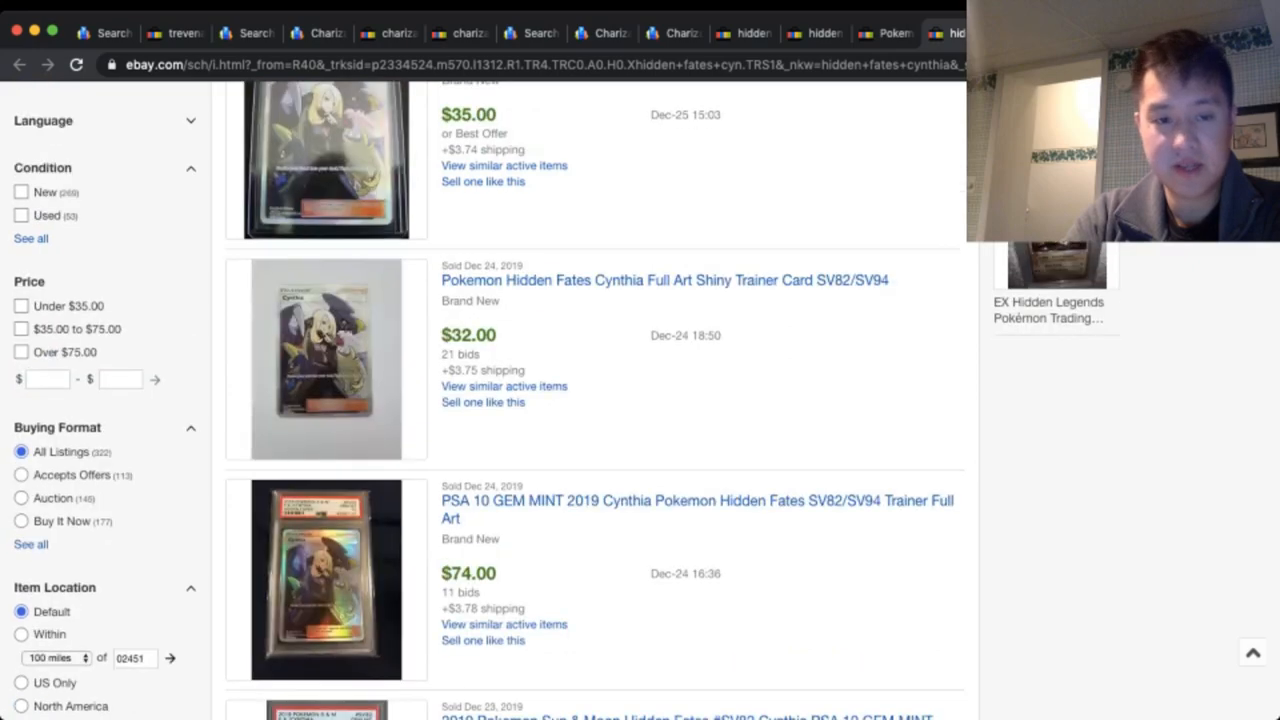
scroll(down, 3)
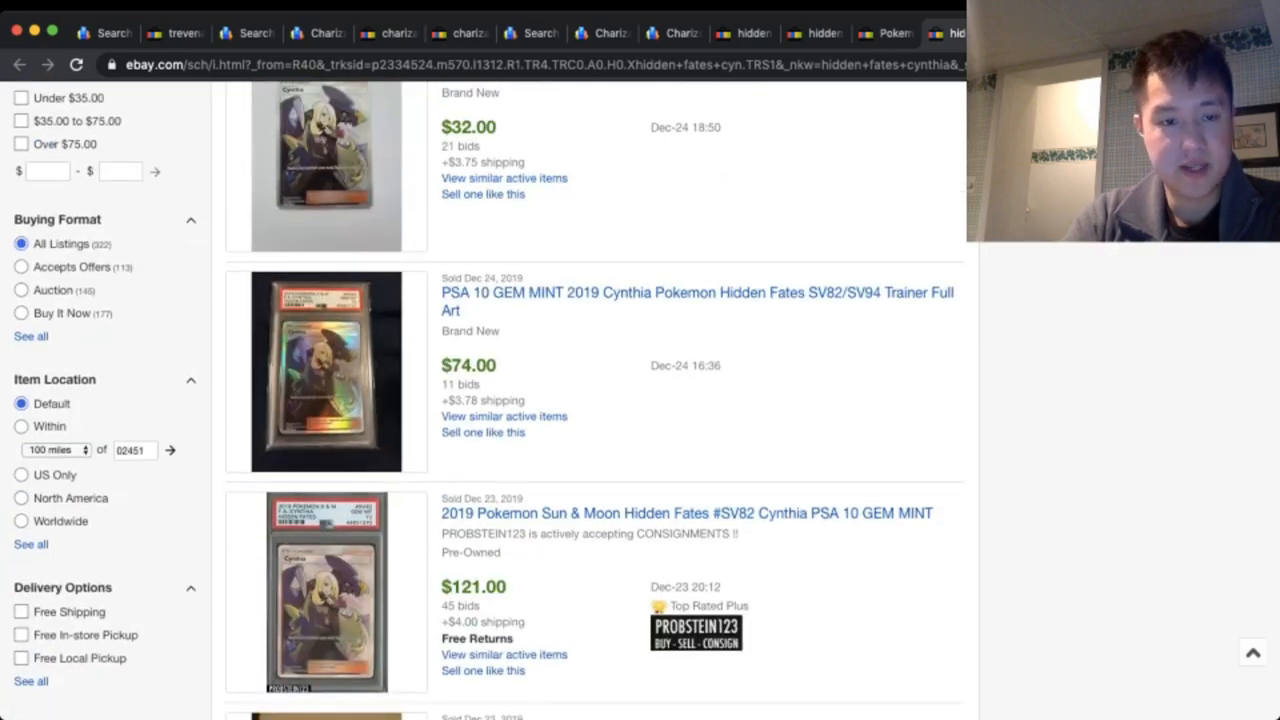
scroll(down, 3)
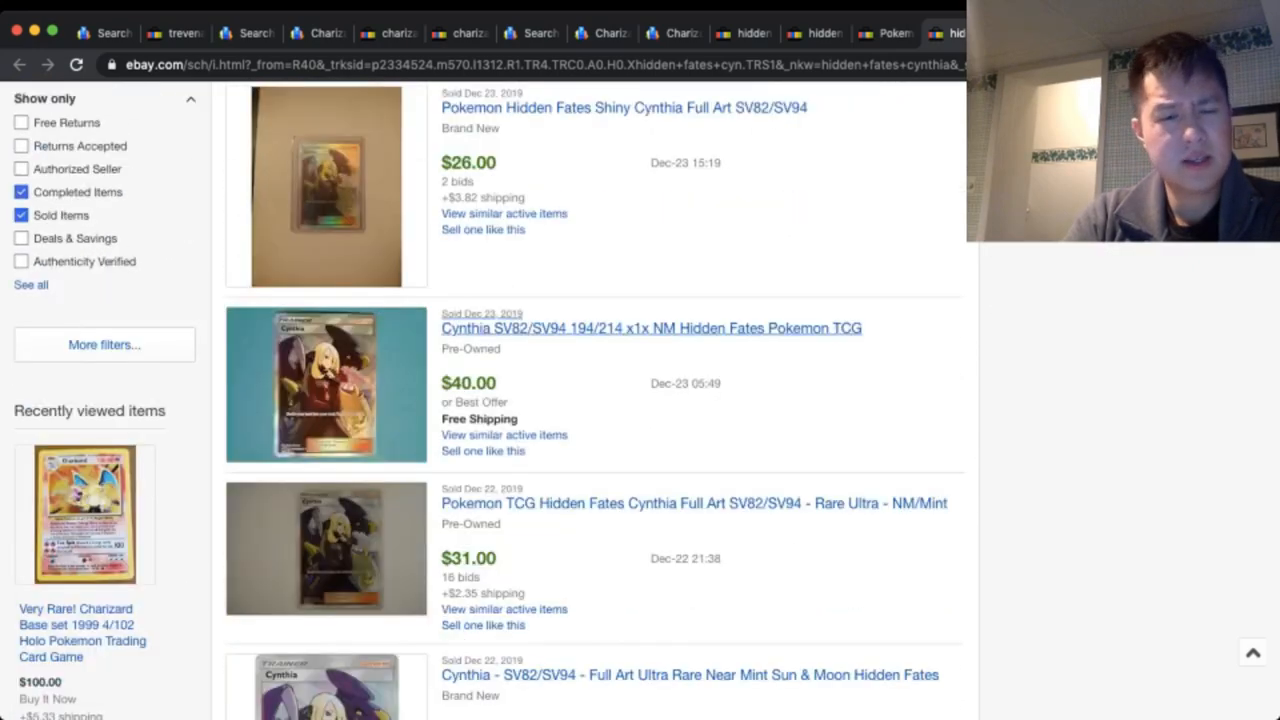
scroll(down, 3)
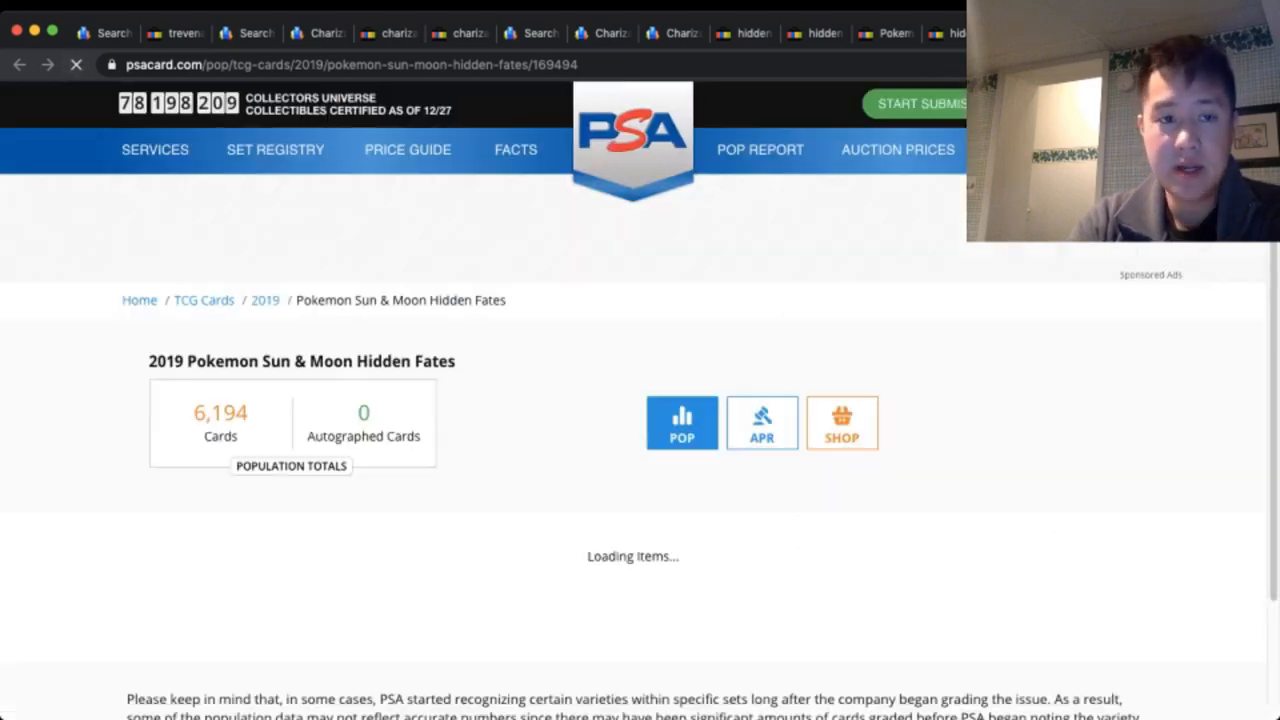
- Filter PSA's Hidden Fates population report to Charizard GX, showing 170 PSA 10s of 250 graded
scroll(down, 3)
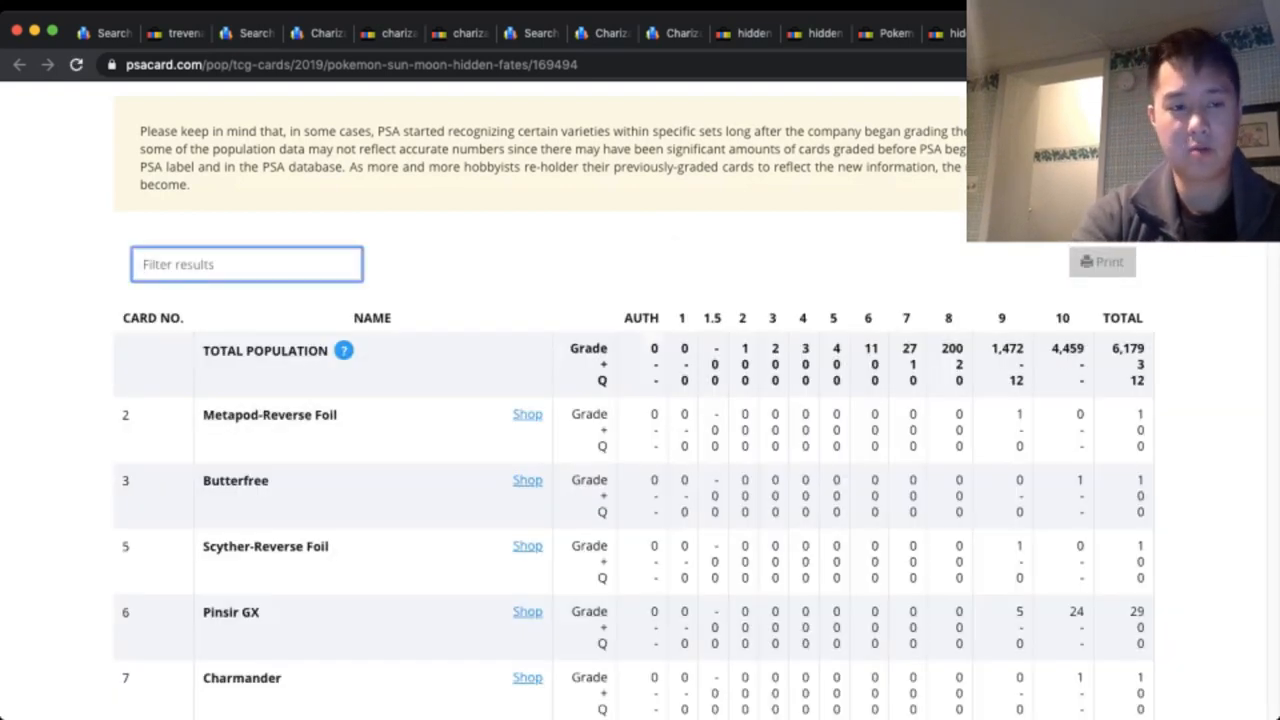
text(chariz)
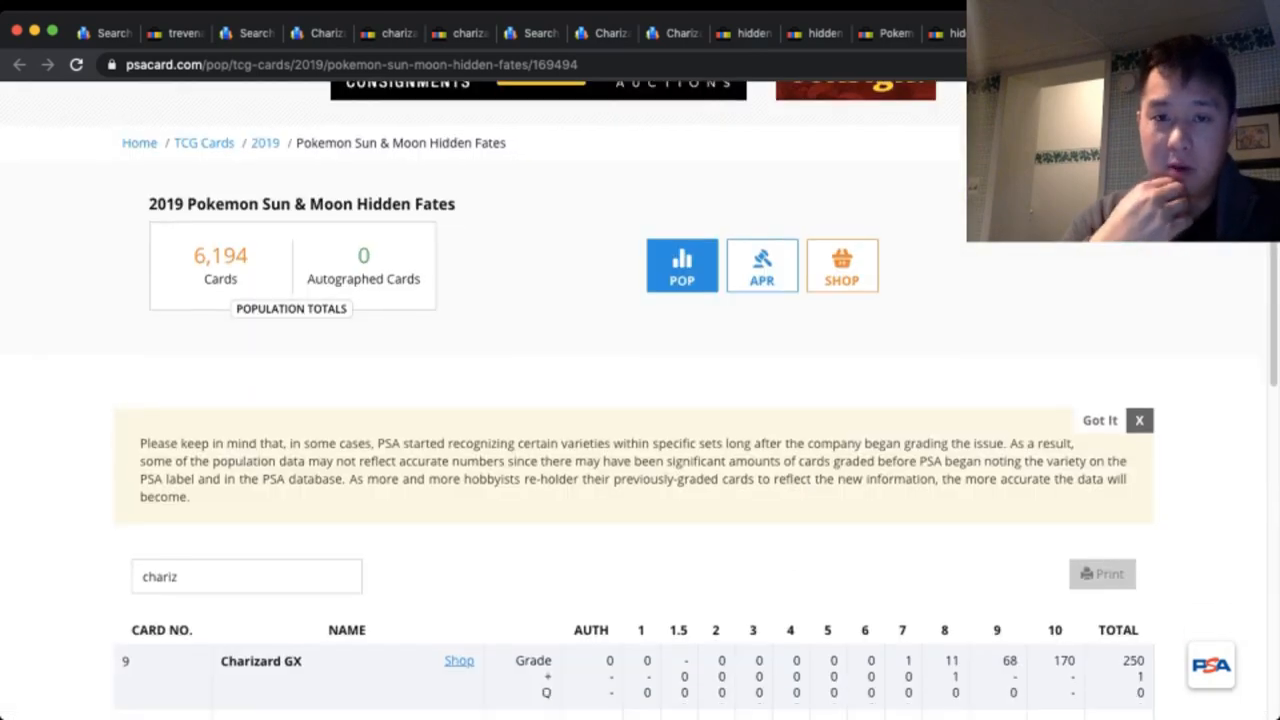
scroll(down, 3)
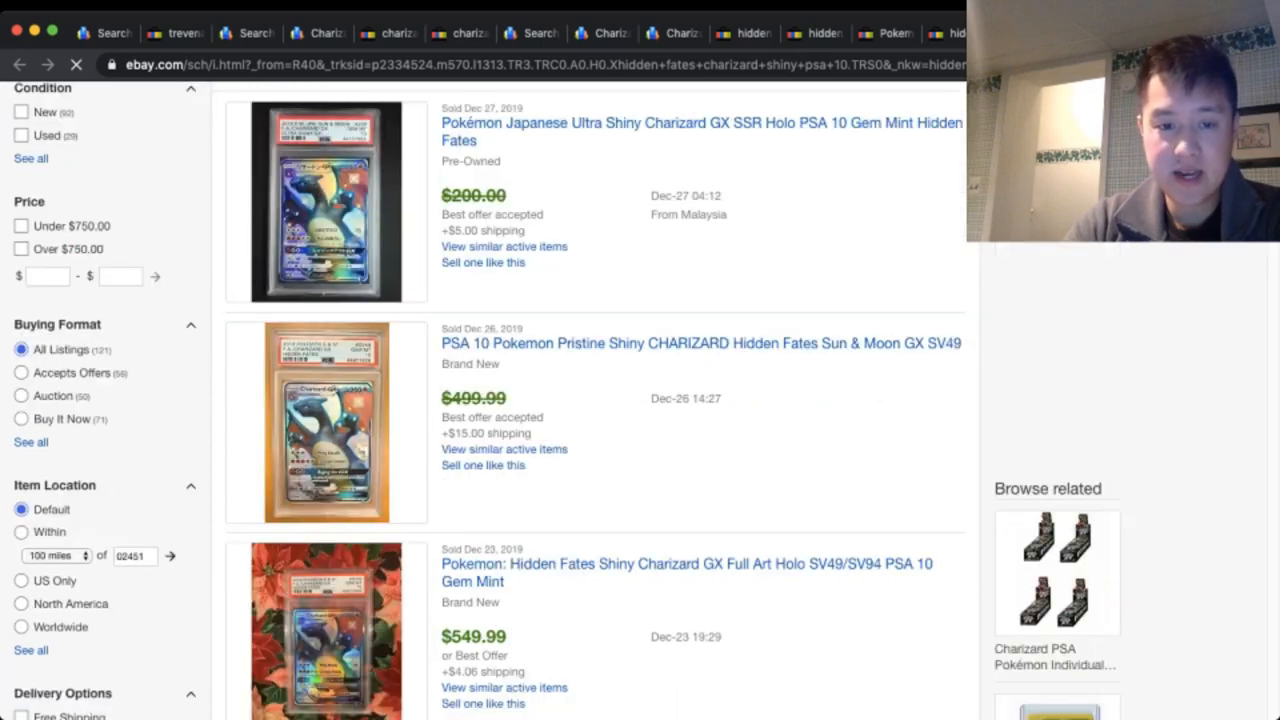
- Scroll through eBay's sold PSA 10 Hidden Fates Shiny Charizard GX listings, reviewing final prices and sale dates
scroll(down, 3)
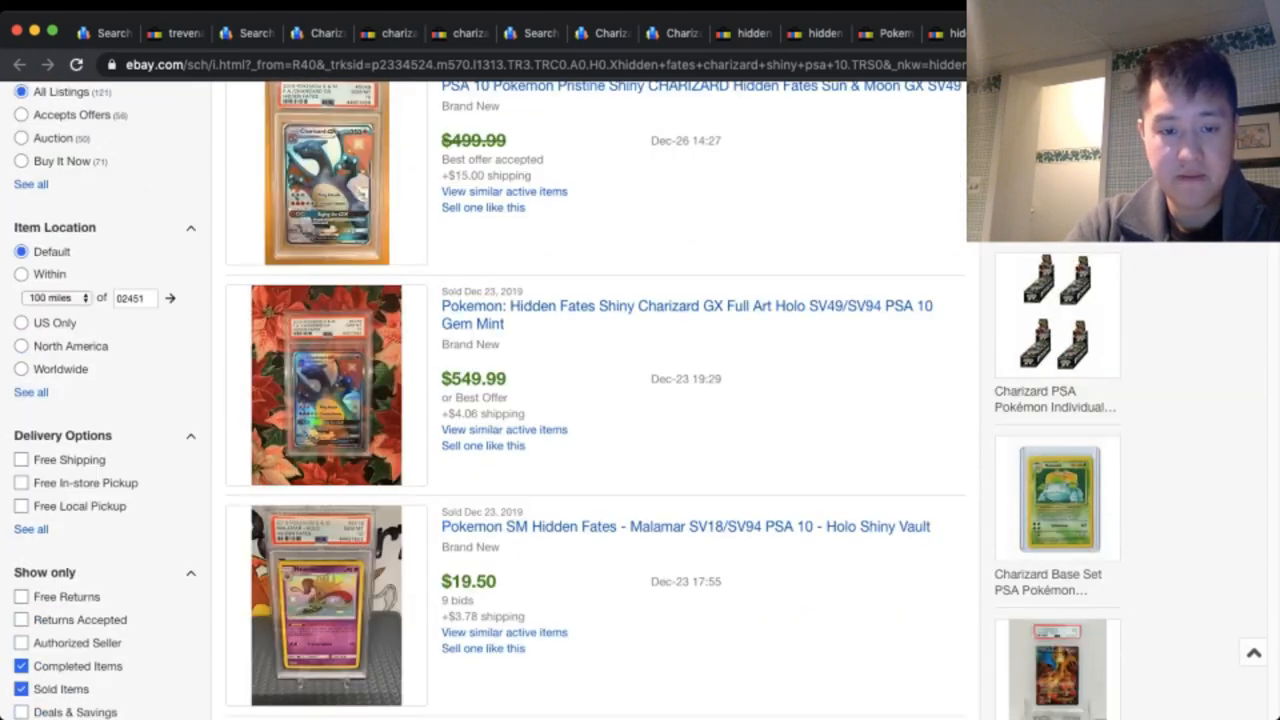
scroll(down, 3)
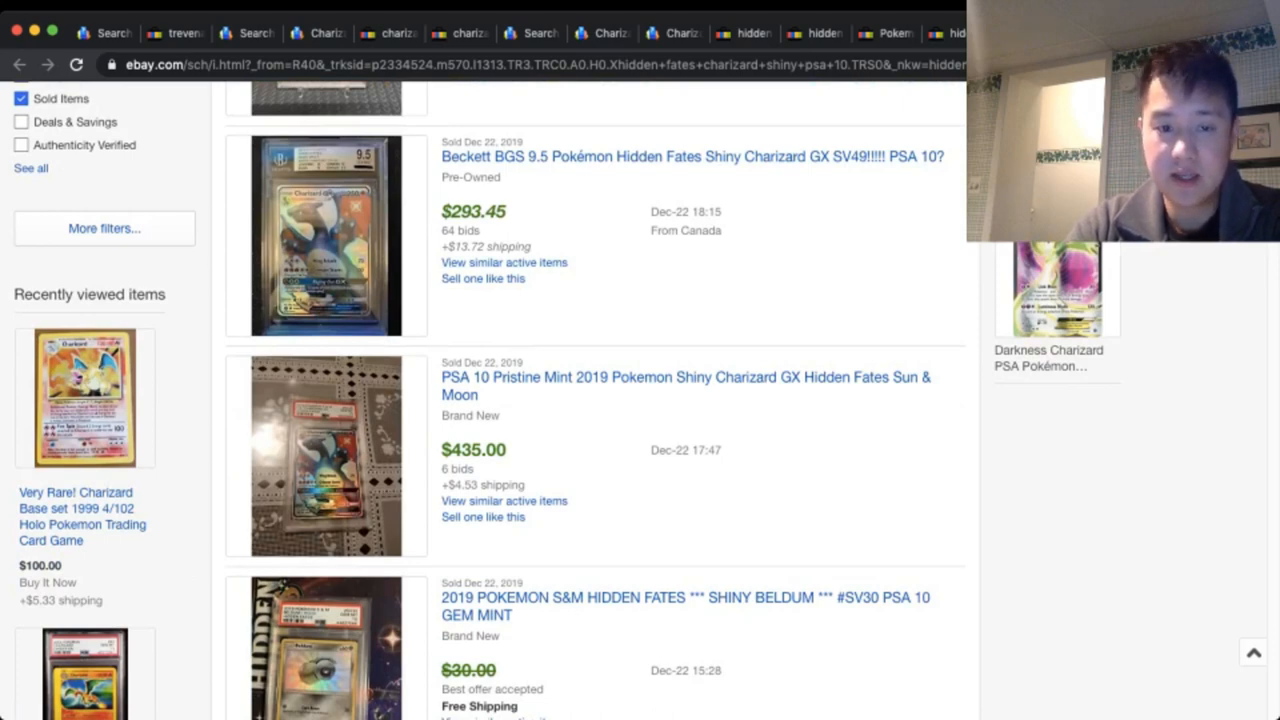
scroll(down, 3)
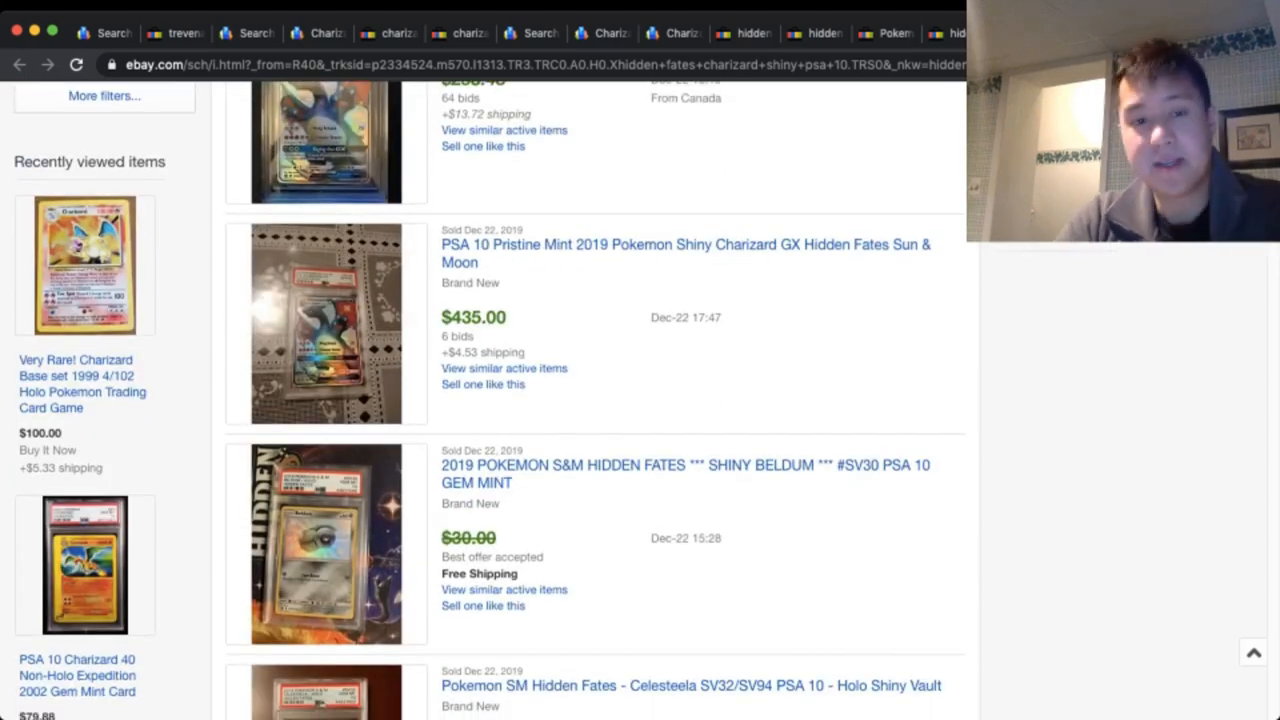
scroll(down, 3)
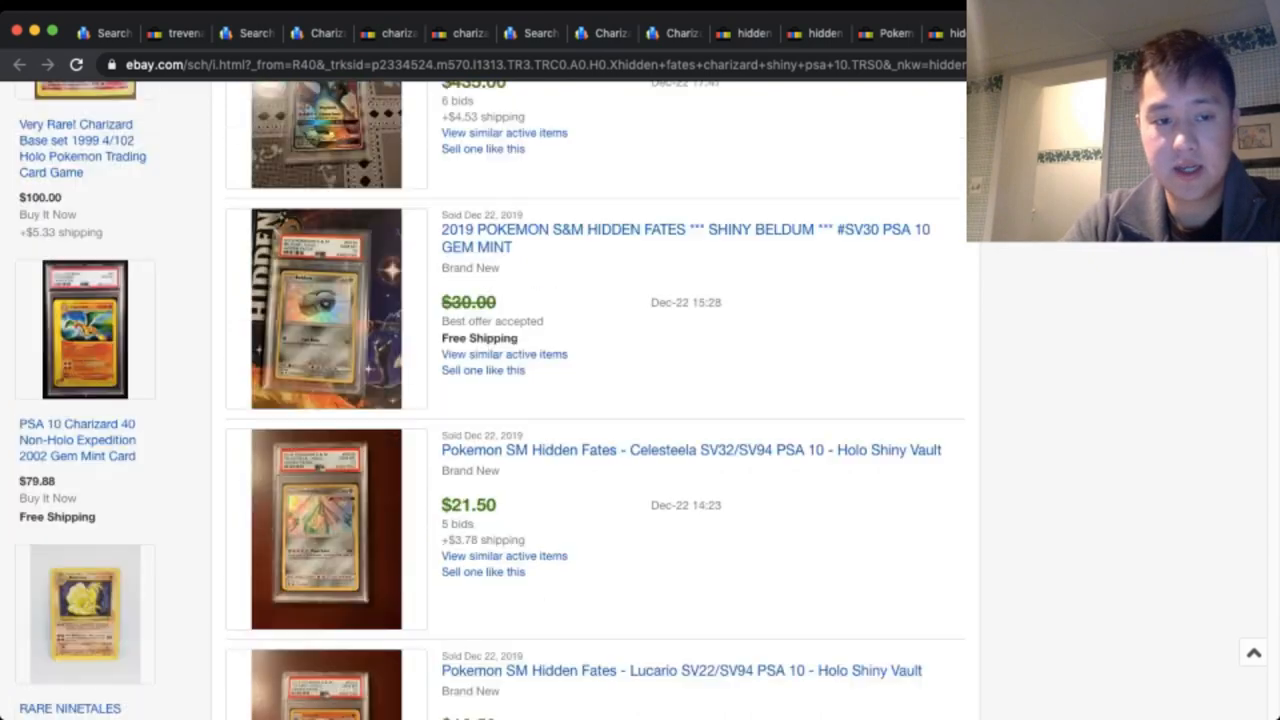
scroll(down, 3)
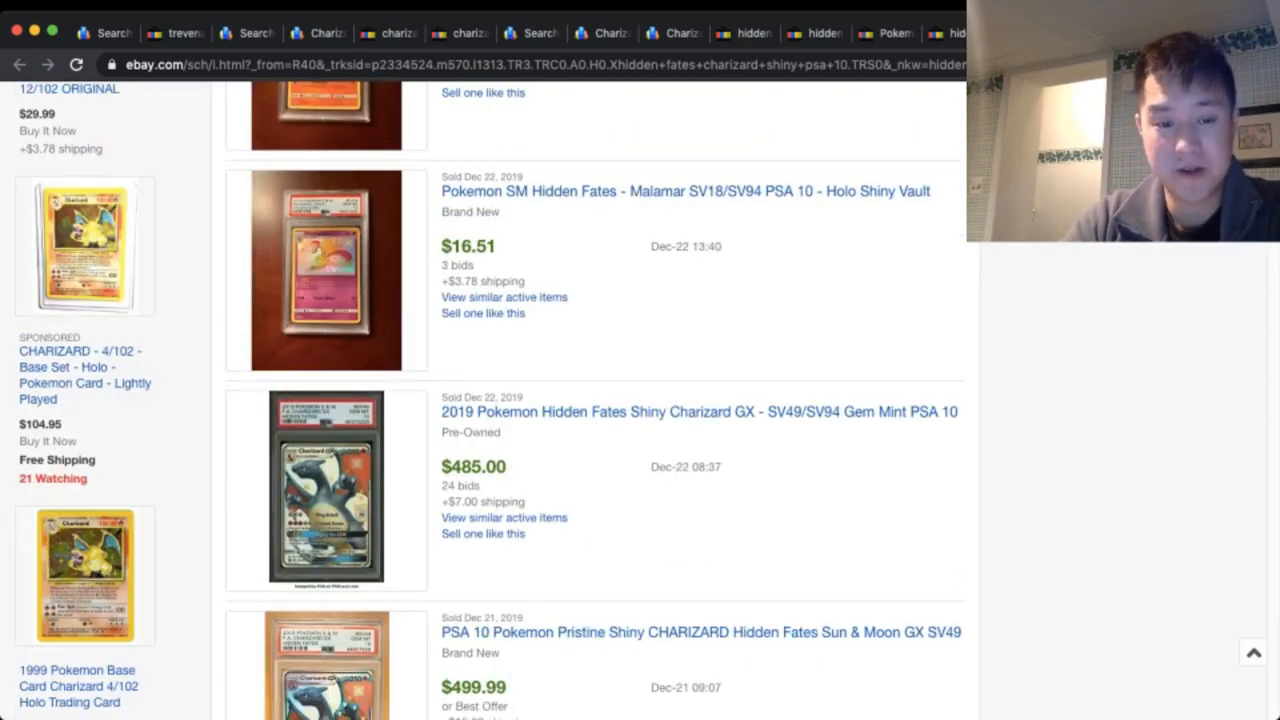
scroll(down, 3)
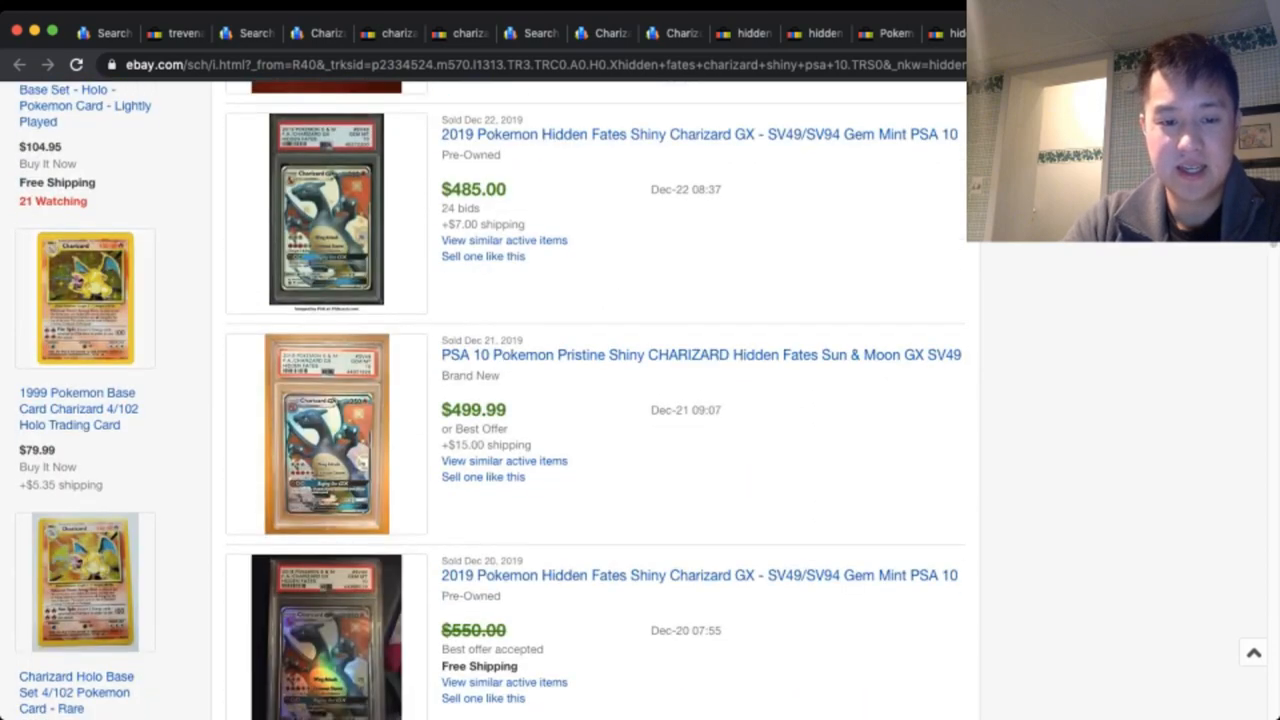
scroll(down, 3)
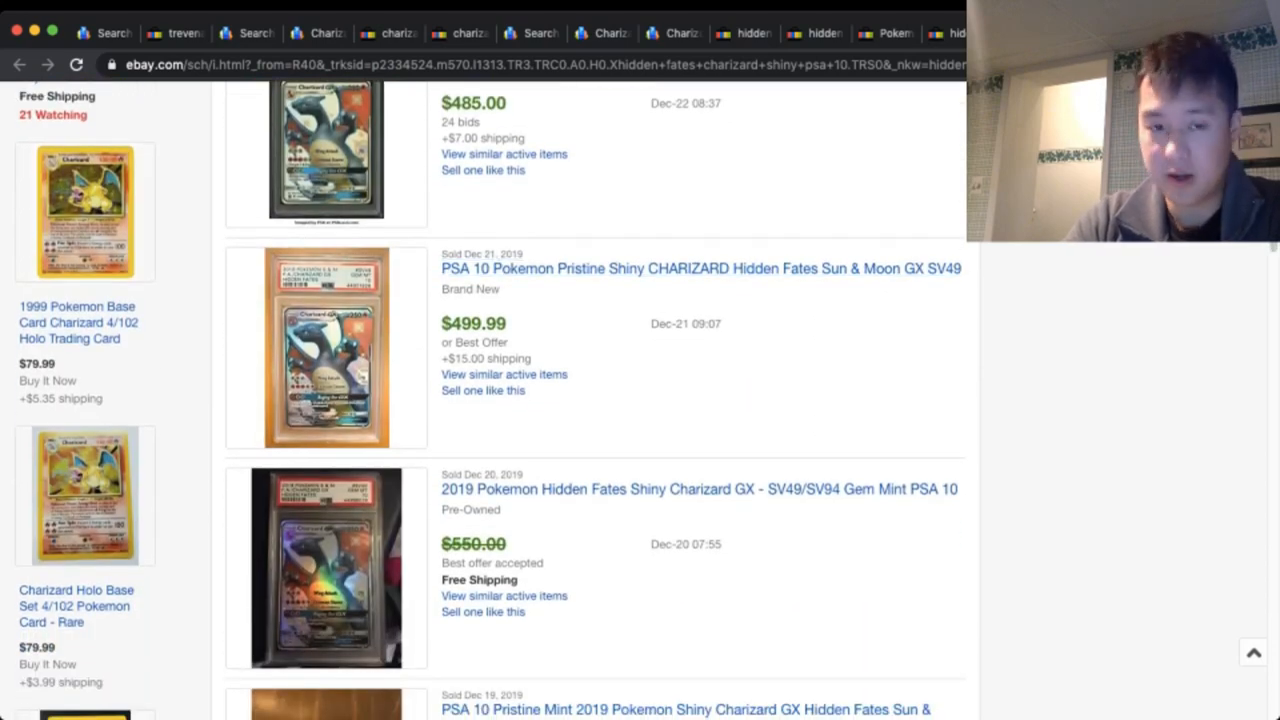
scroll(down, 3)
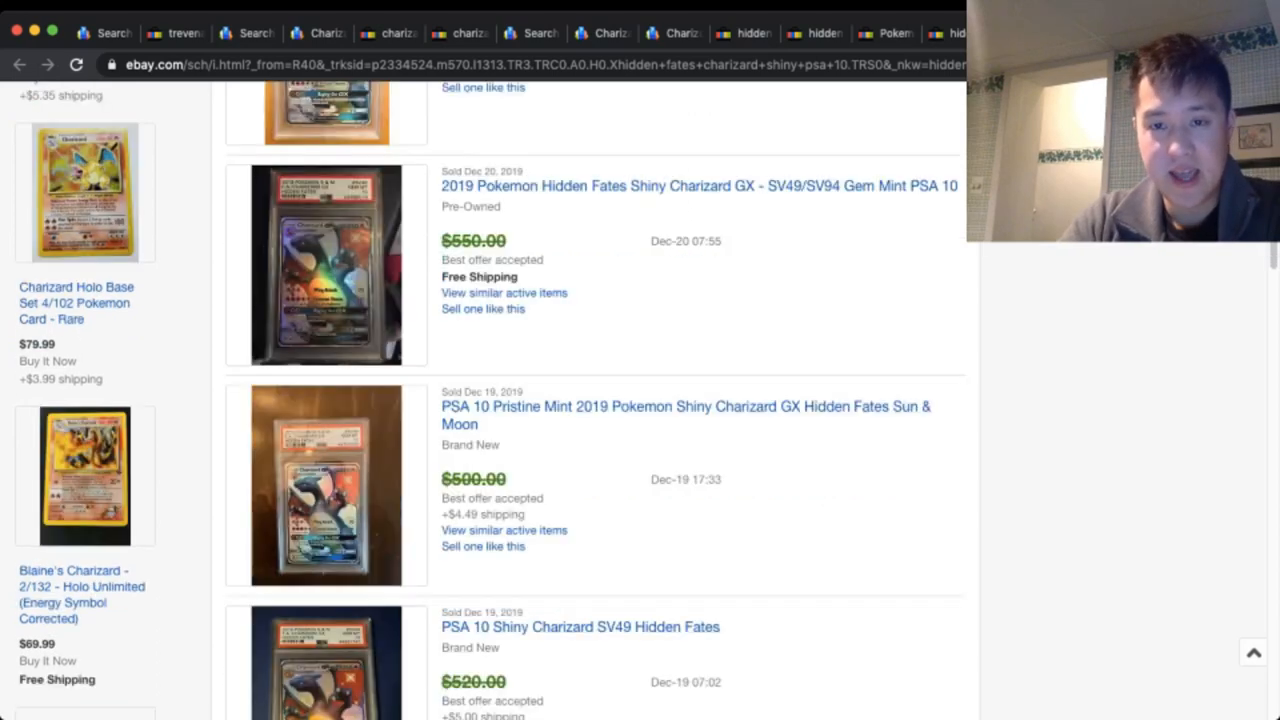
scroll(down, 3)
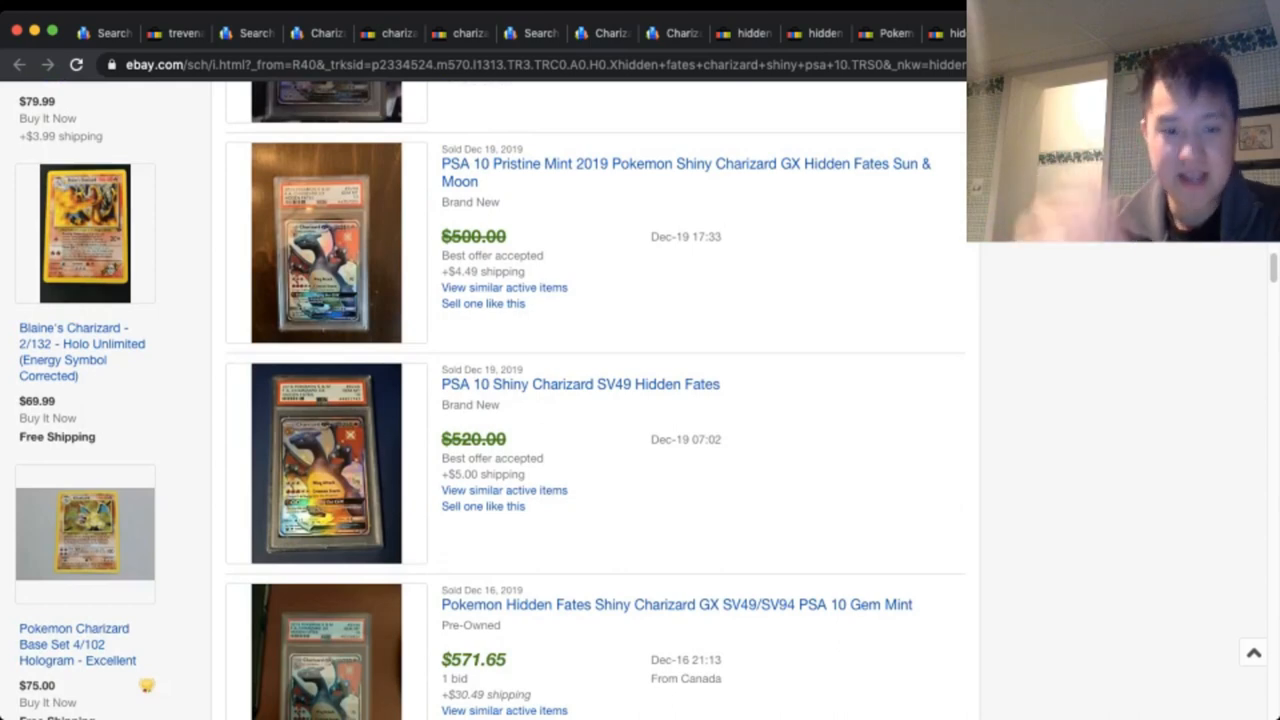
scroll(down, 3)
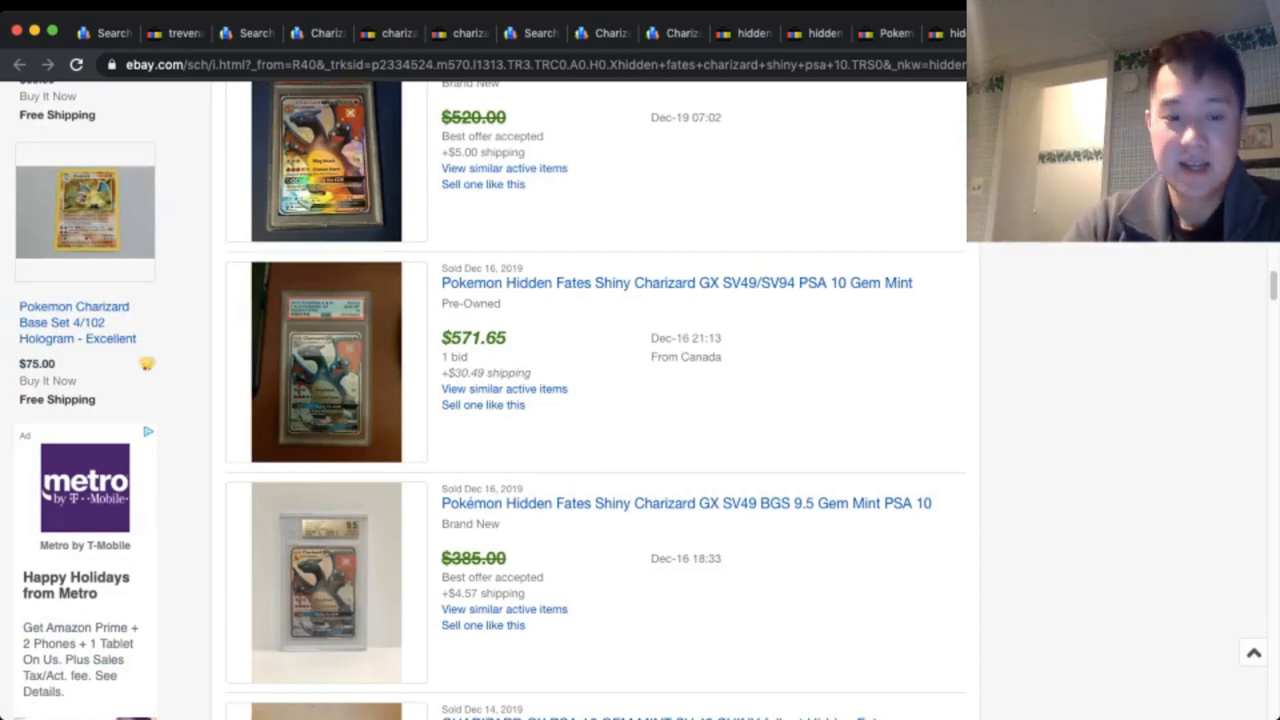
scroll(down, 3)
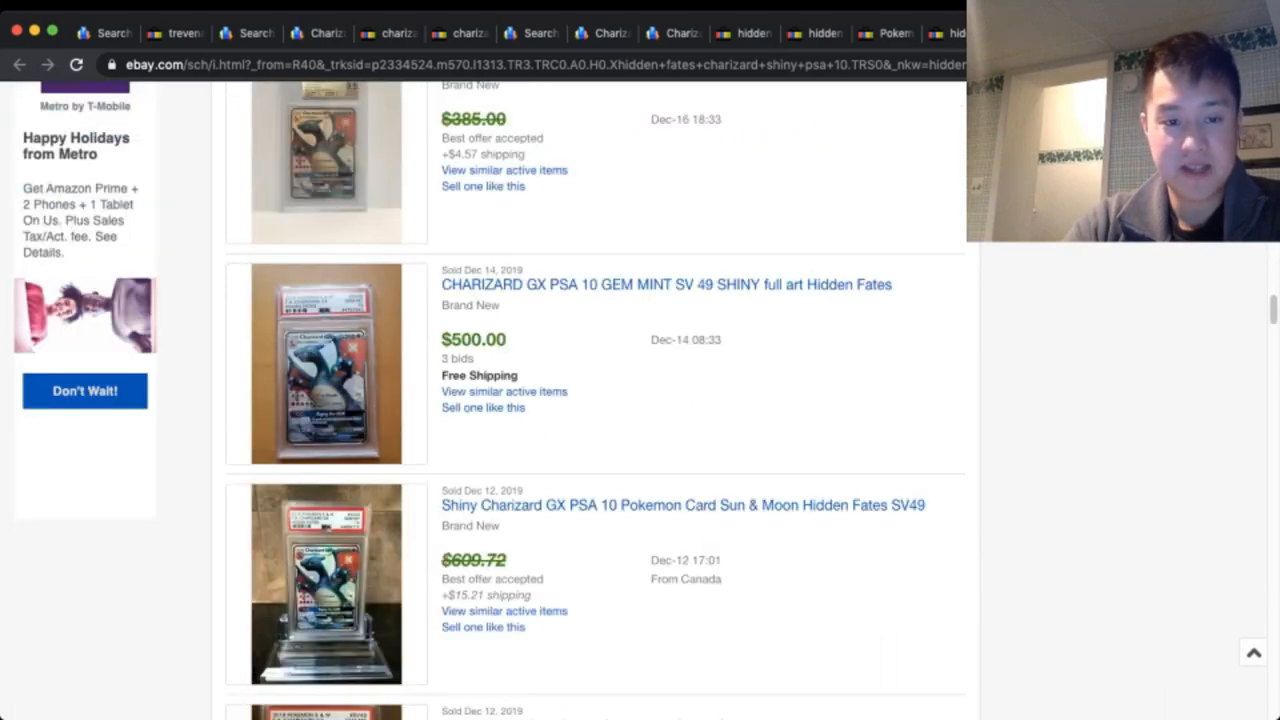
scroll(down, 3)
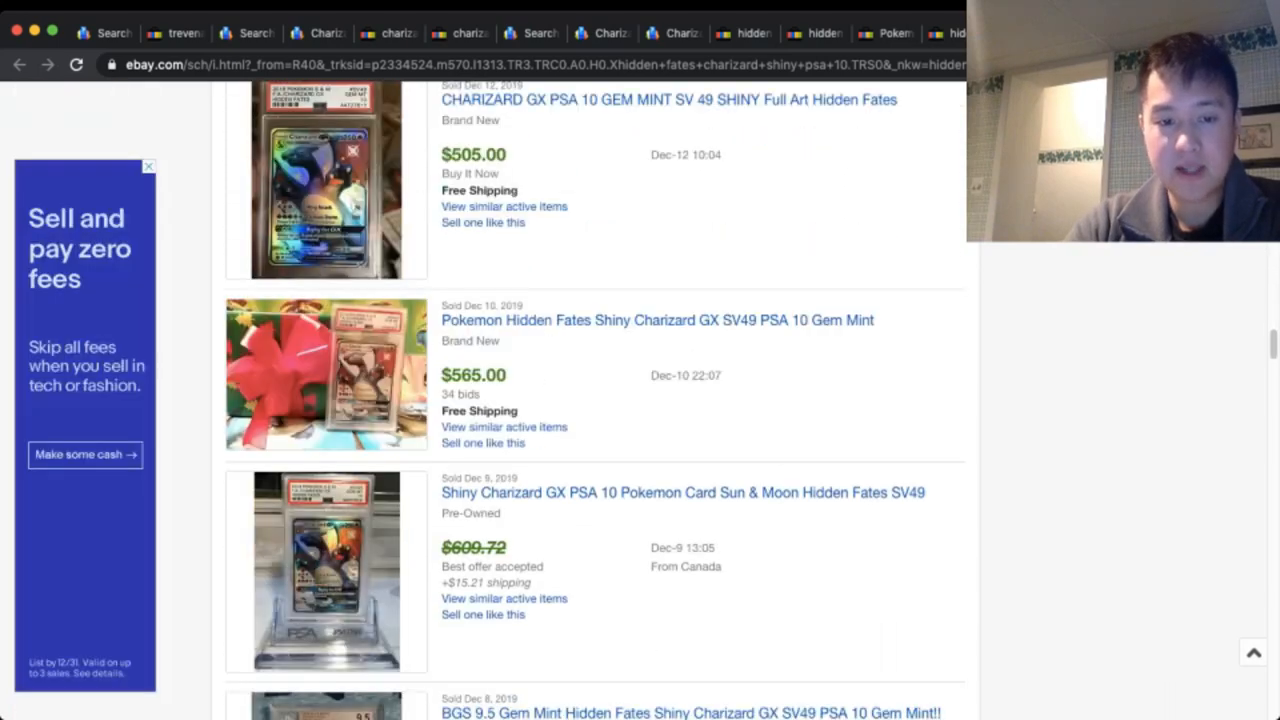
scroll(down, 3)
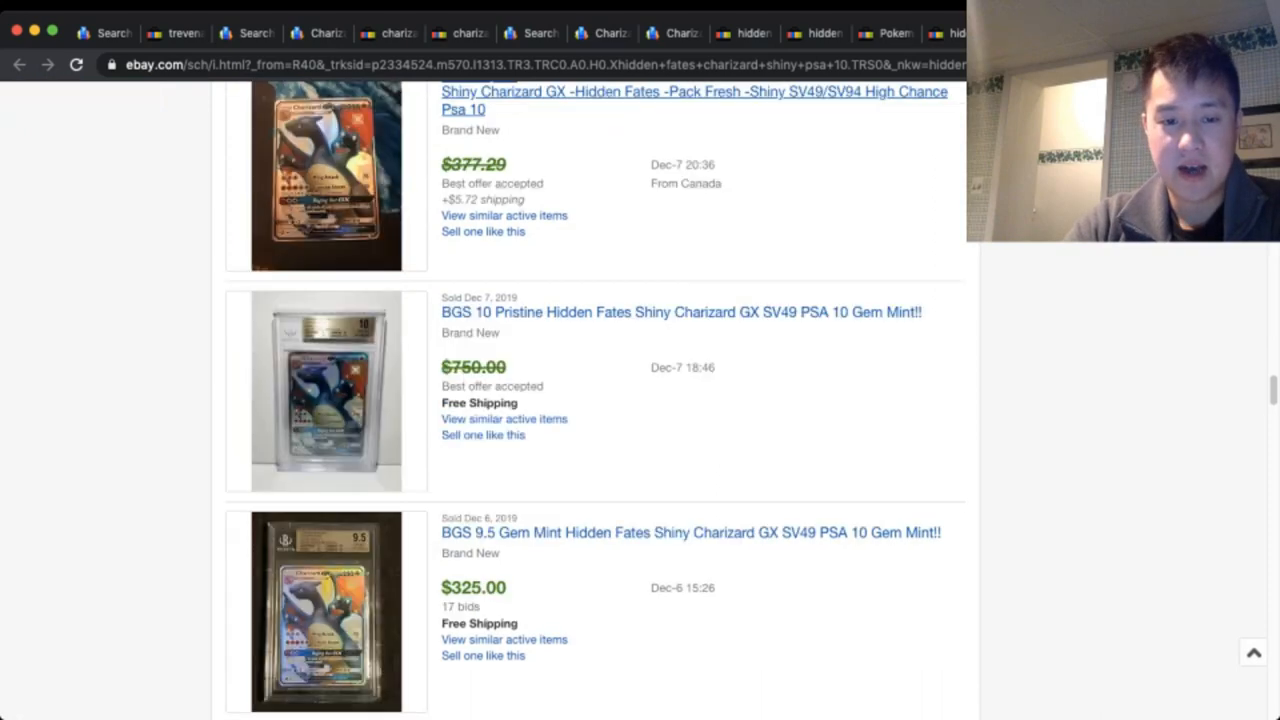
scroll(down, 3)
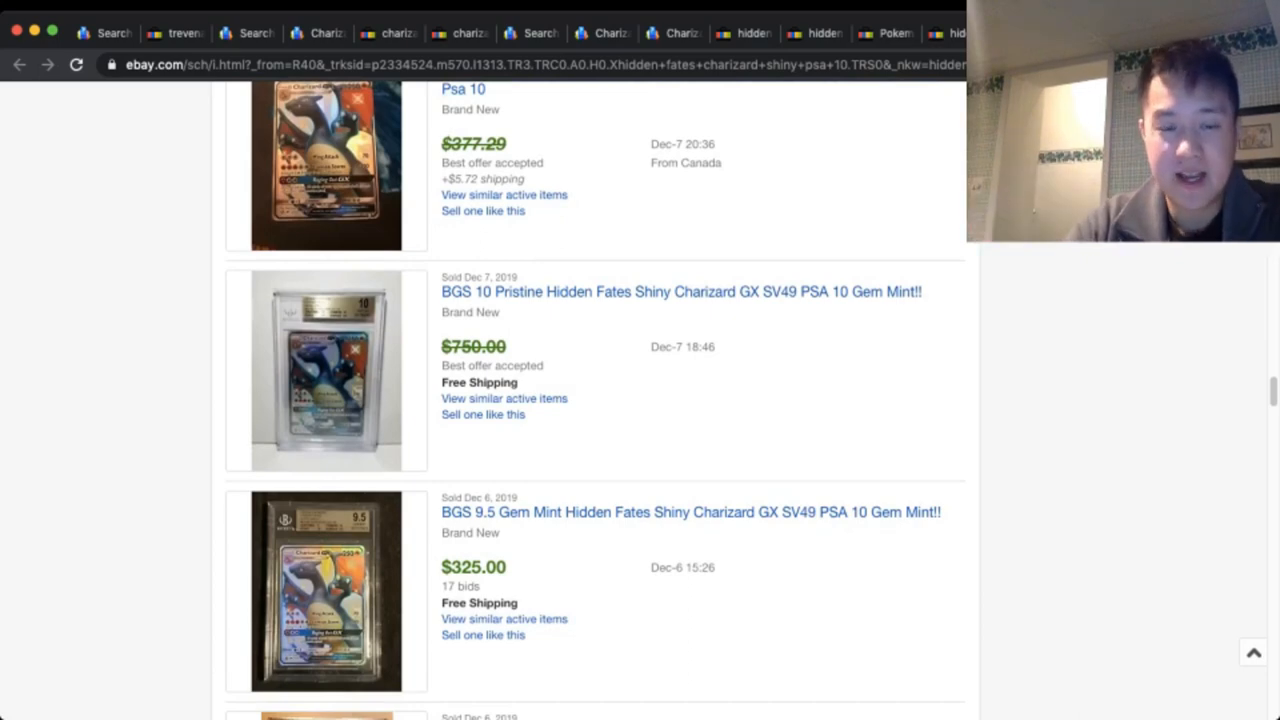
scroll(down, 3)
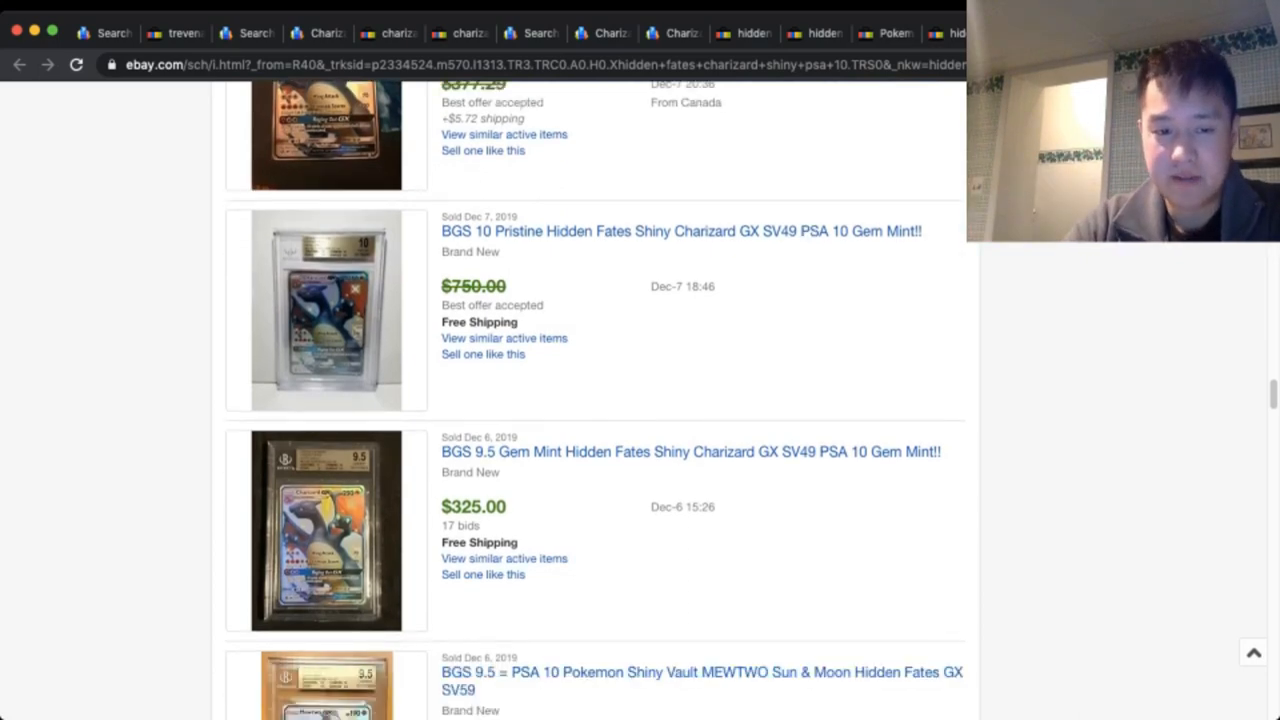
scroll(down, 3)
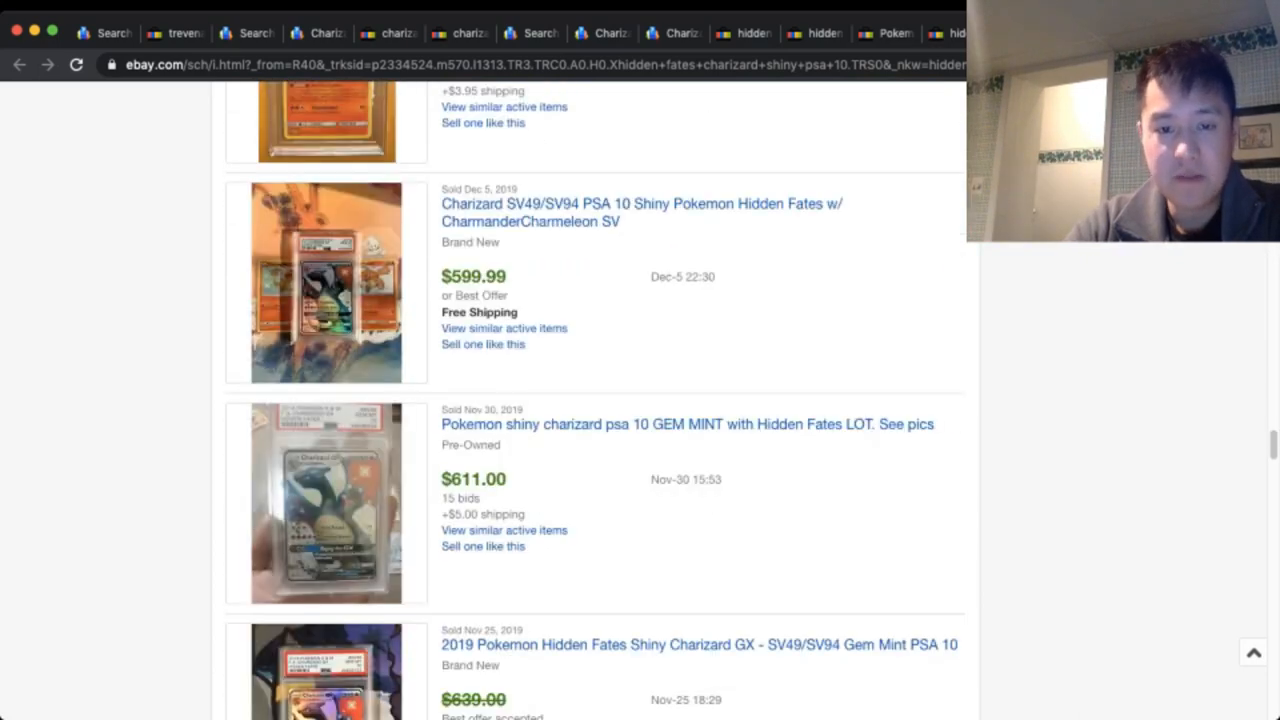
scroll(down, 3)
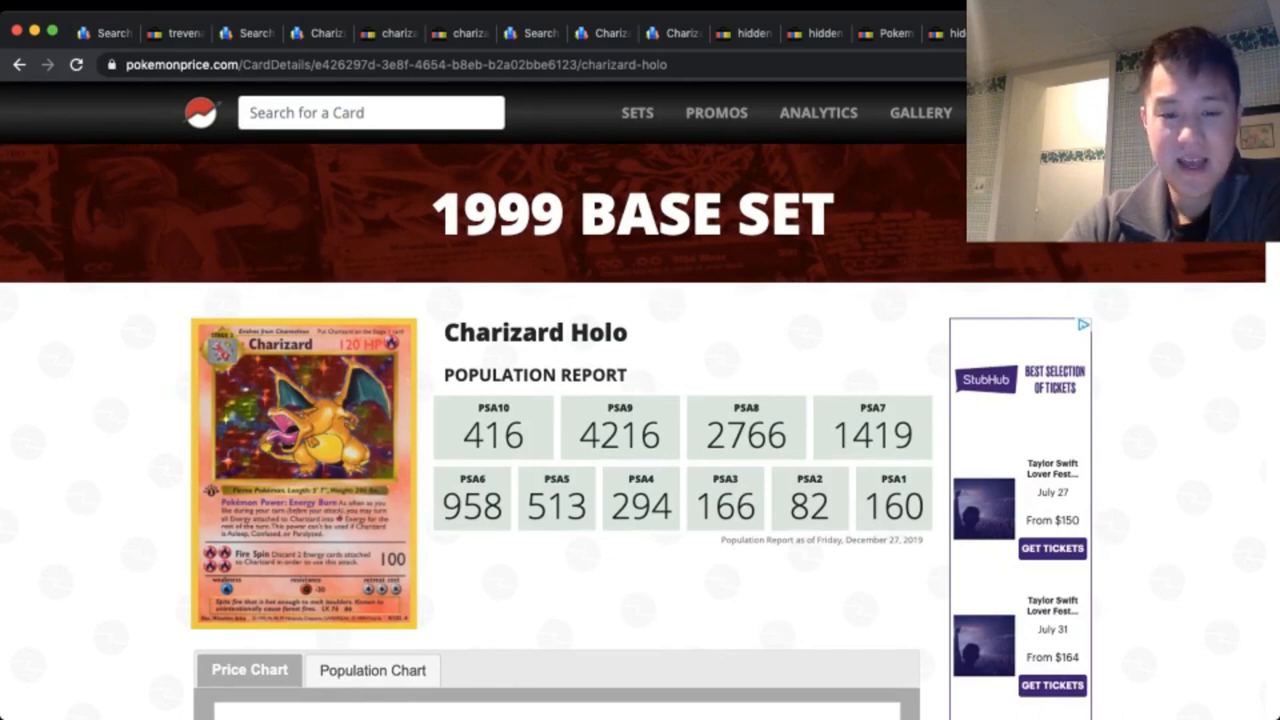
- Scroll the 1999 Base Set Charizard Holo page down to its PSA 10 sales price history chart
scroll(down, 3)
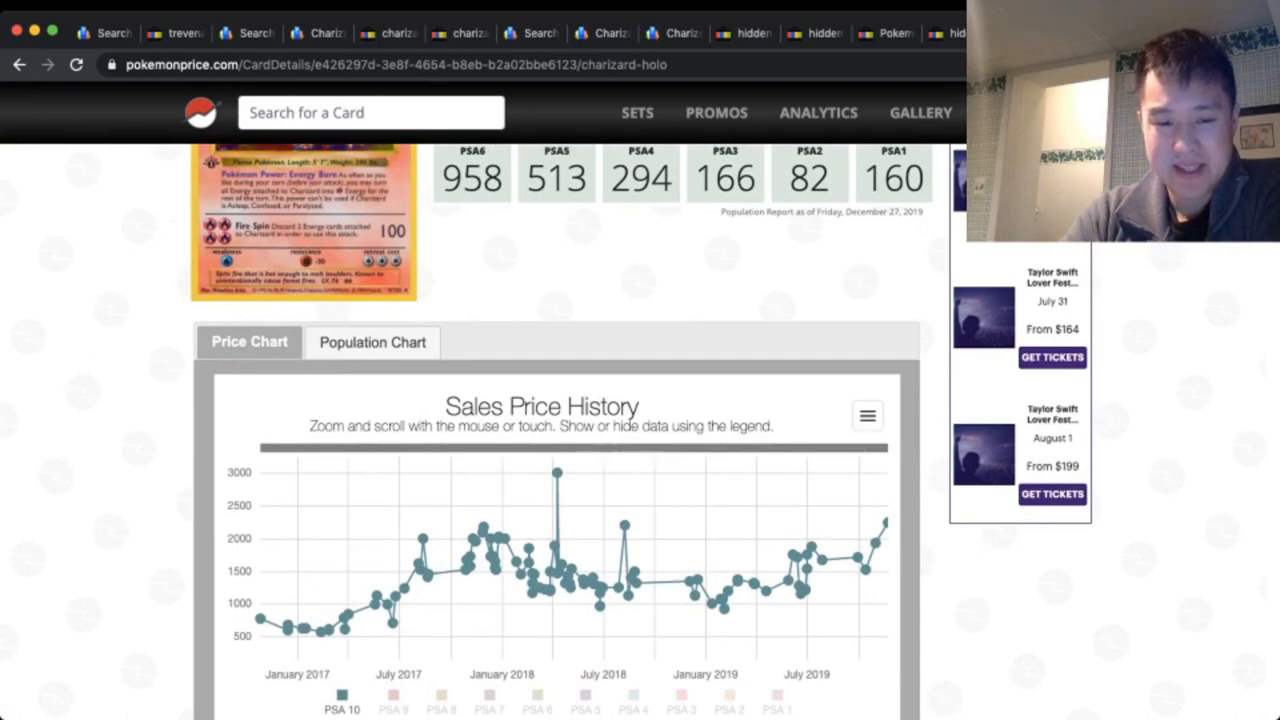
mouse_move(480, 527)
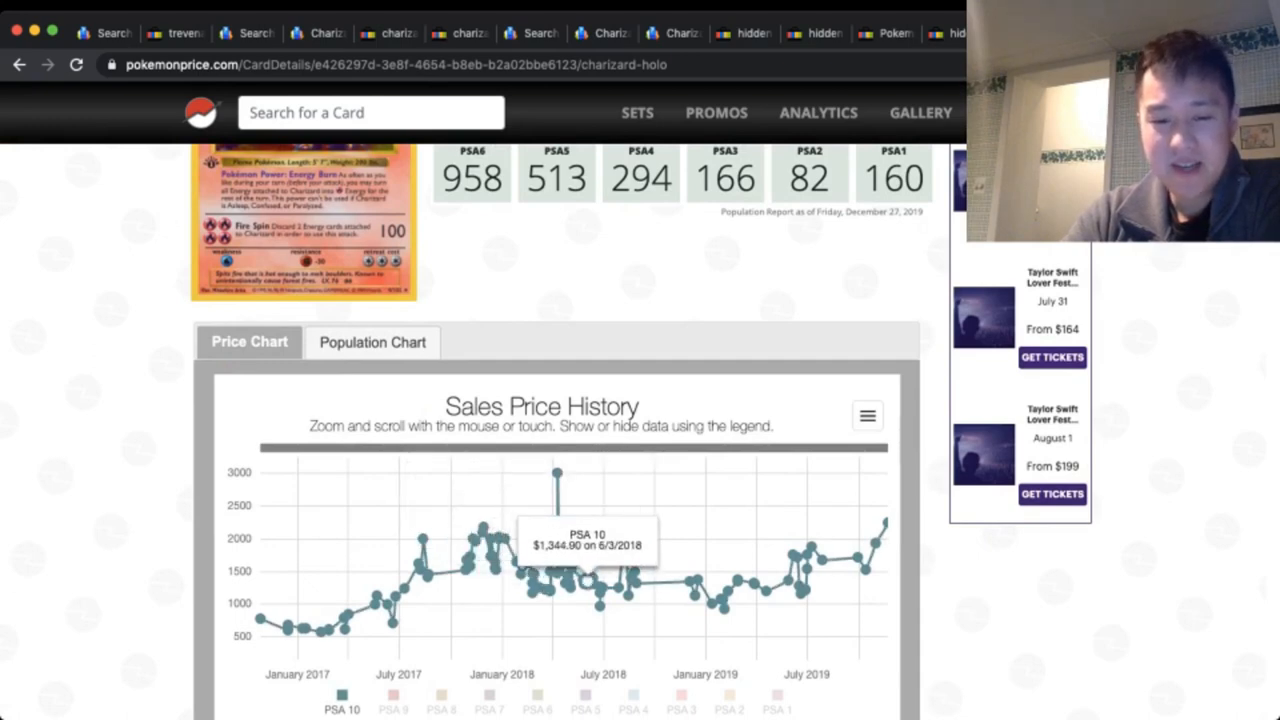
mouse_move(690, 595)
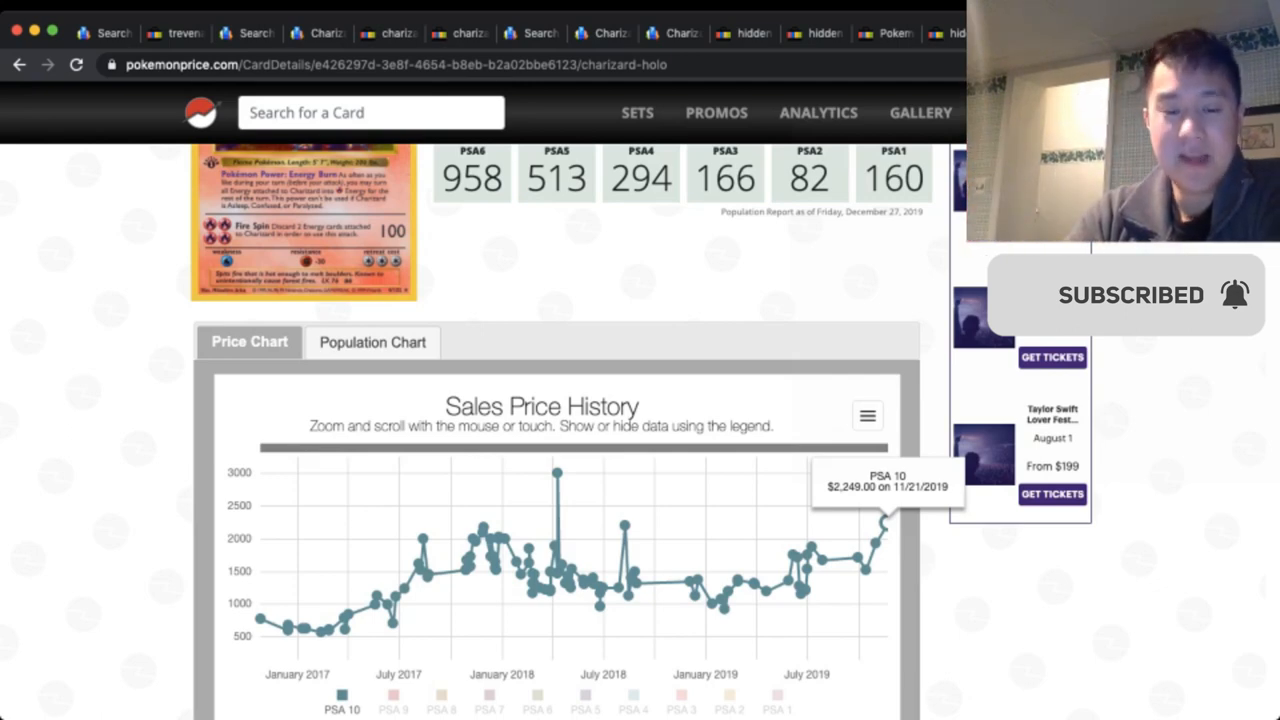
mouse_move(752, 583)
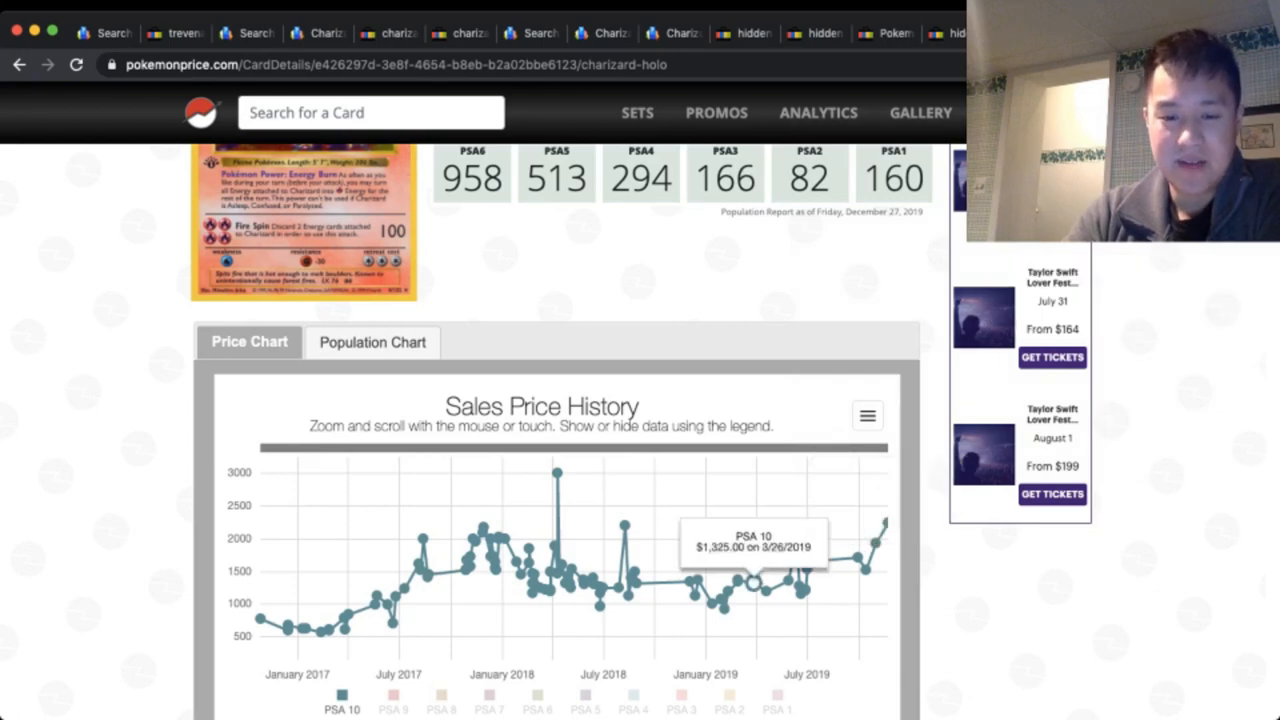
mouse_move(725, 605)
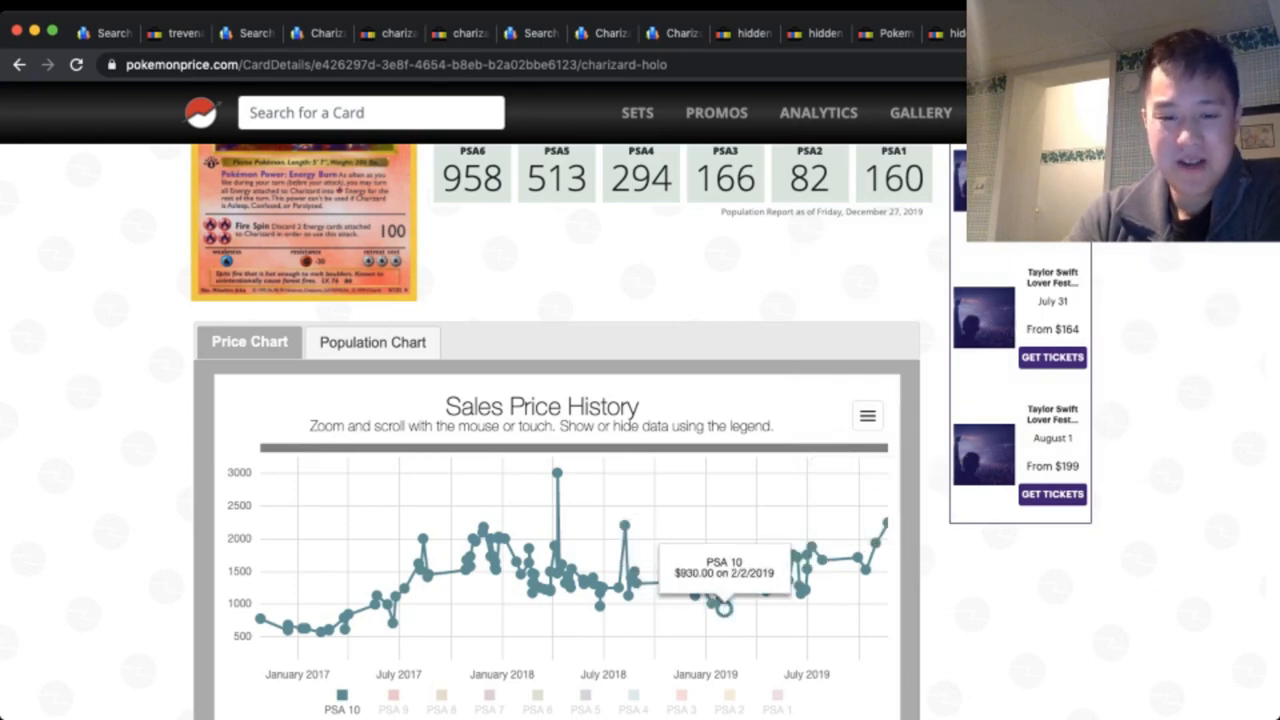
mouse_move(695, 595)
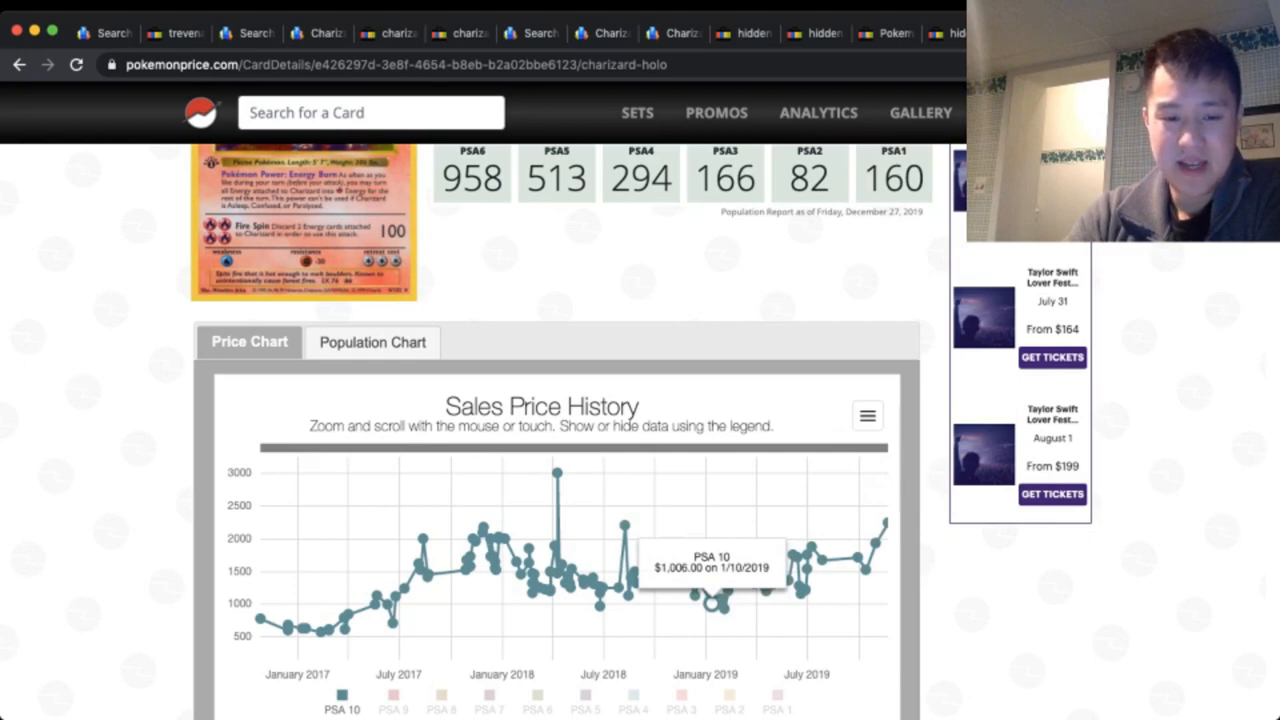
mouse_move(405, 585)
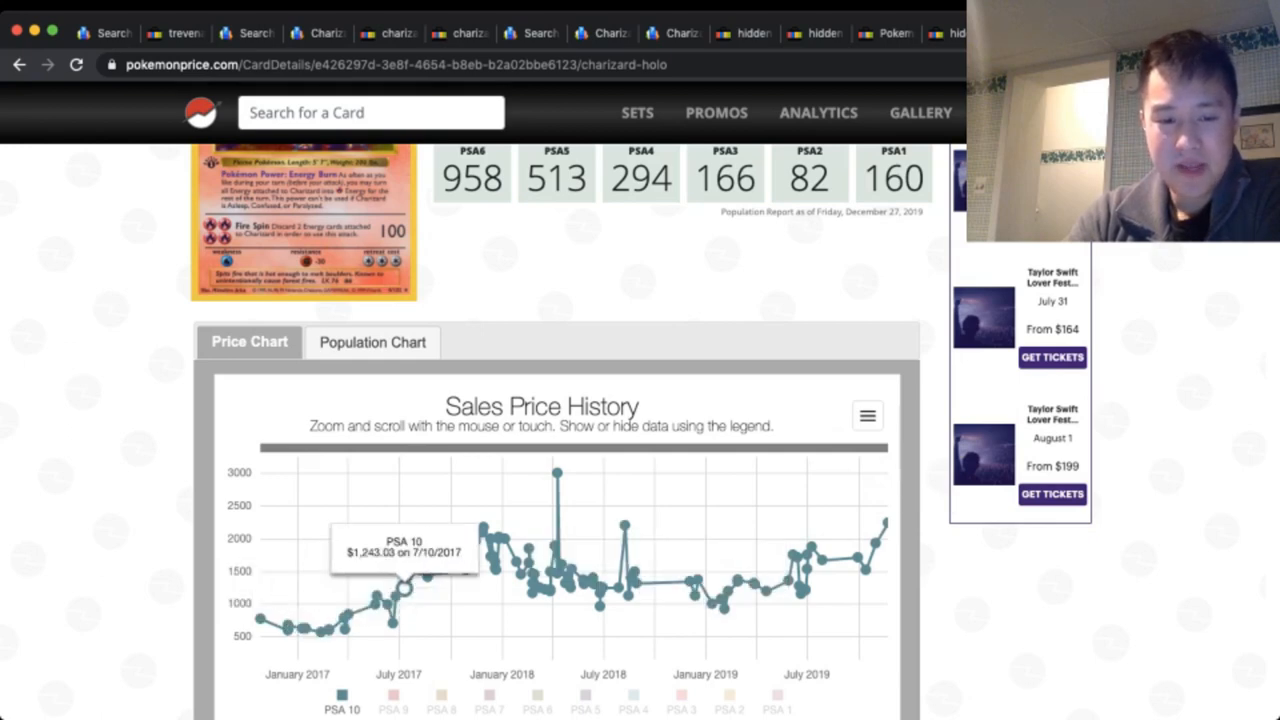
mouse_move(475, 540)
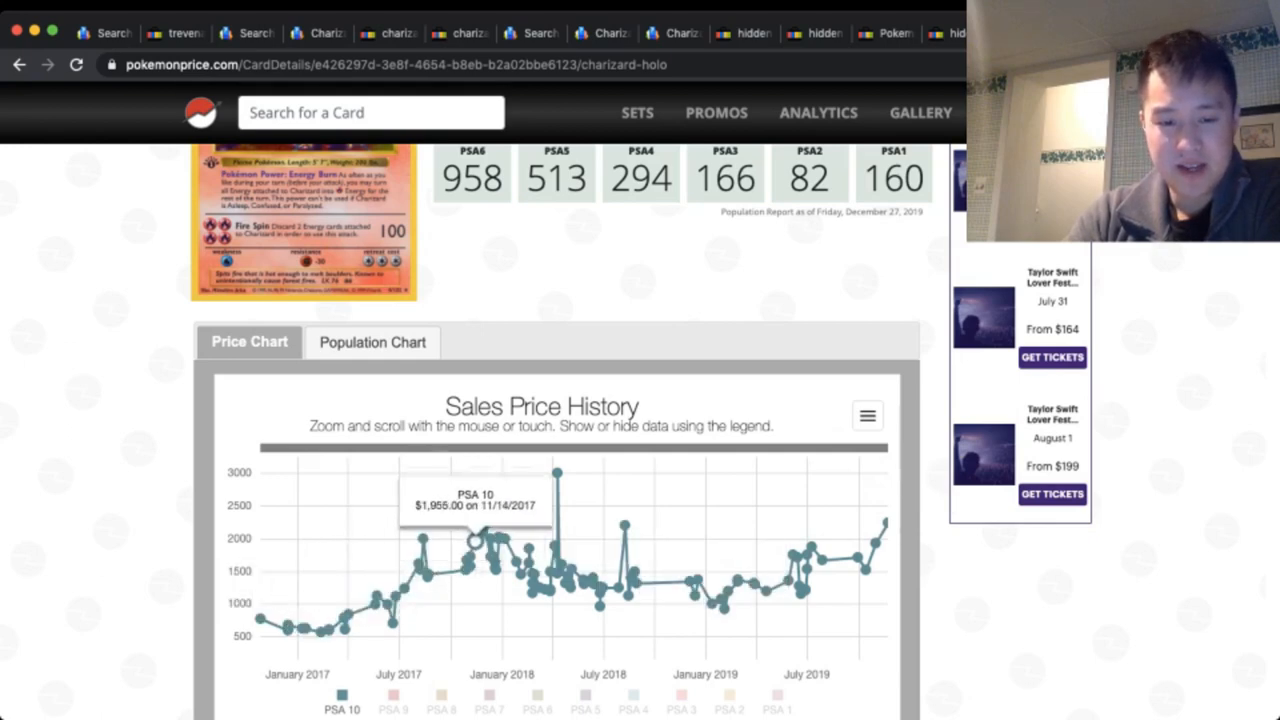
mouse_move(722, 595)
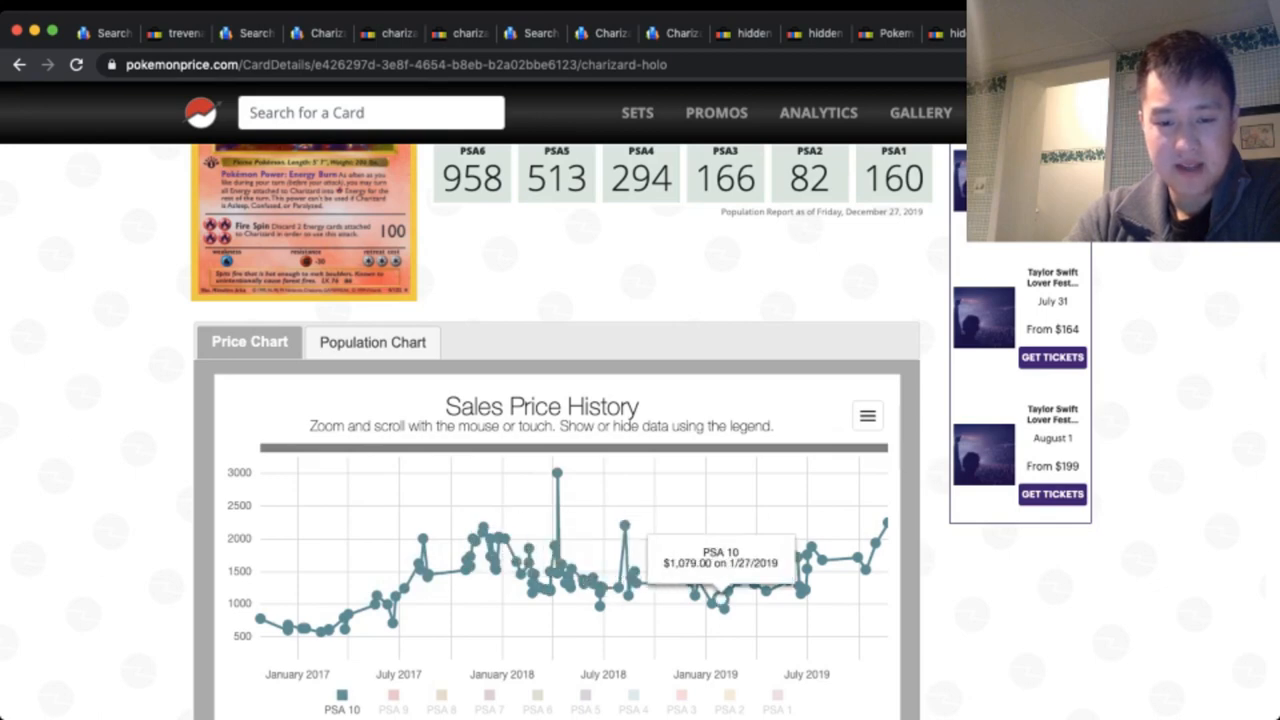
mouse_move(698, 565)
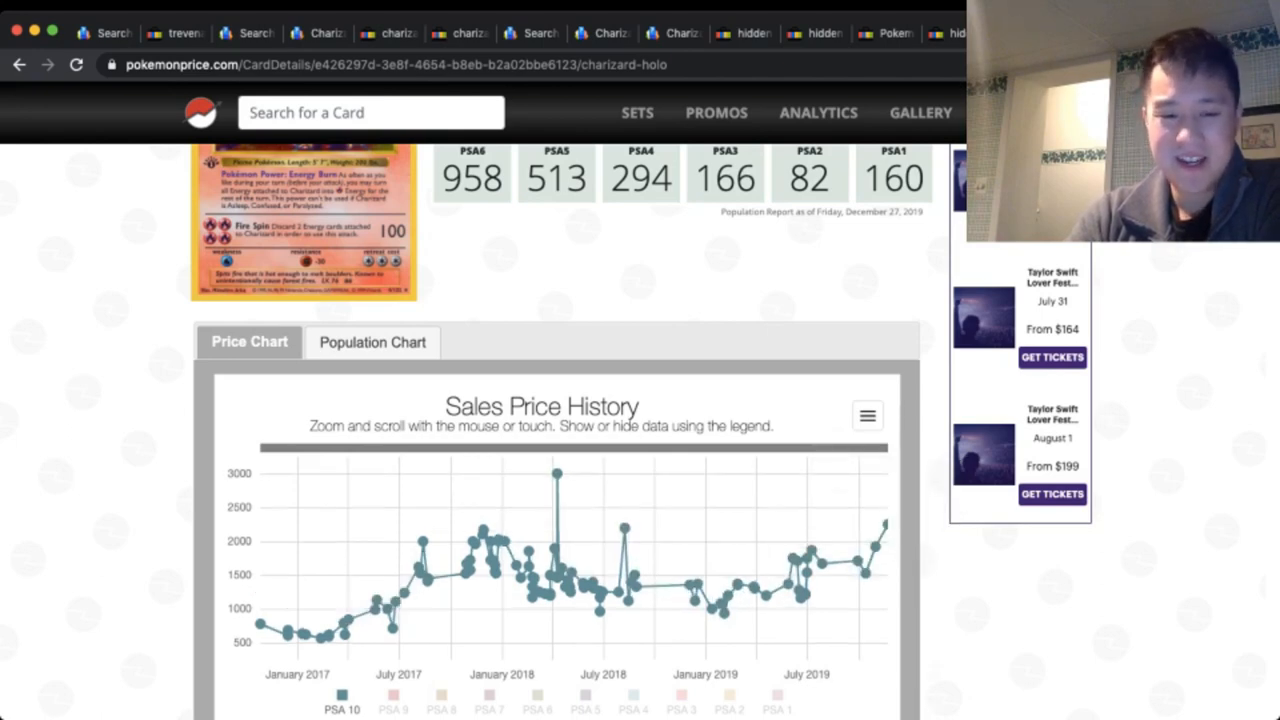
- Switch the Charizard Holo price chart from PSA 10 to PSA 9 sales via the legend
scroll(down, 3)
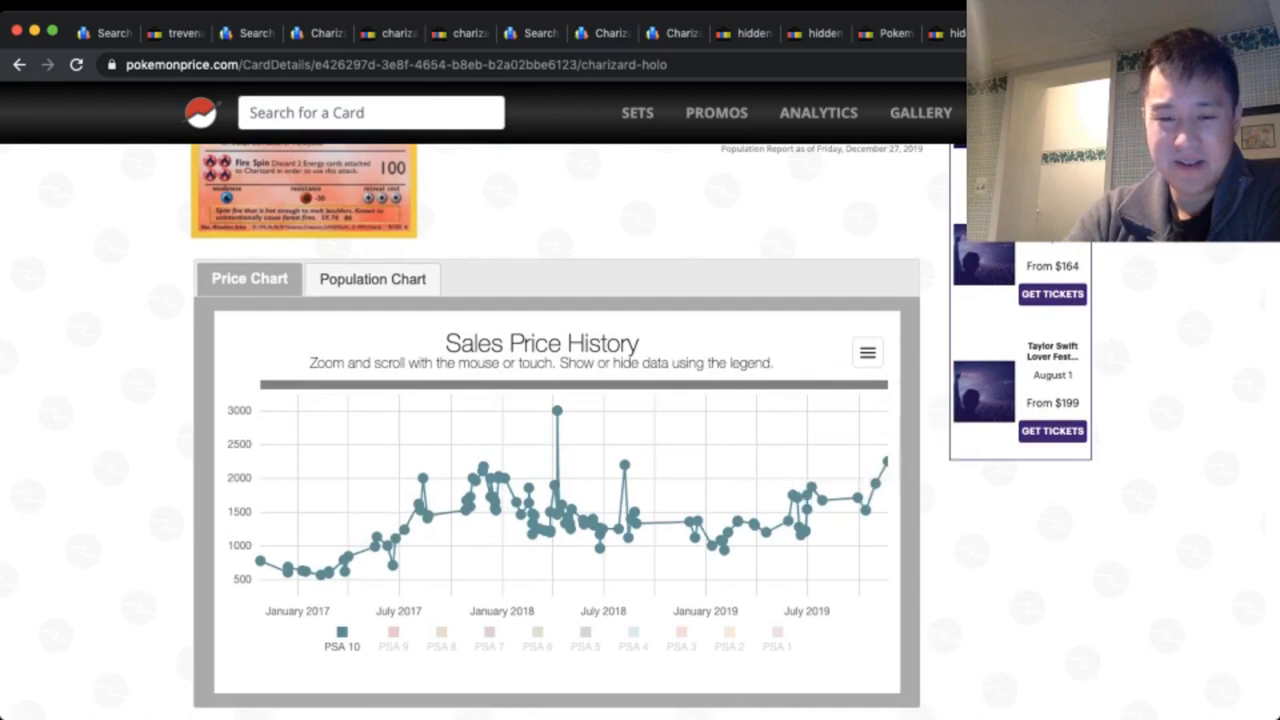
mouse_move(873, 483)
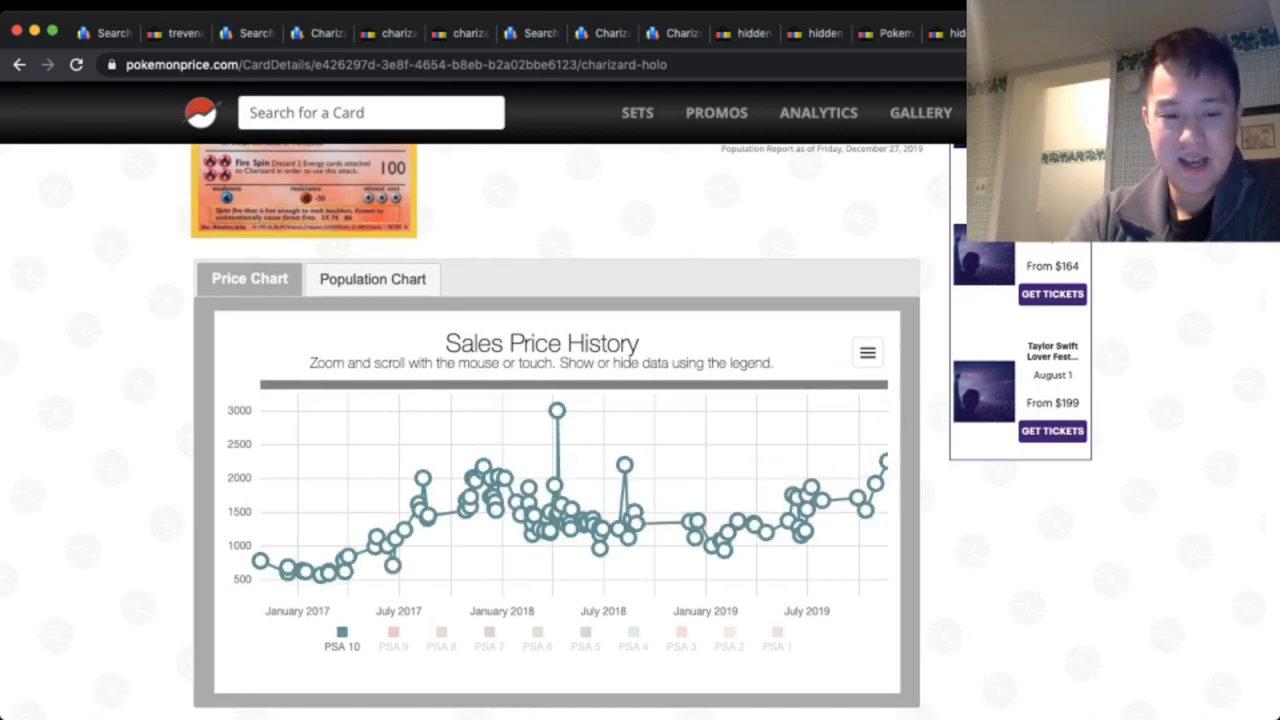
click(341, 638)
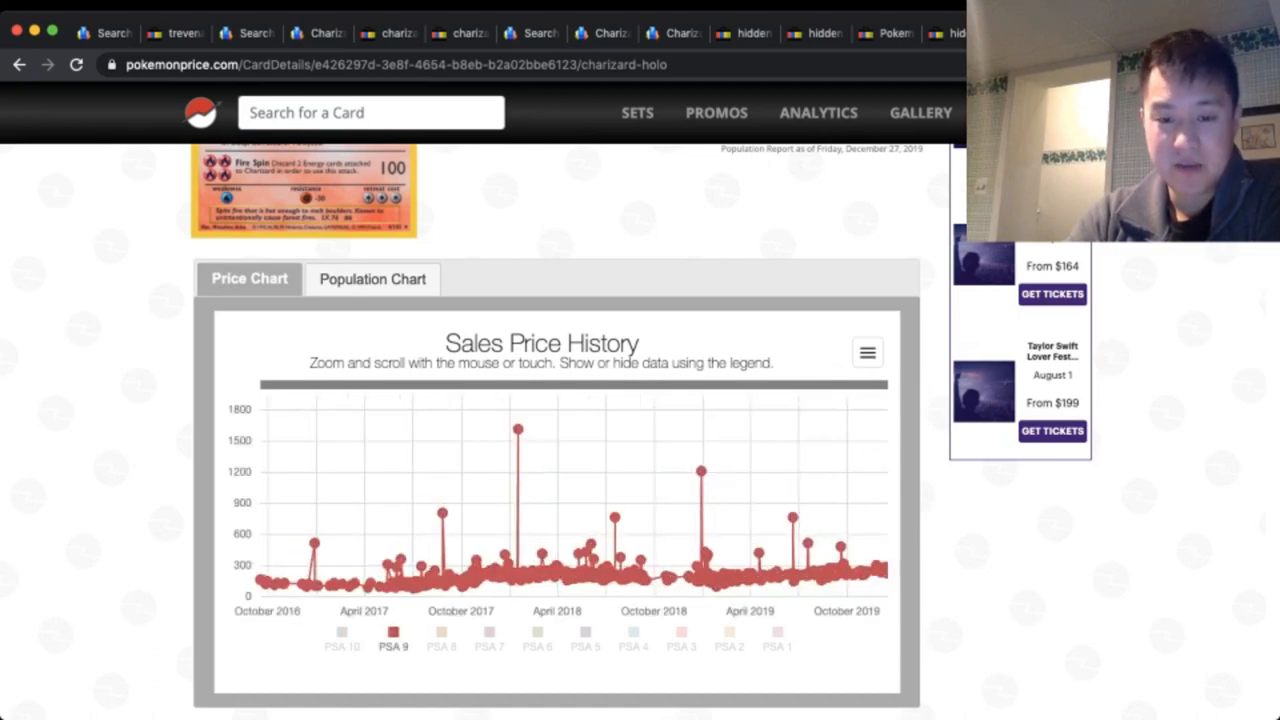
mouse_move(877, 565)
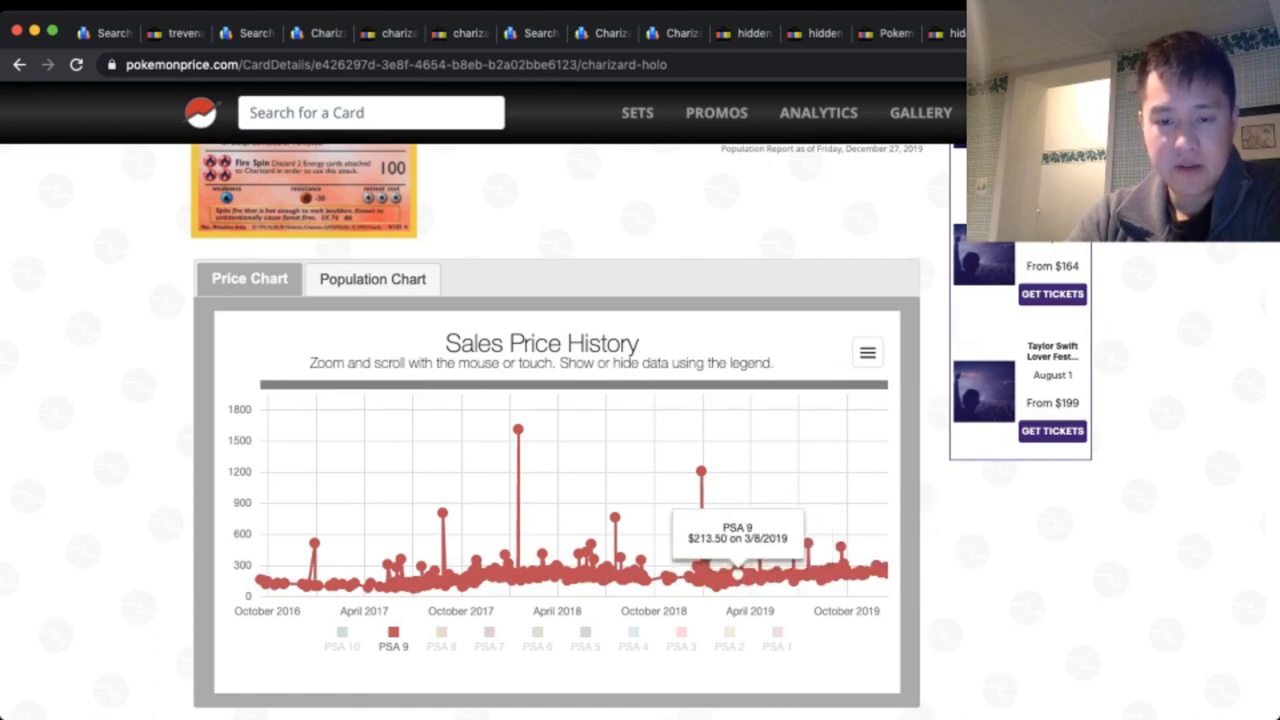
mouse_move(748, 575)
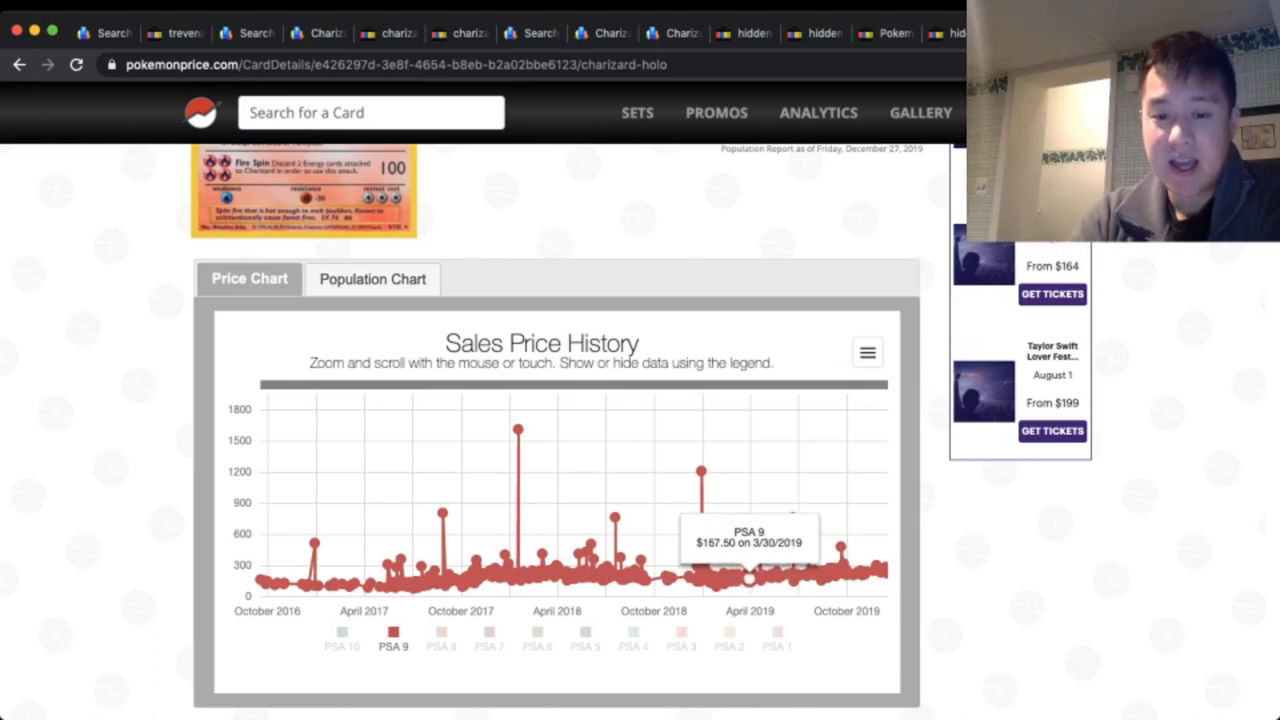
mouse_move(858, 553)
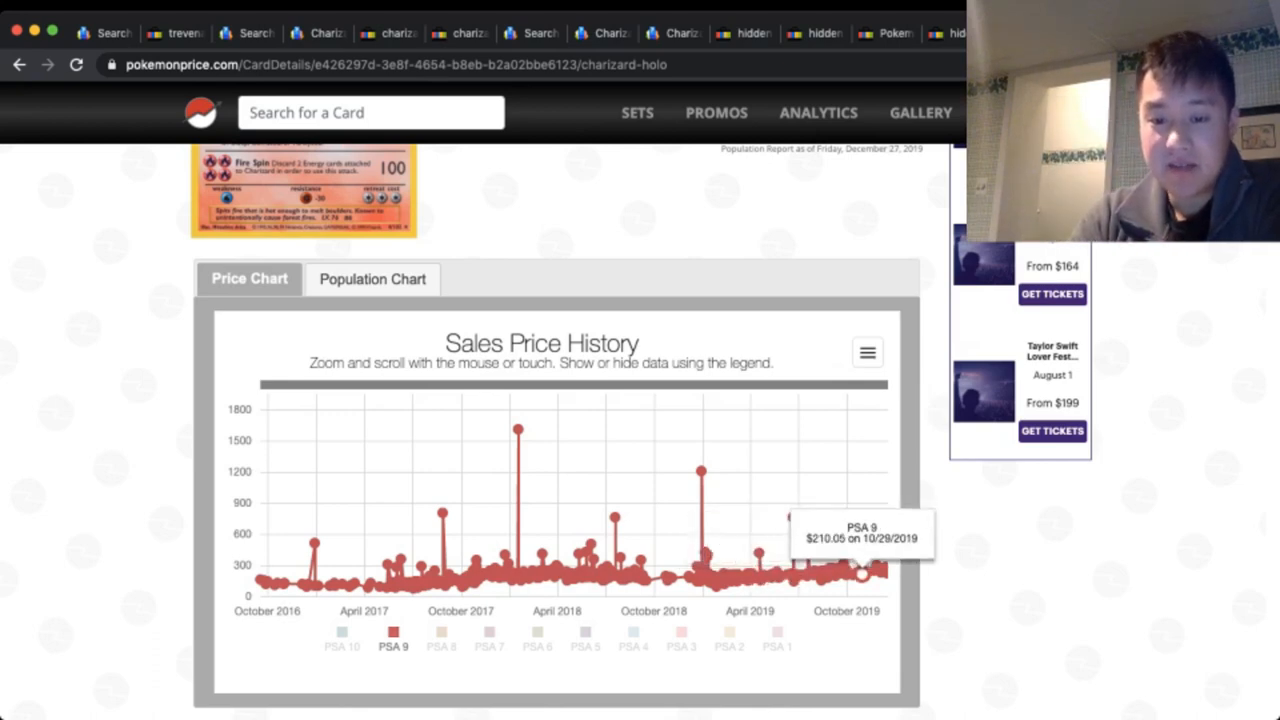
mouse_move(878, 573)
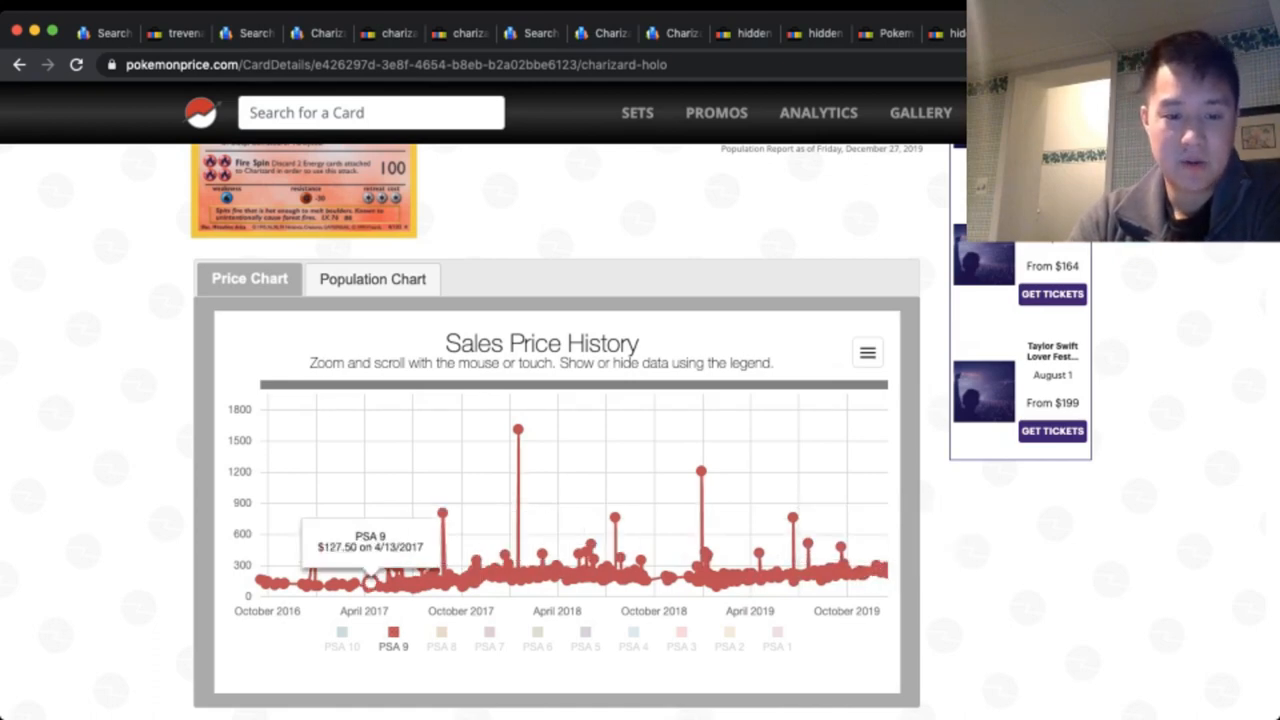
- Switch the chart back to PSA 10 sales and return to the population report
click(393, 638)
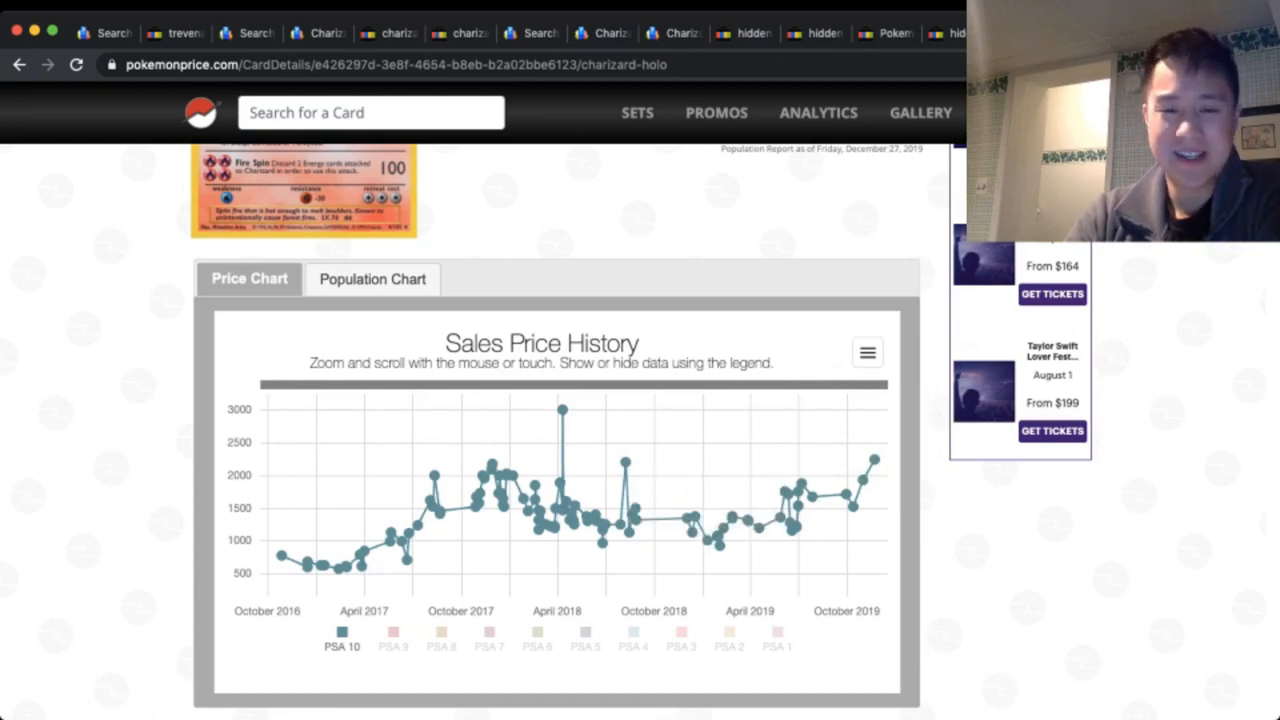
scroll(down, 3)
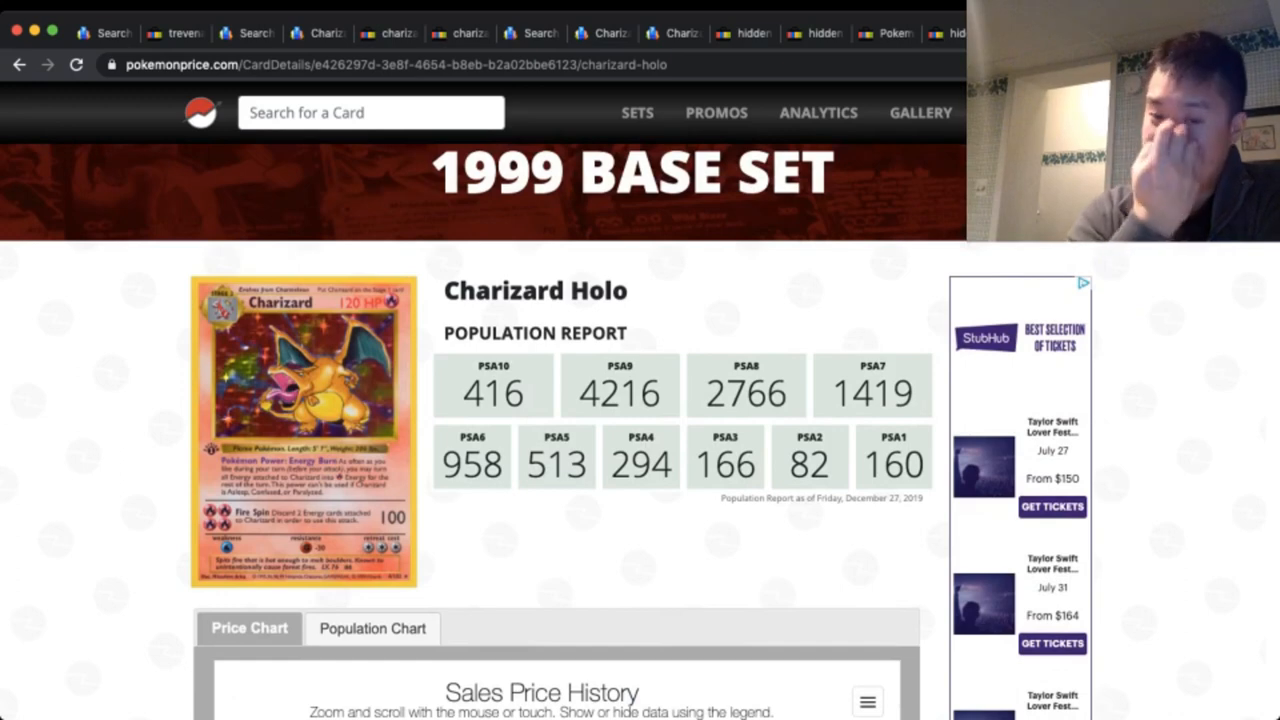